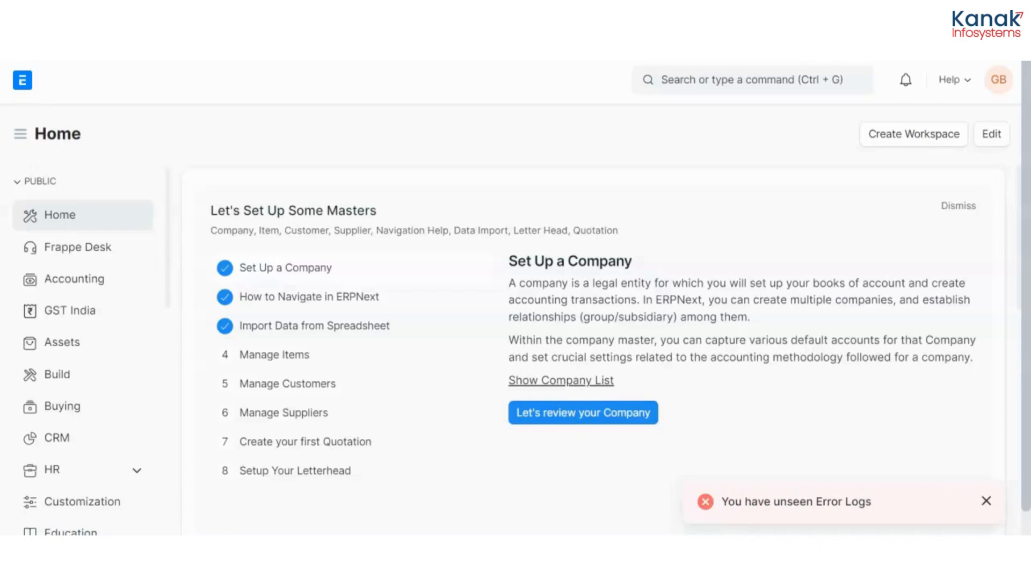
# From the Item List, add Cupboard Assembly (ASMBLY: CPBRD) in Services without maintaining stock.
pyautogui.click(987, 501)
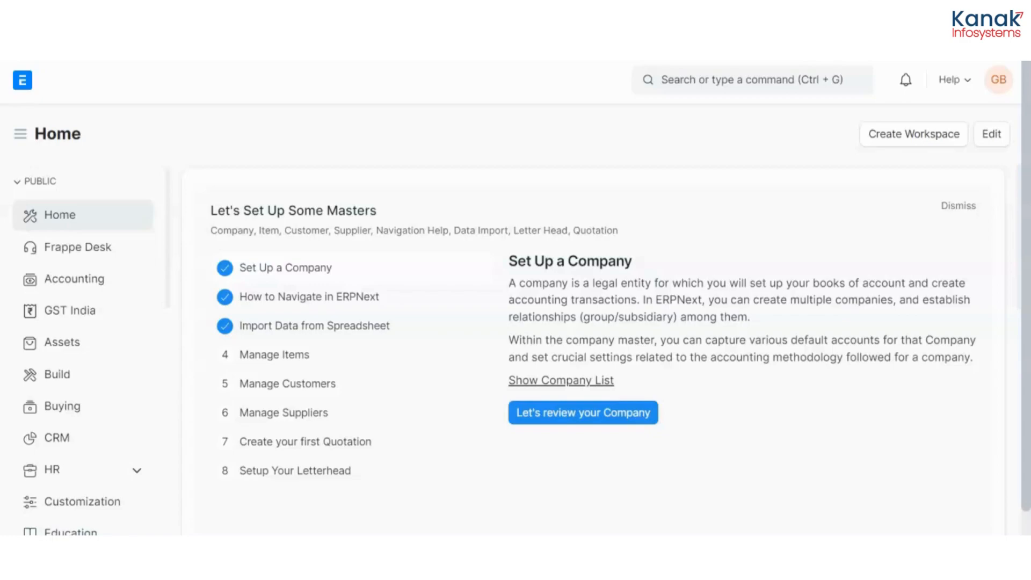
pyautogui.moveTo(638, 117)
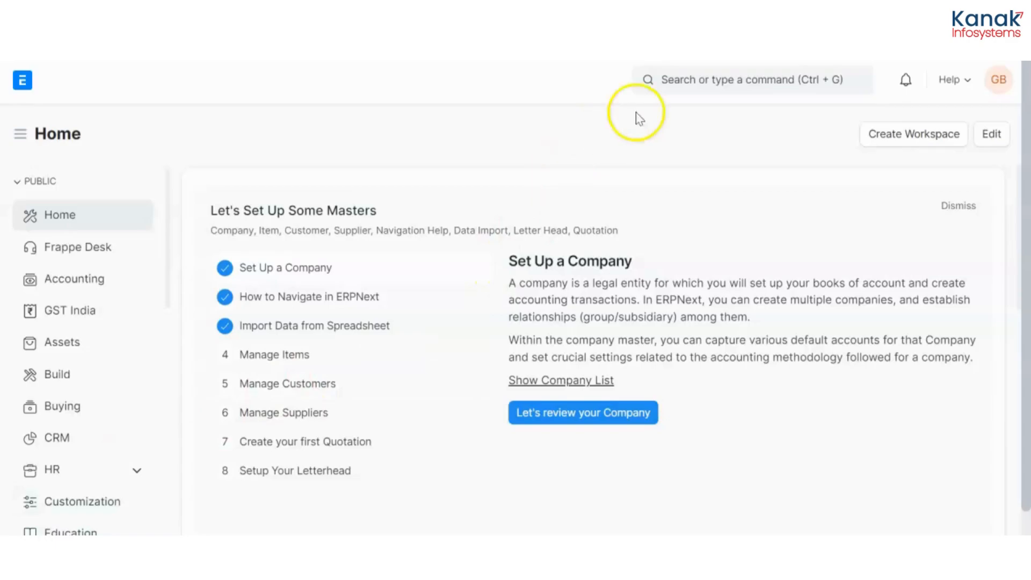
pyautogui.click(750, 79)
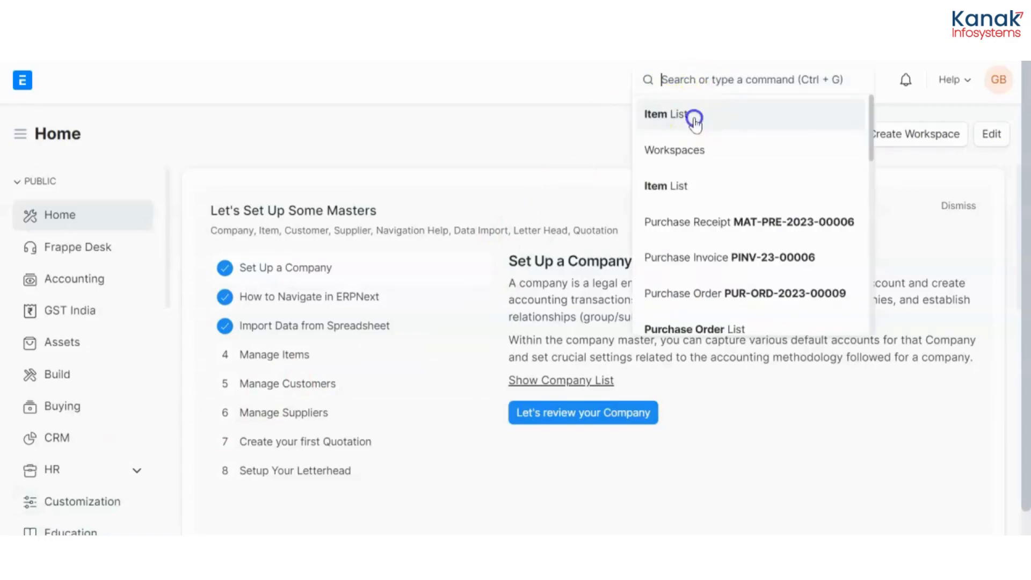
pyautogui.click(666, 114)
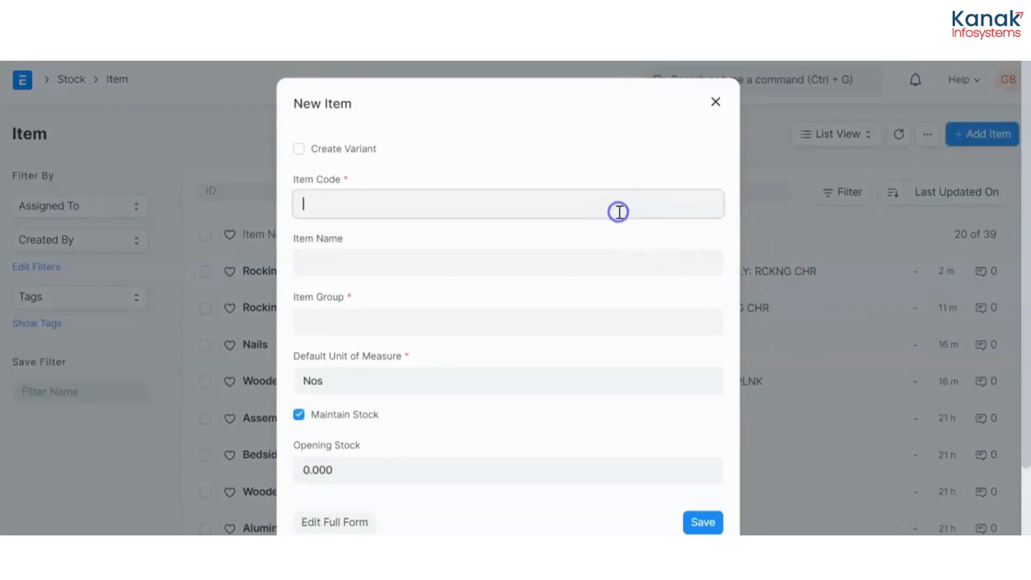
pyautogui.write('ASMBLY')
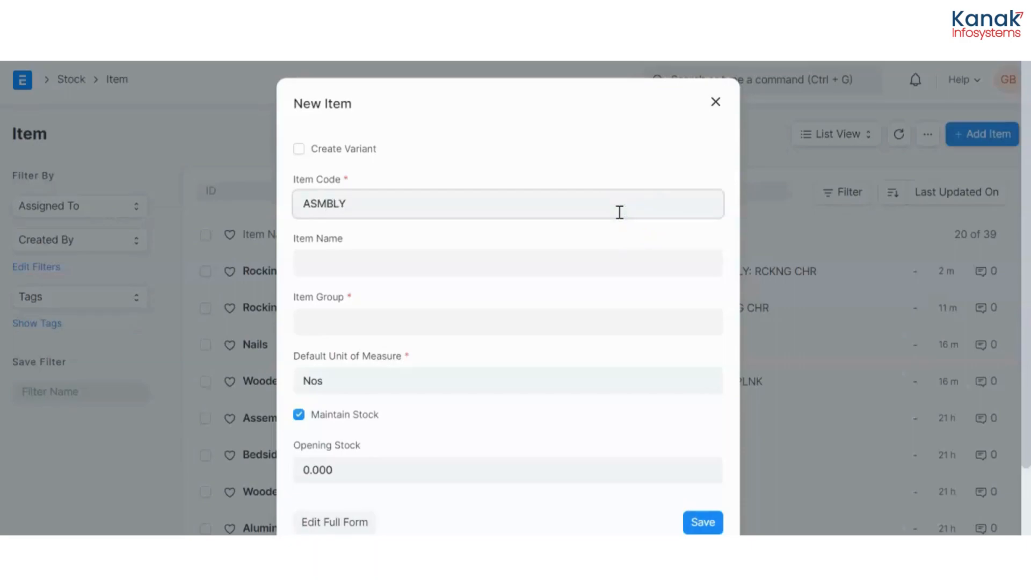
pyautogui.write(': CPBRD')
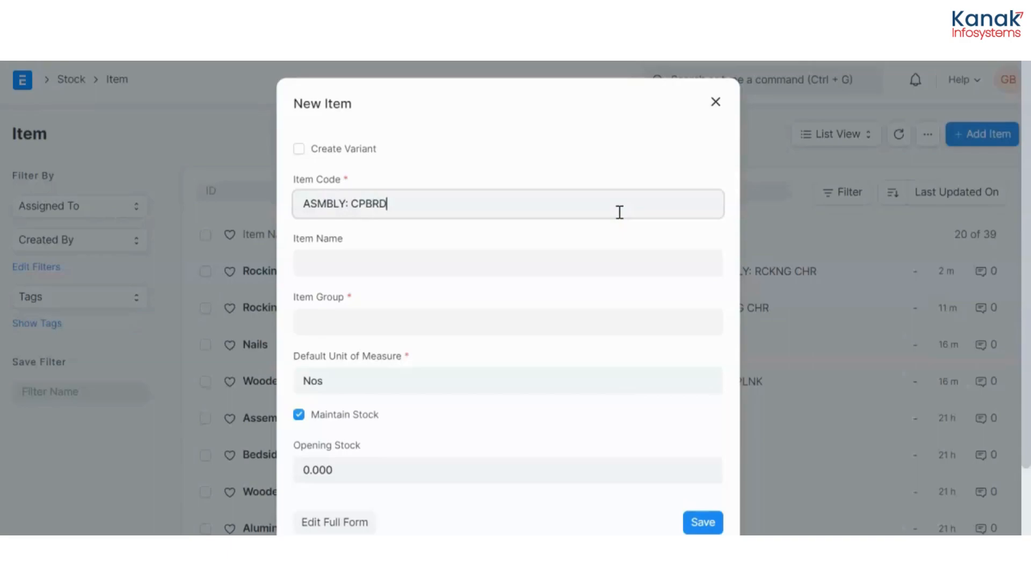
pyautogui.write('c')
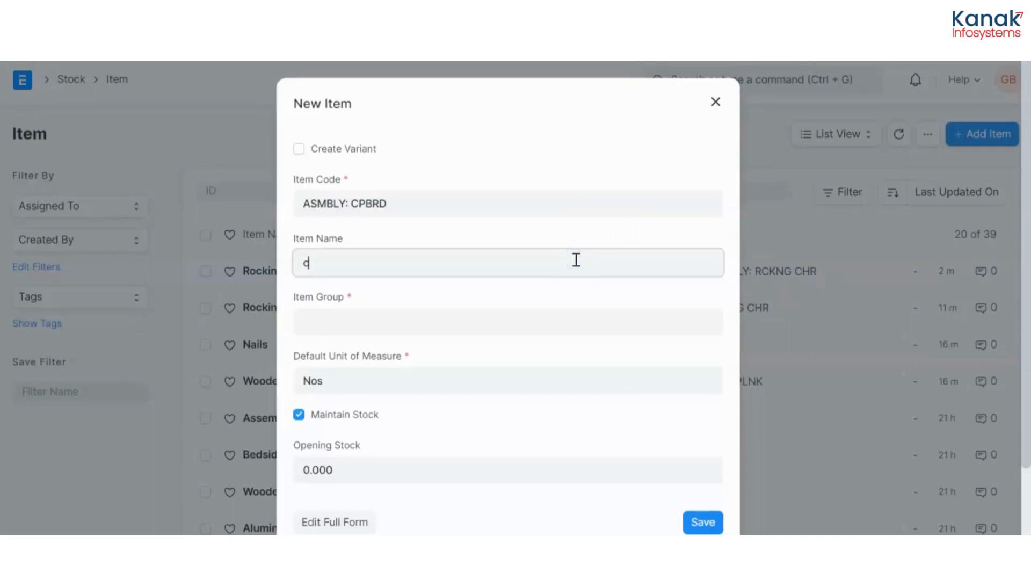
pyautogui.write('upboard Assem')
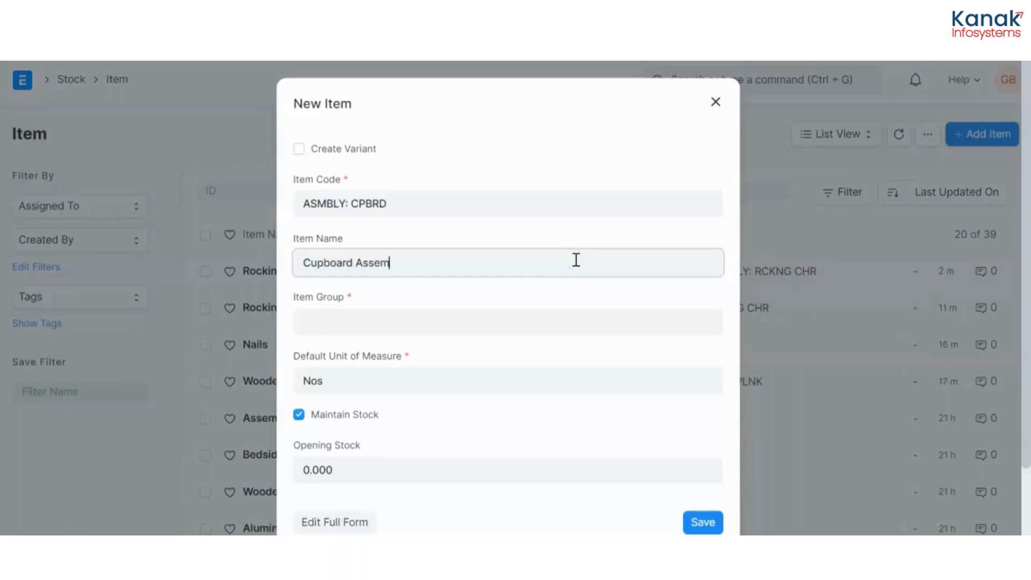
pyautogui.click(507, 322)
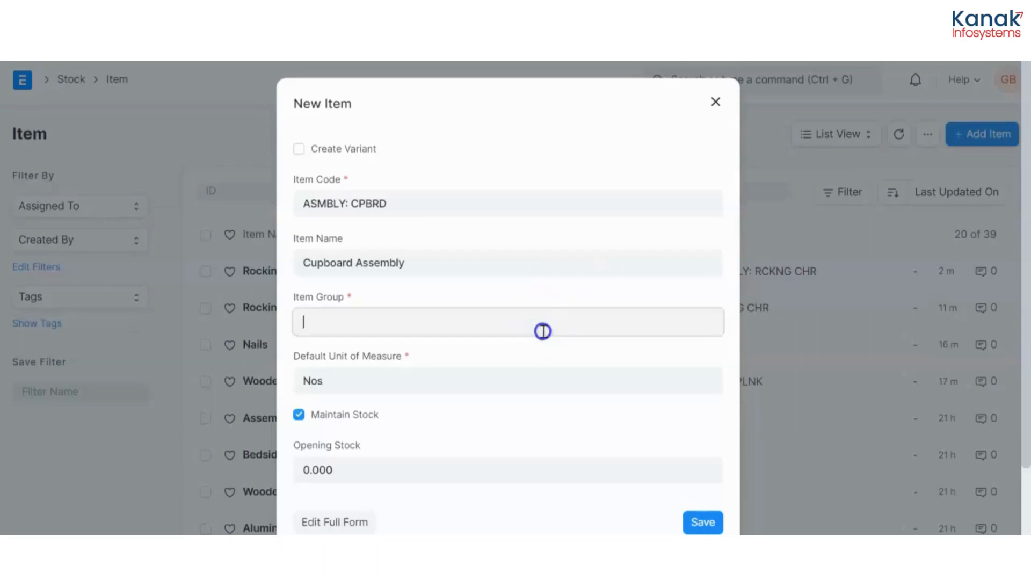
pyautogui.click(507, 322)
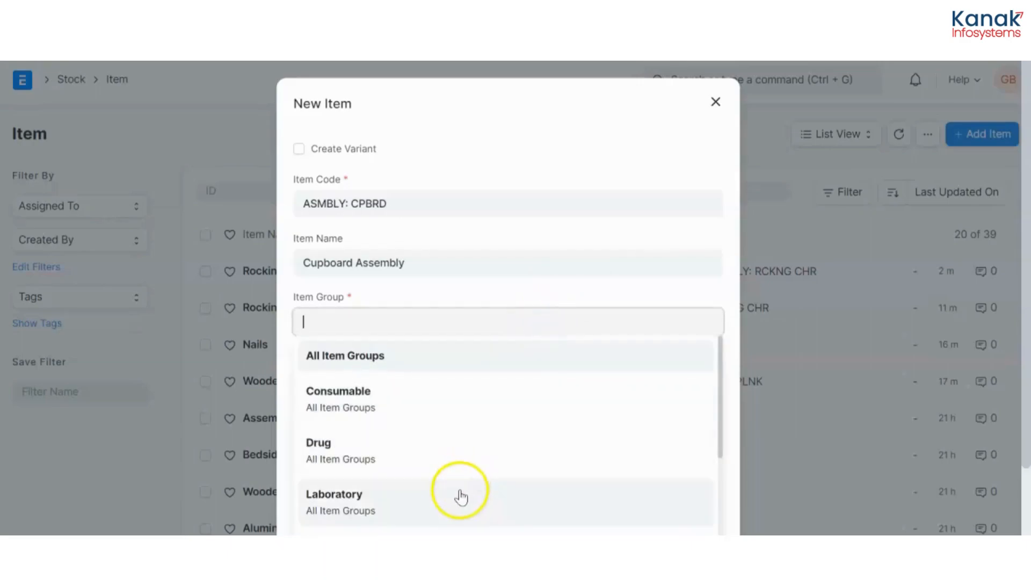
pyautogui.click(508, 322)
pyautogui.write('Services')
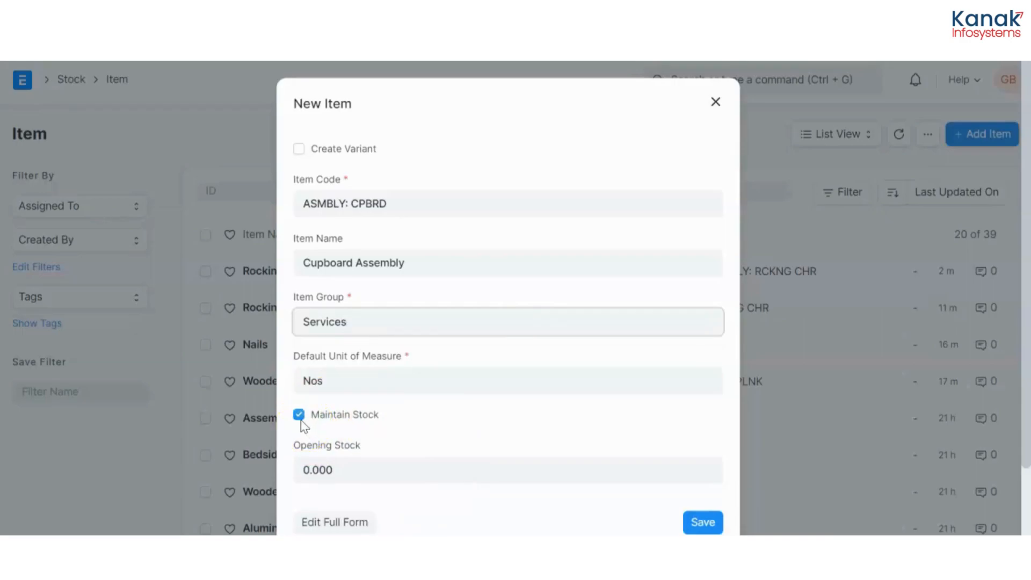
pyautogui.click(300, 414)
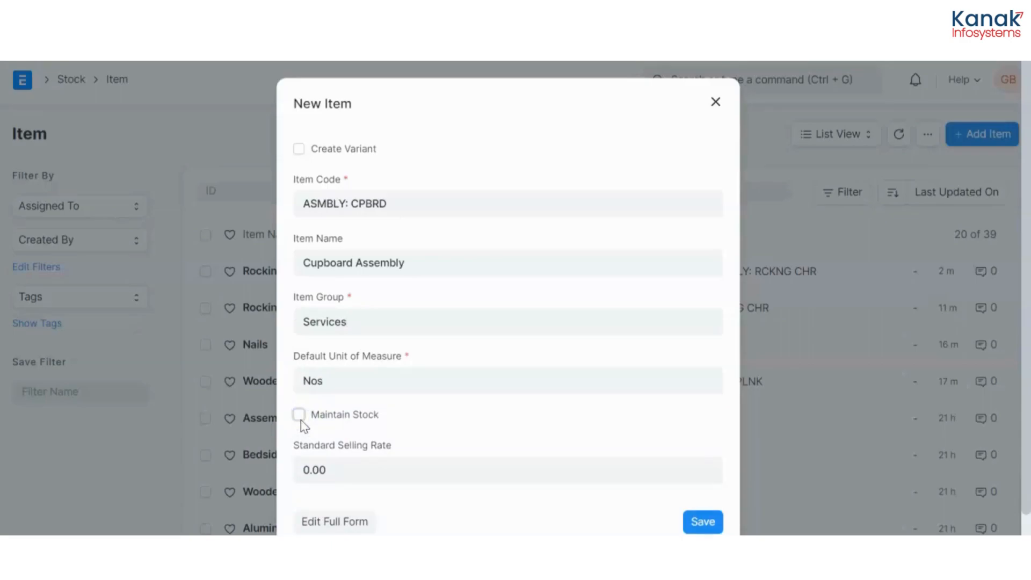
# Enter HSN/SAC 995442 in the full item form and save the item.
pyautogui.click(335, 522)
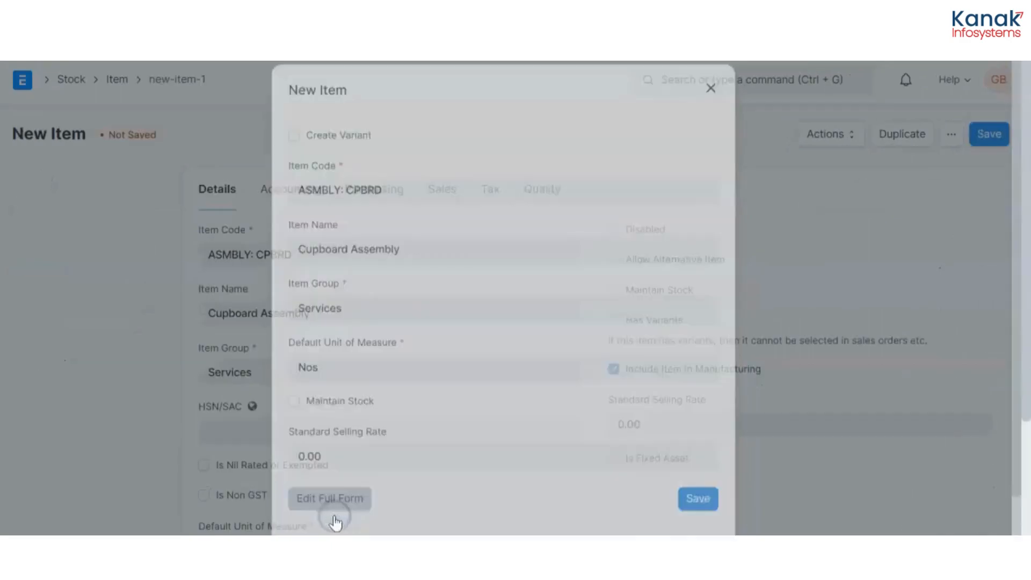
pyautogui.click(329, 498)
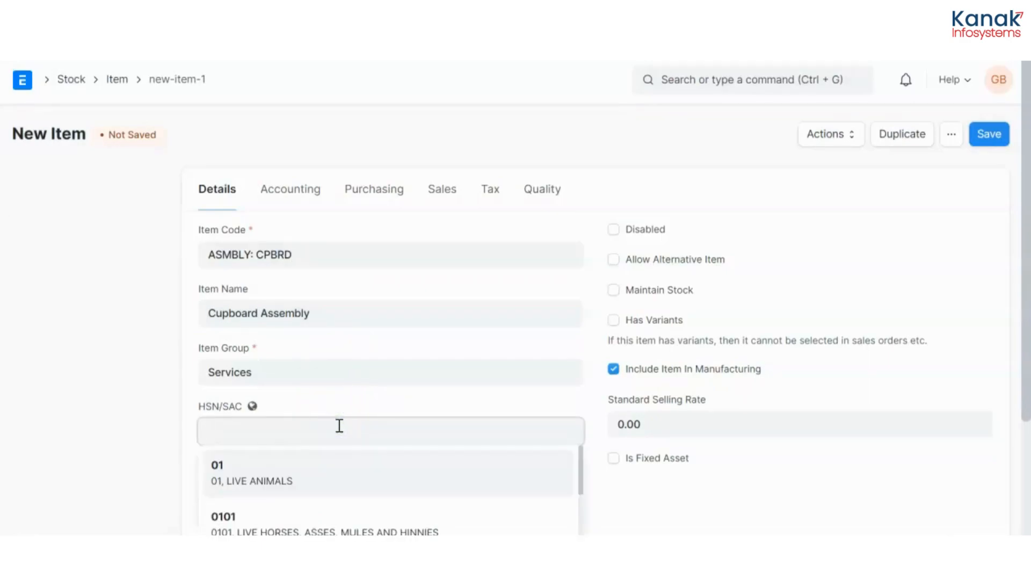
pyautogui.write('995442')
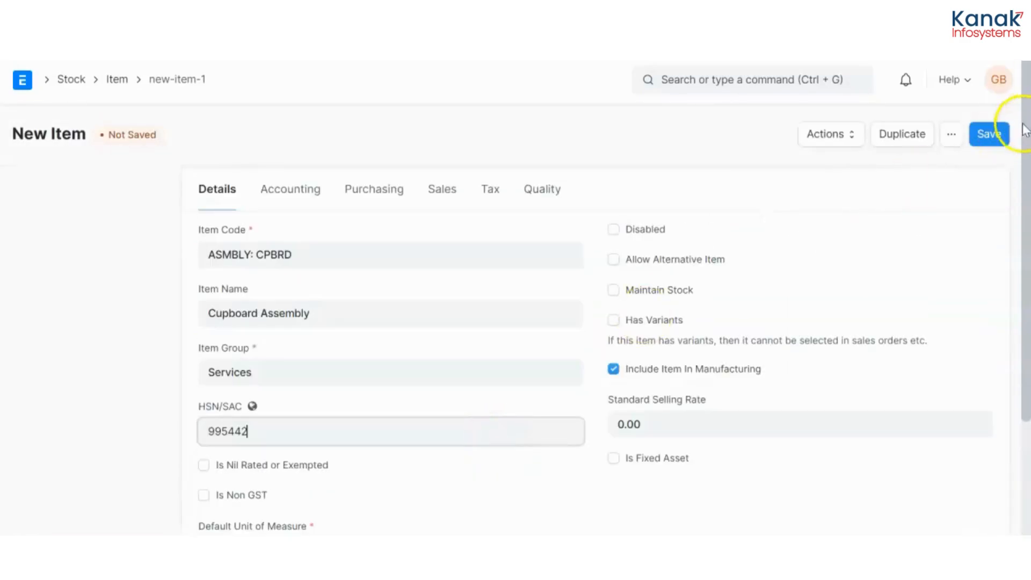
pyautogui.click(990, 134)
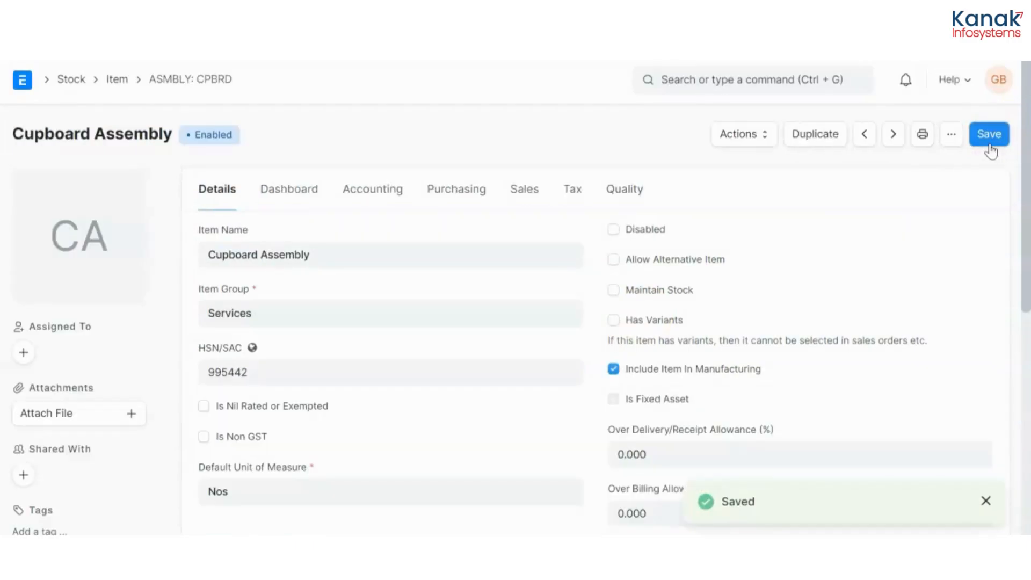
pyautogui.moveTo(784, 79)
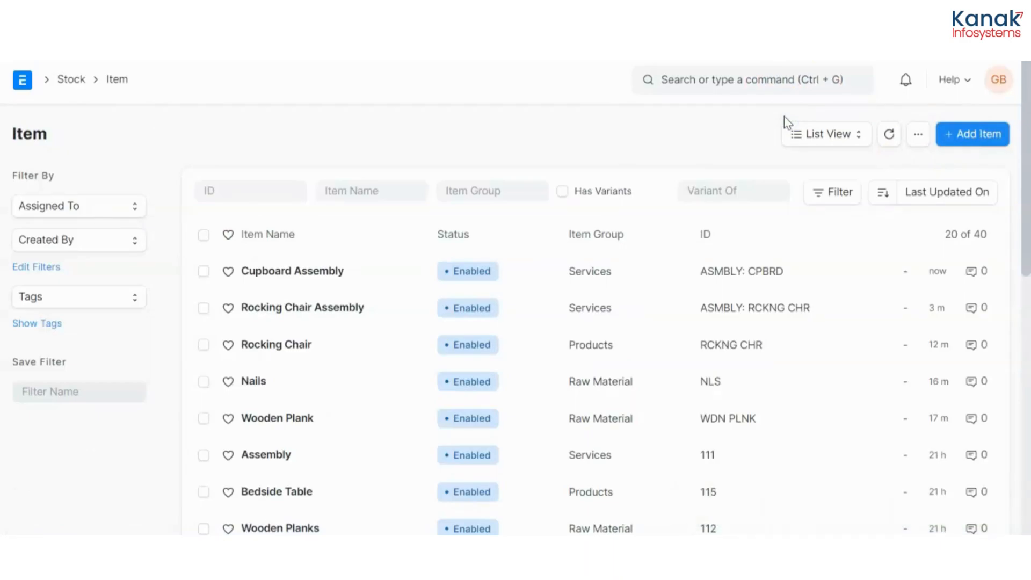
# Add a new item coded WDN PLKS, named Wooden Planks, in the Raw Material group.
pyautogui.click(973, 134)
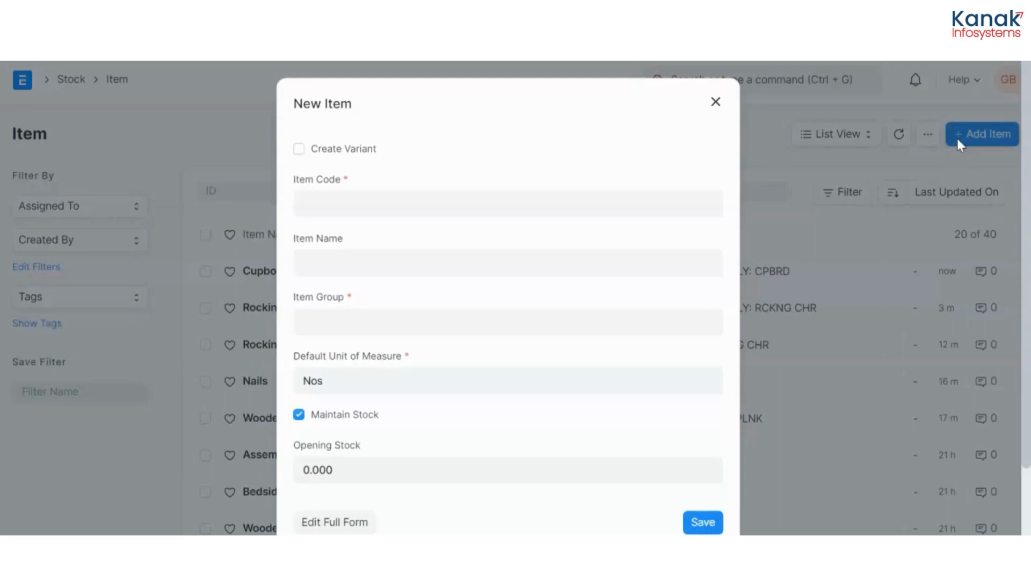
pyautogui.click(507, 203)
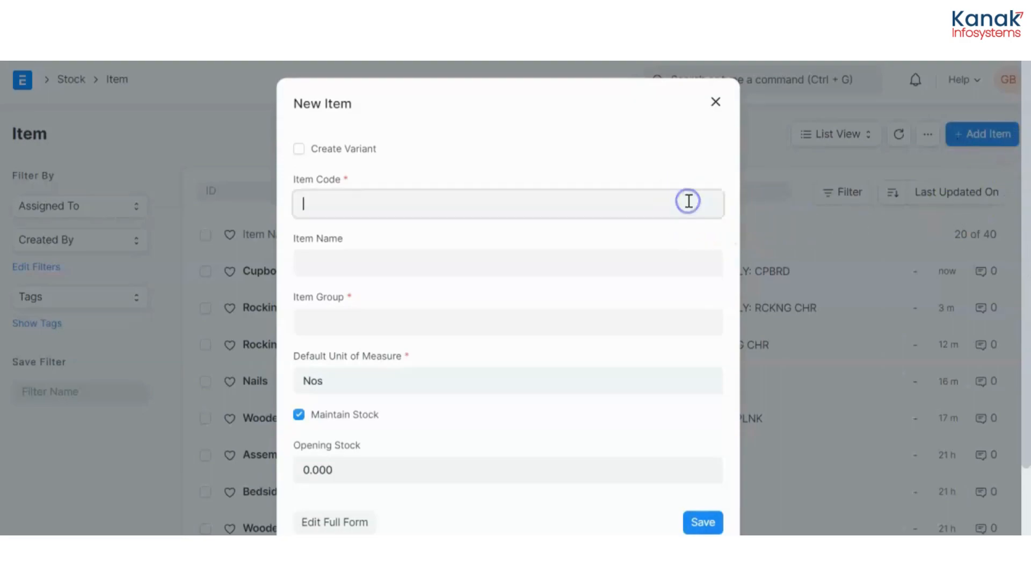
pyautogui.write('WDN')
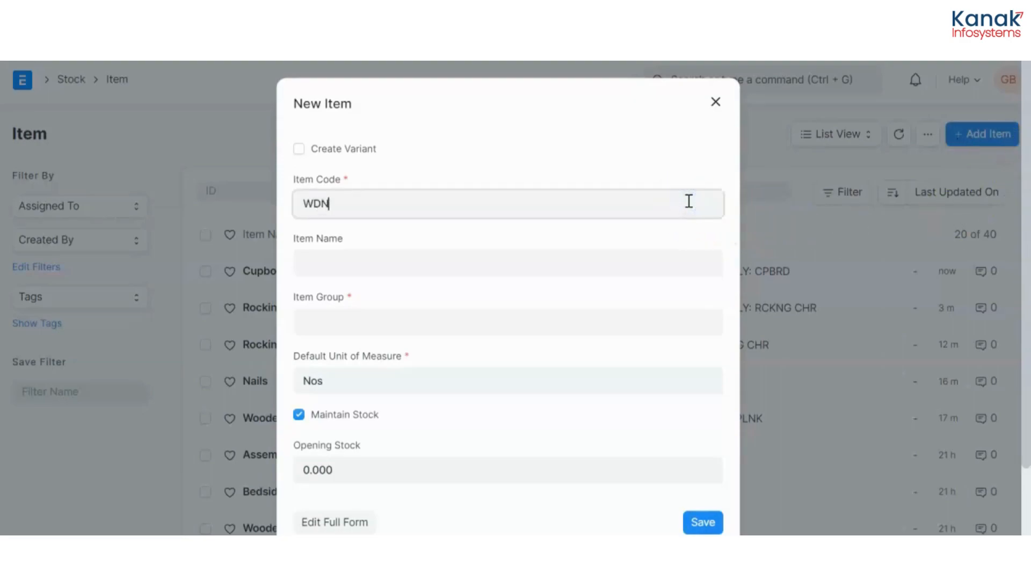
pyautogui.write('PLKS')
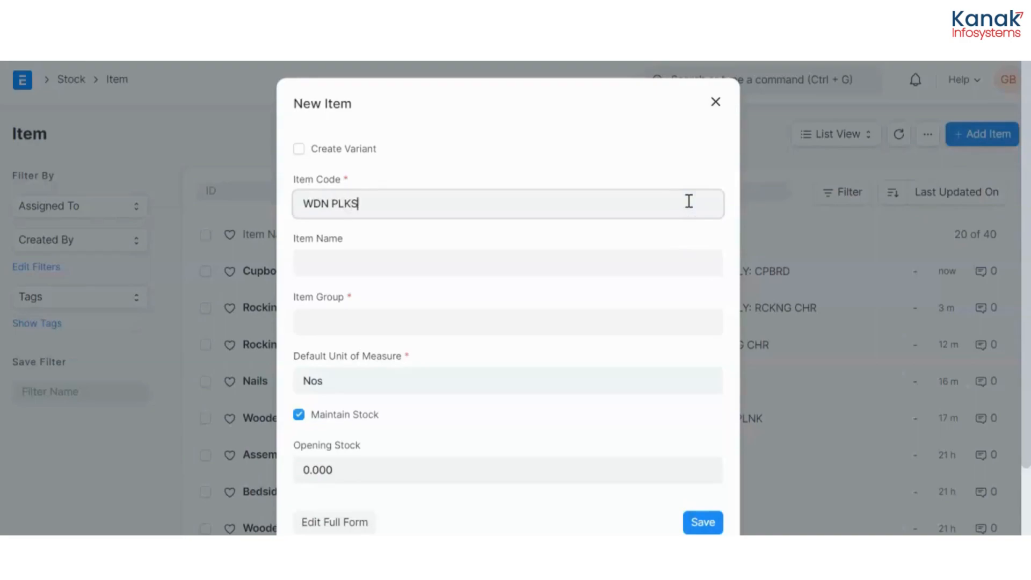
pyautogui.write('Wooden Planks')
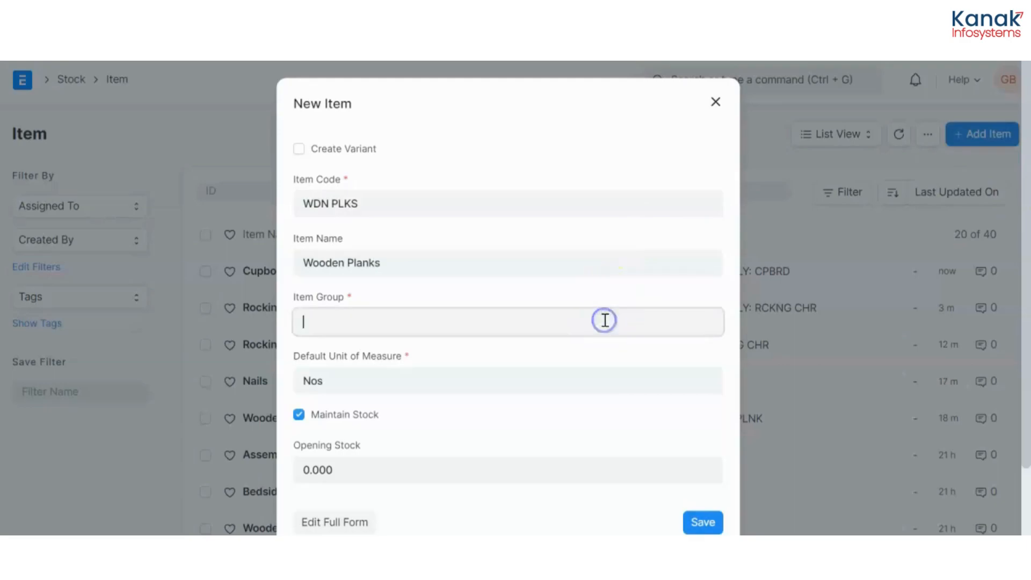
pyautogui.click(507, 321)
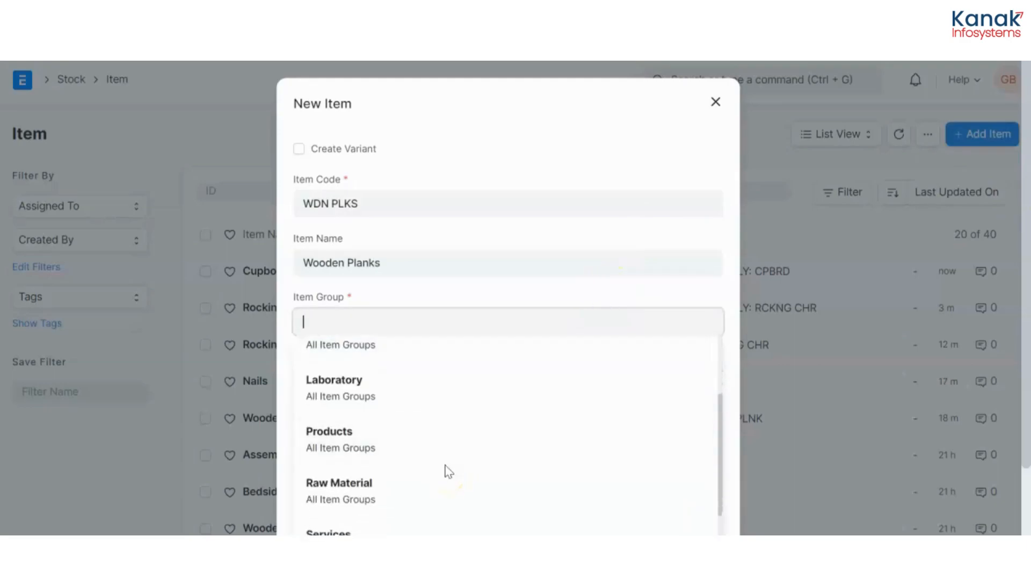
pyautogui.click(339, 490)
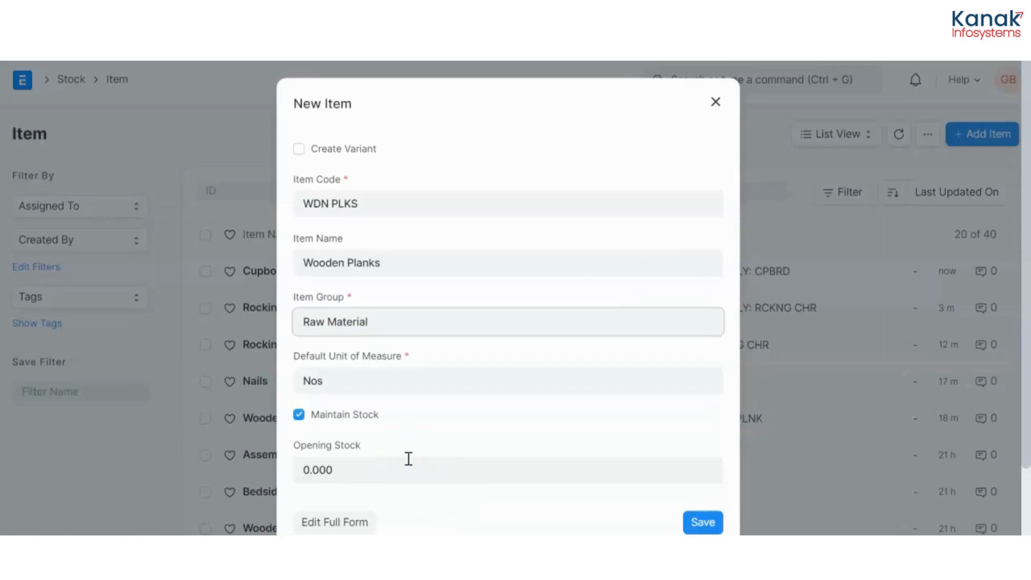
# In the full form, set HSN/SAC 996512 and valuation rate 1,500, then save.
pyautogui.scroll(-3)
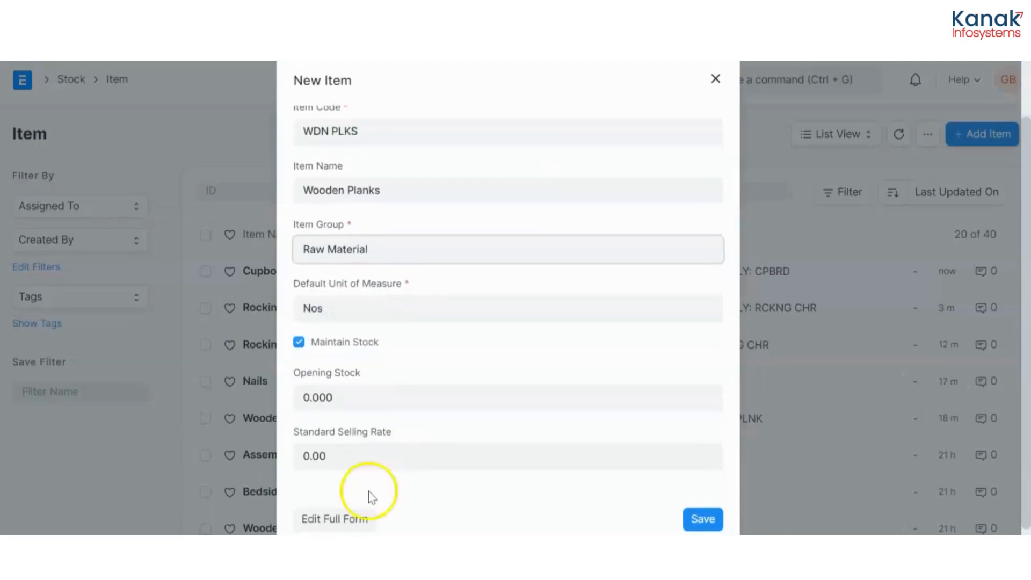
pyautogui.click(334, 519)
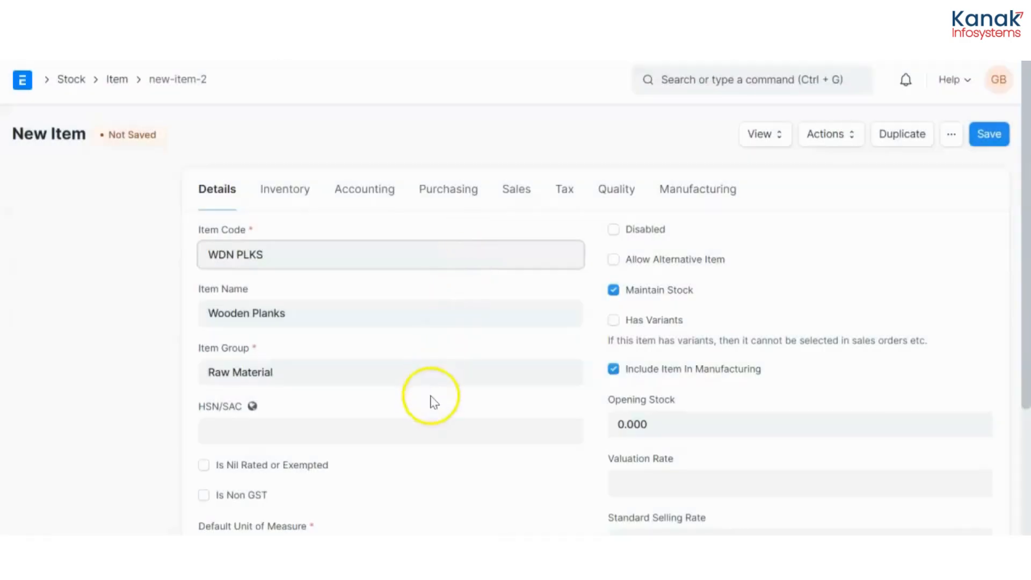
pyautogui.click(390, 431)
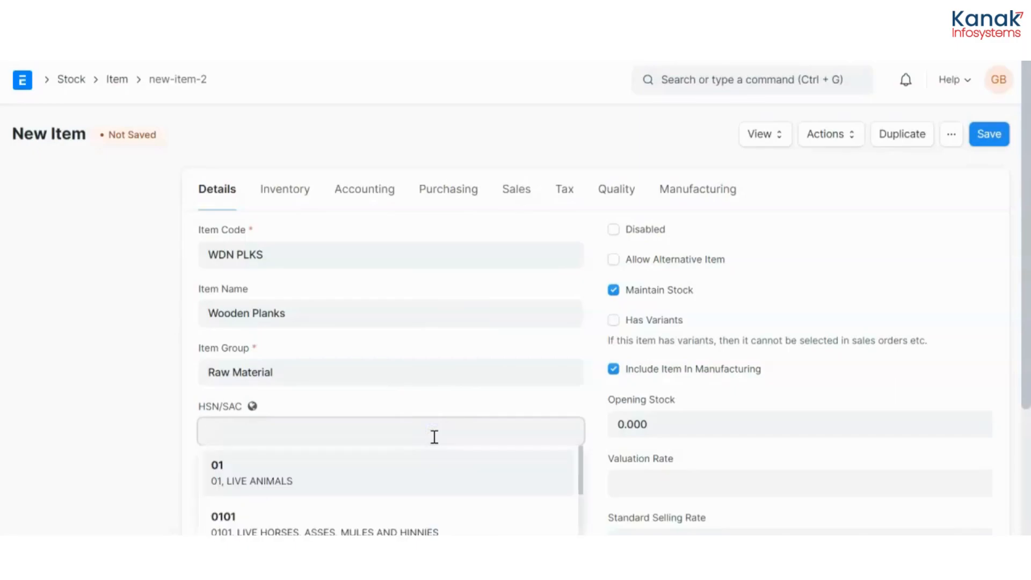
pyautogui.write('996512')
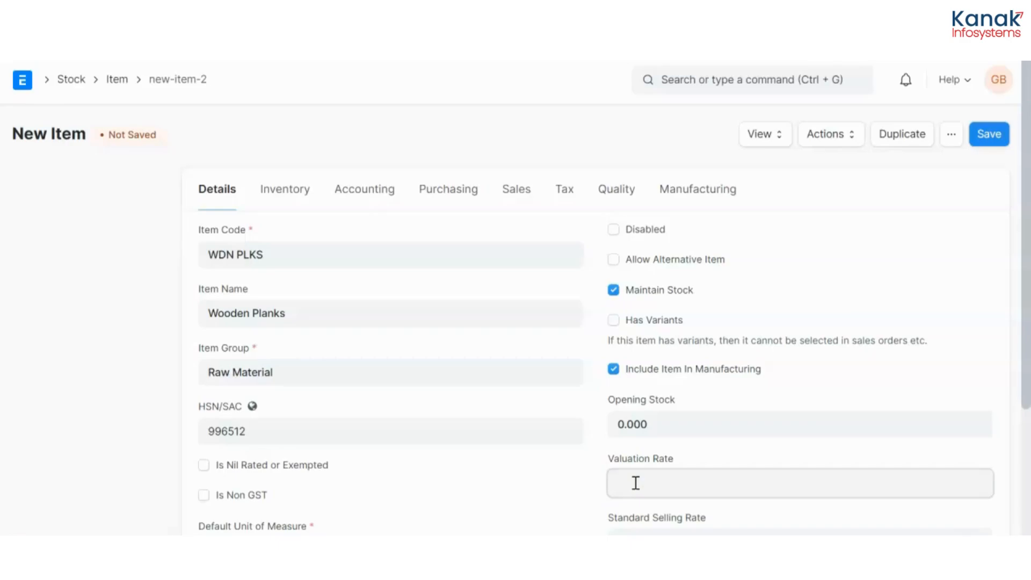
pyautogui.click(800, 483)
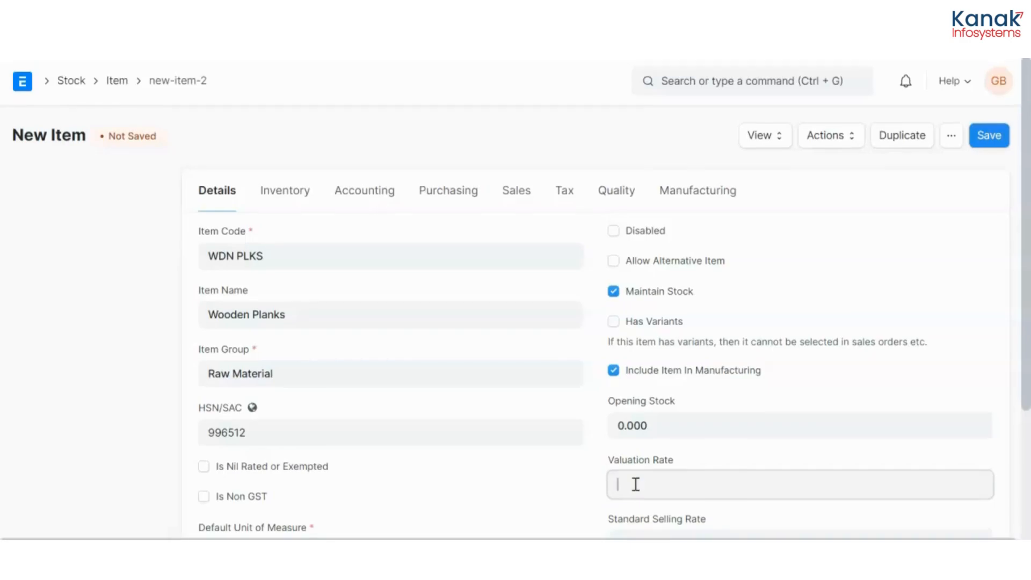
pyautogui.write('15')
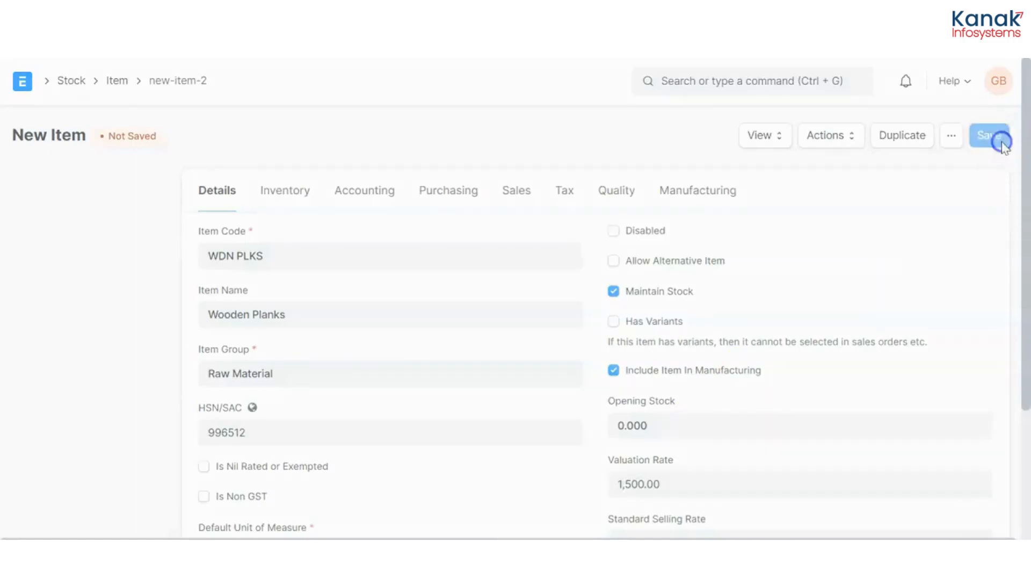
pyautogui.click(989, 135)
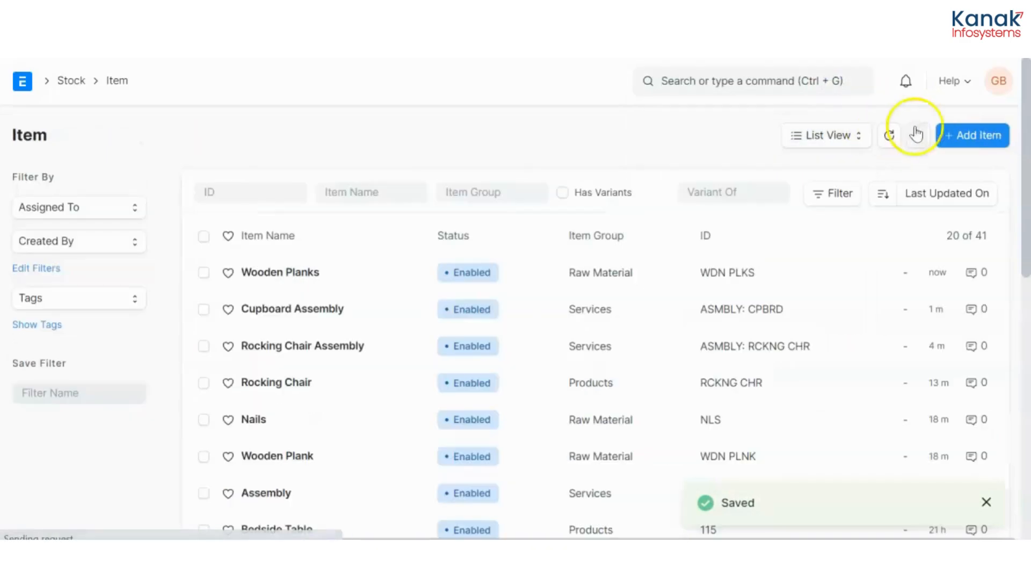
# Add a new item coded NNLSS, named Nails, in the Raw Material group.
pyautogui.click(973, 135)
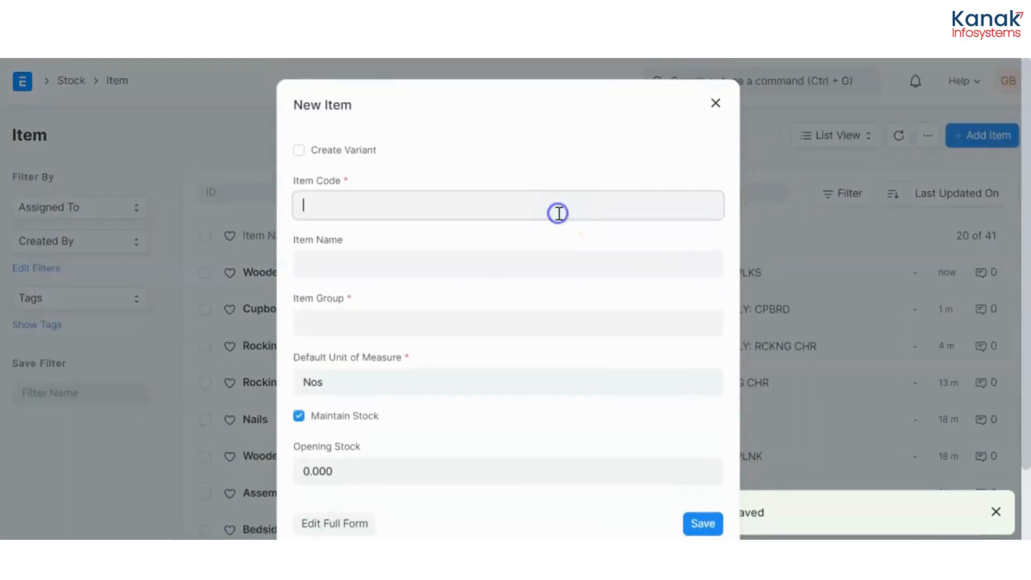
pyautogui.write('NLS')
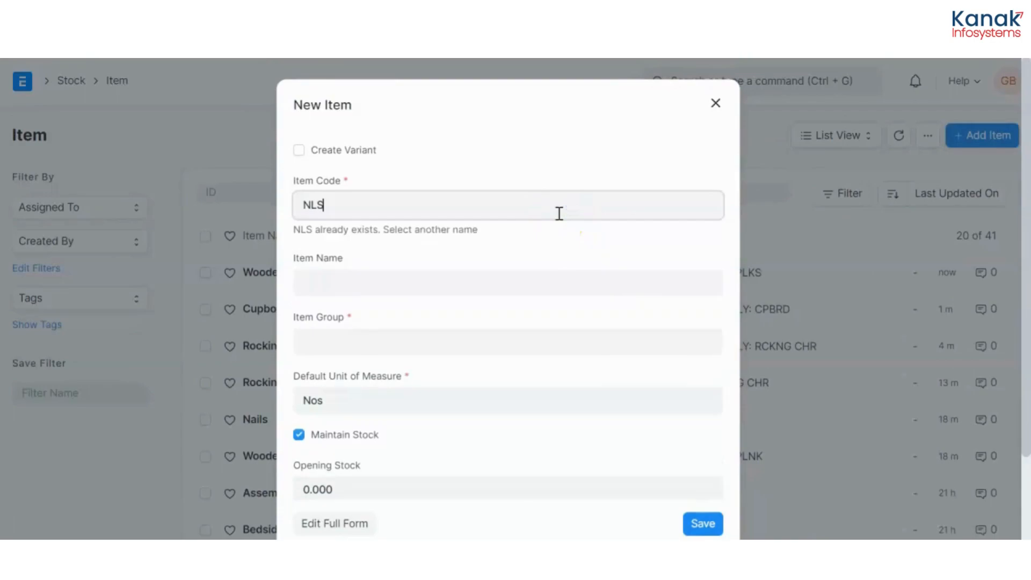
pyautogui.press('Backspace')
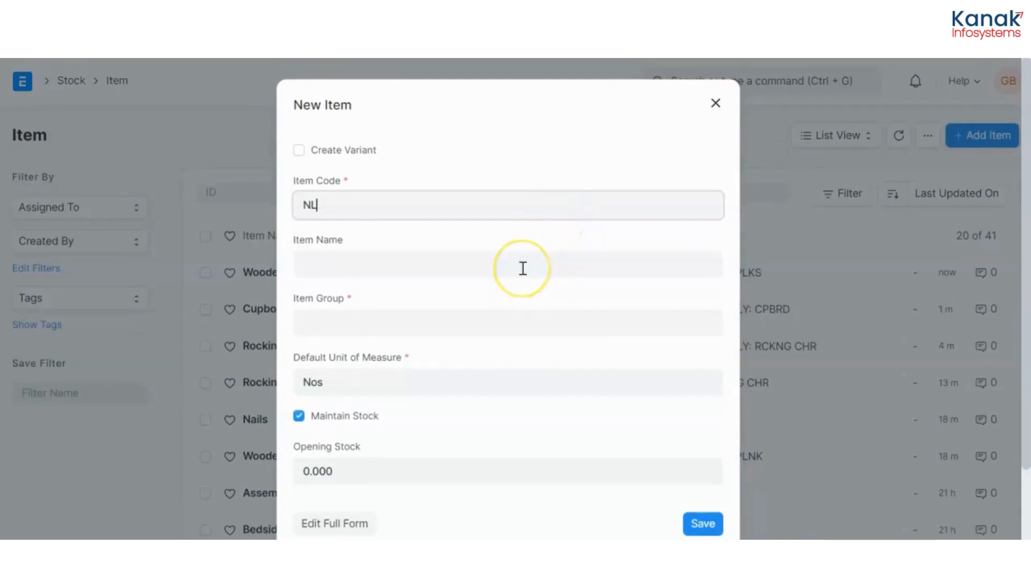
pyautogui.press('Backspace')
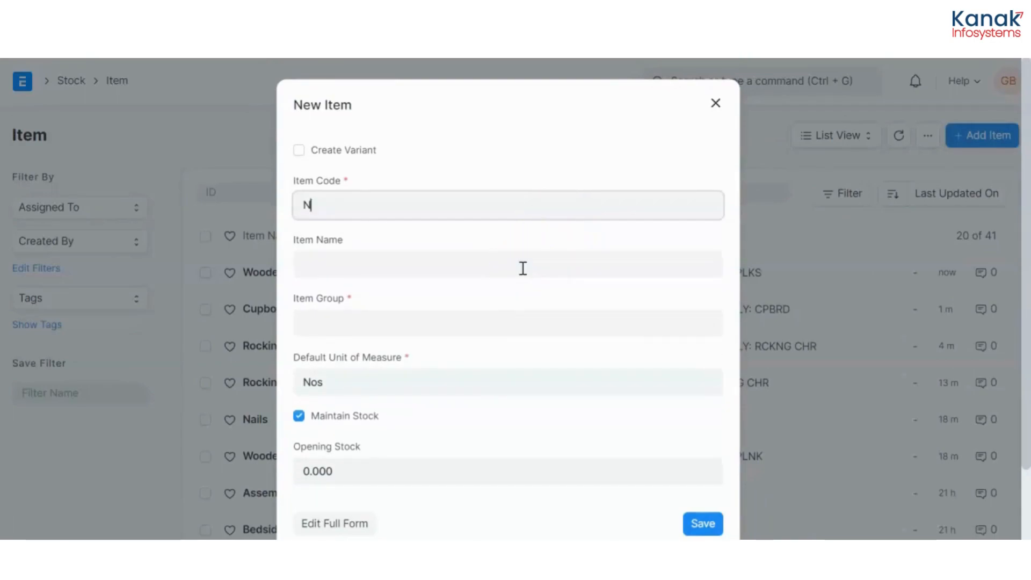
pyautogui.write('NLSS')
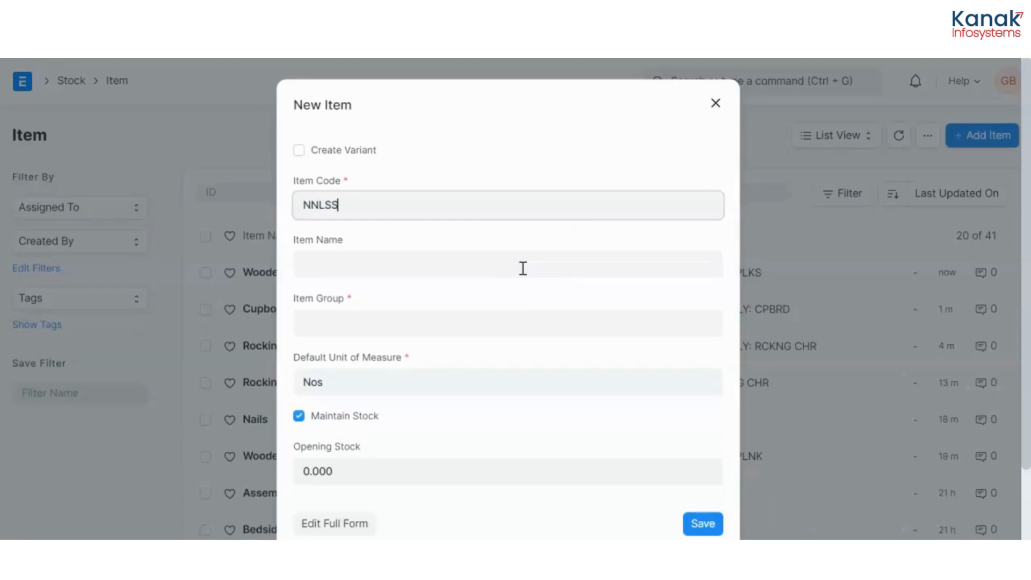
pyautogui.write('Nais')
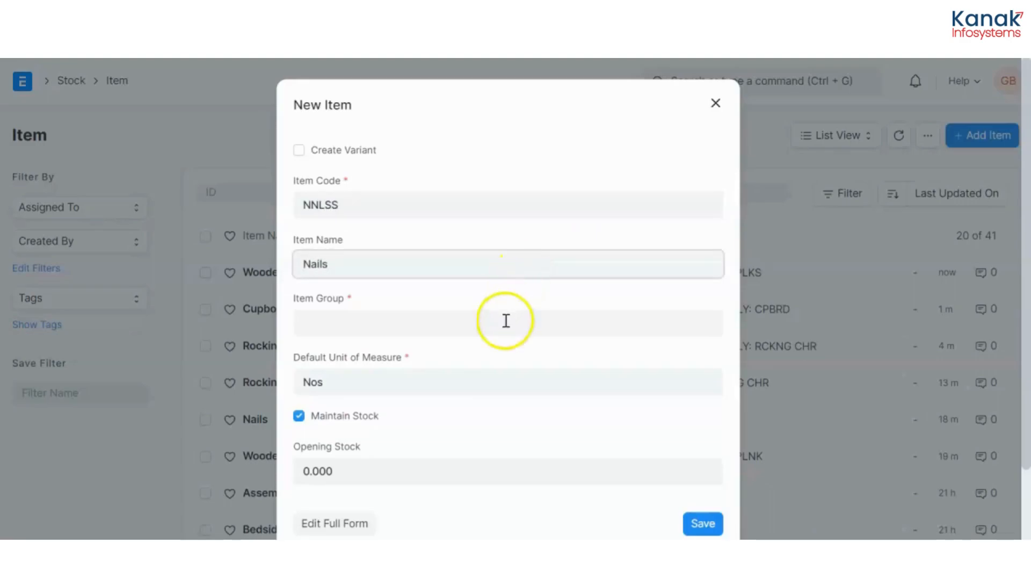
pyautogui.click(507, 323)
pyautogui.write('Raw Material')
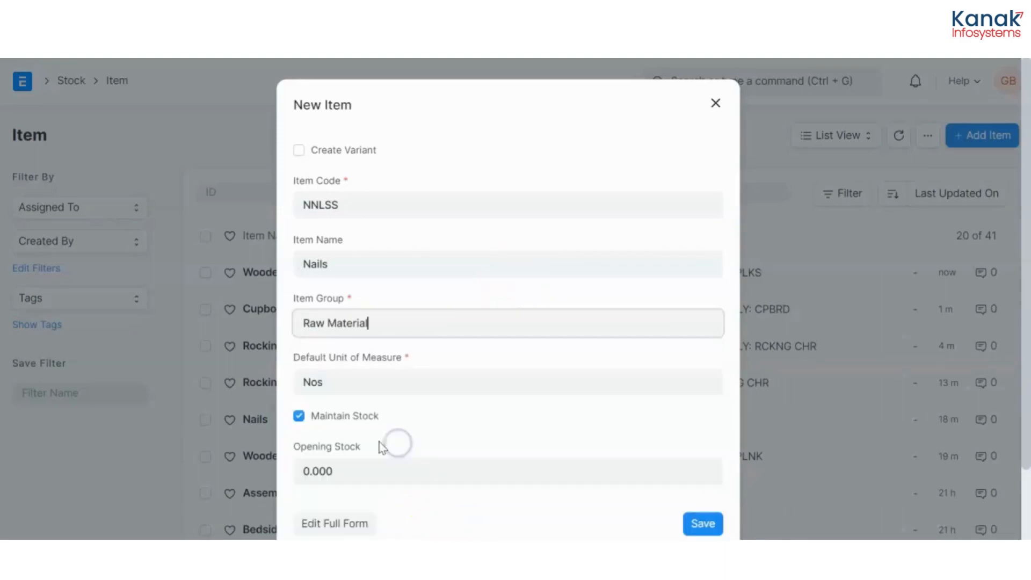
# In the full form, set HSN/SAC 996512 and valuation rate 200, then save.
pyautogui.click(334, 524)
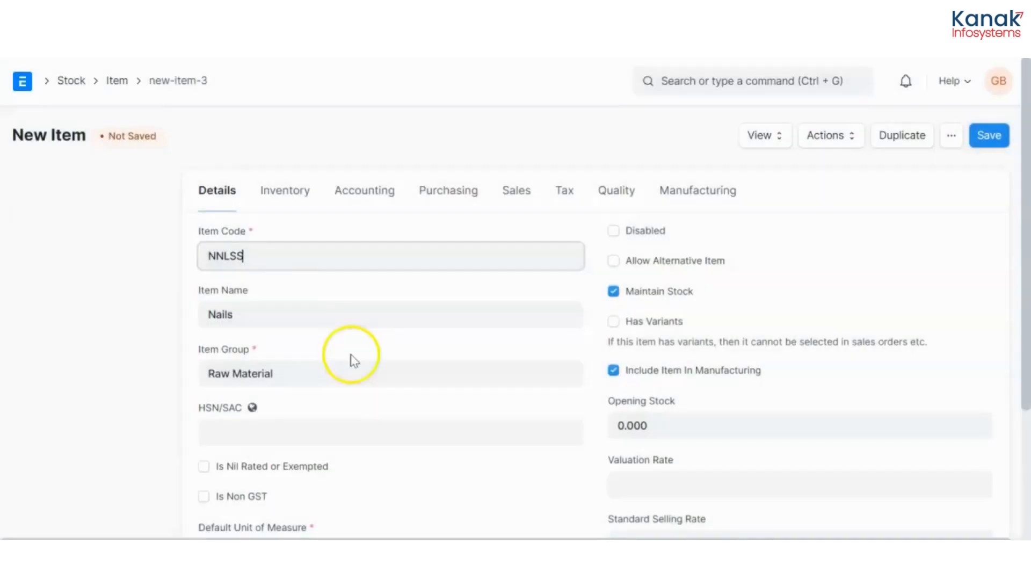
pyautogui.click(391, 431)
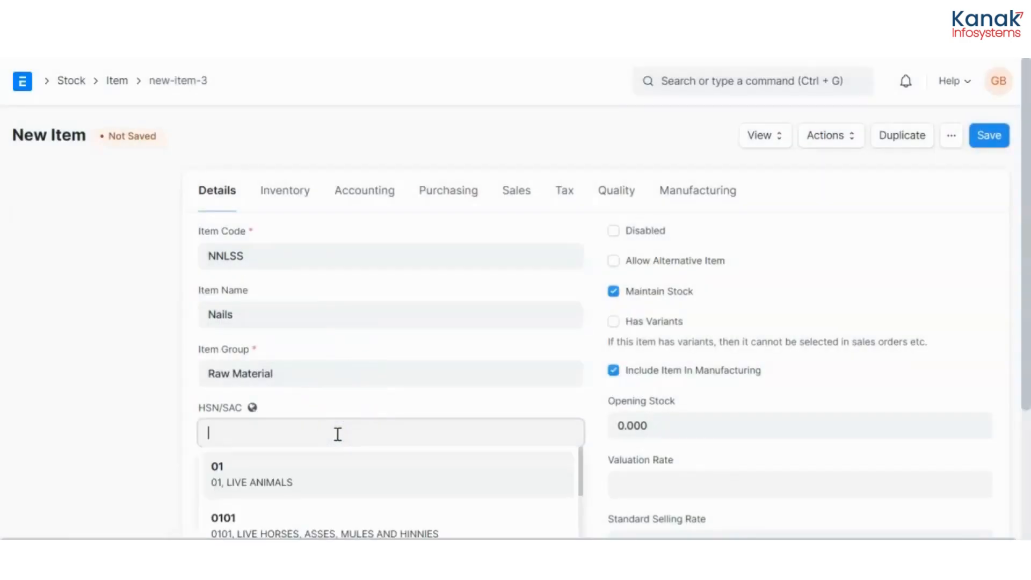
pyautogui.write('996512')
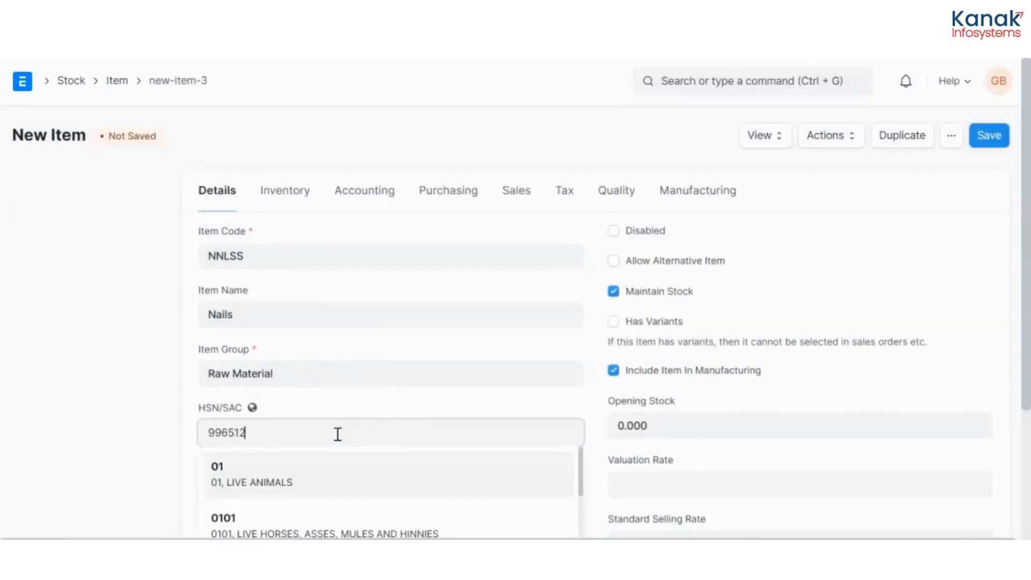
pyautogui.click(989, 135)
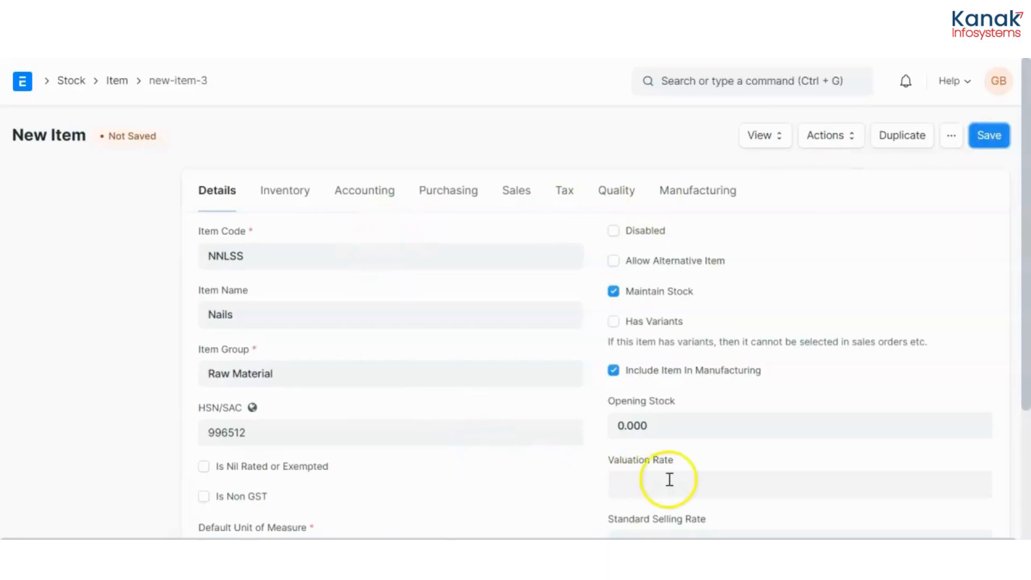
pyautogui.write('1000')
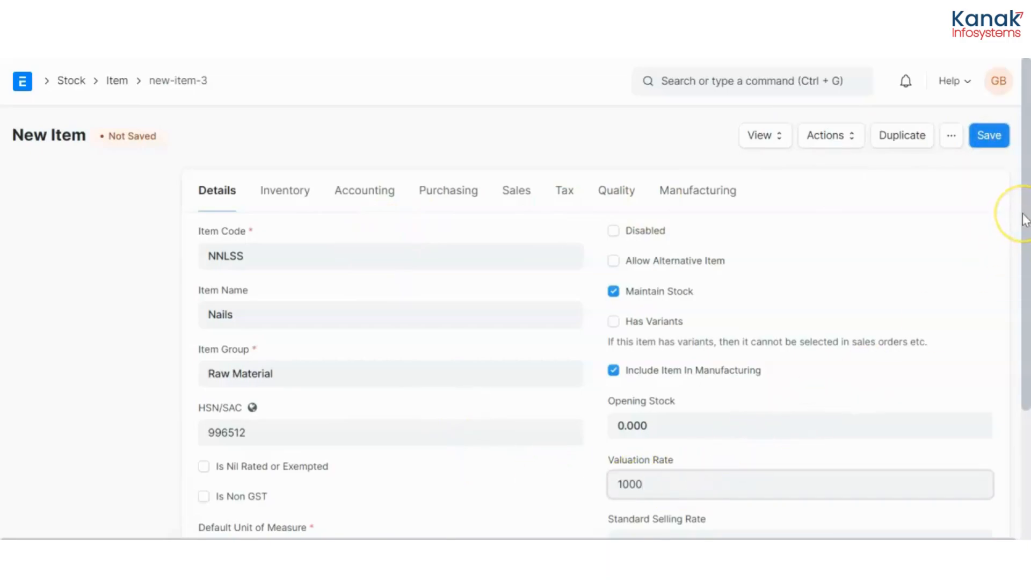
pyautogui.write('2')
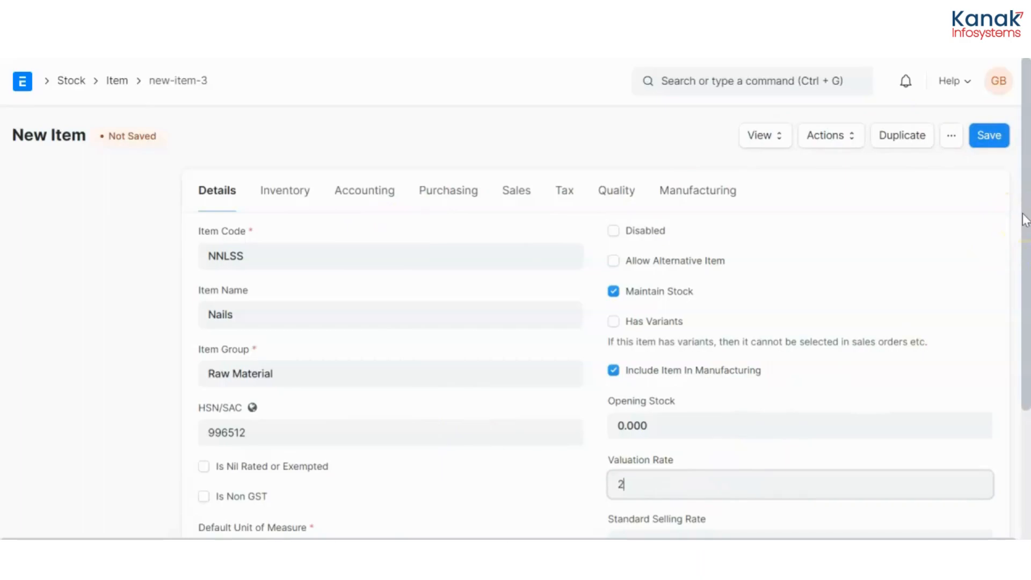
pyautogui.click(989, 135)
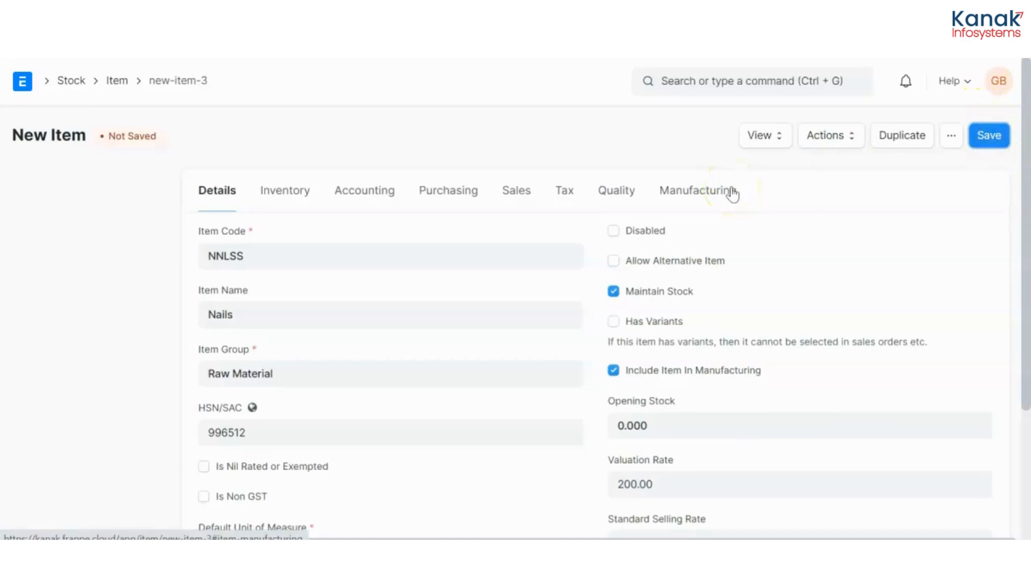
pyautogui.click(989, 135)
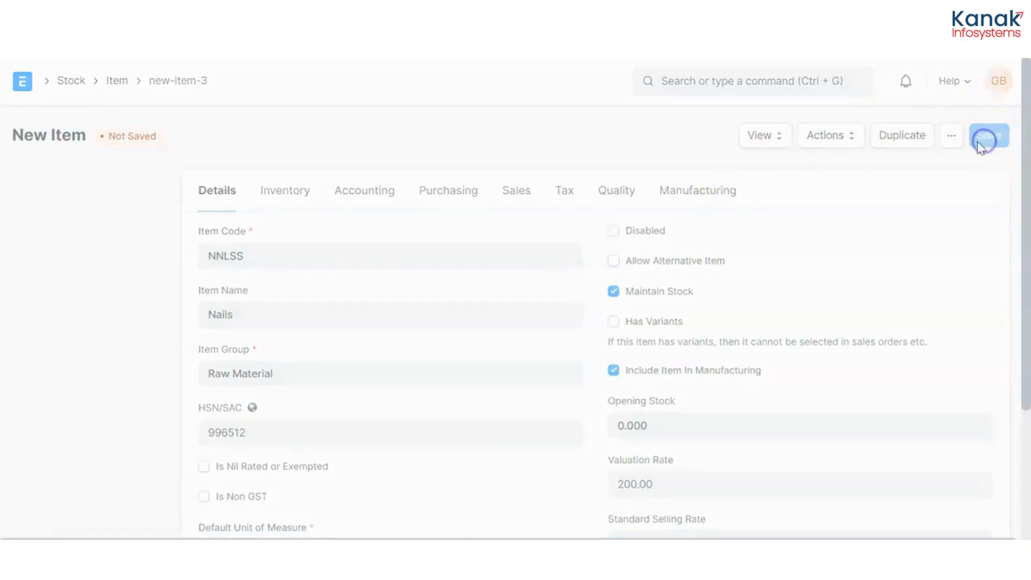
pyautogui.click(989, 135)
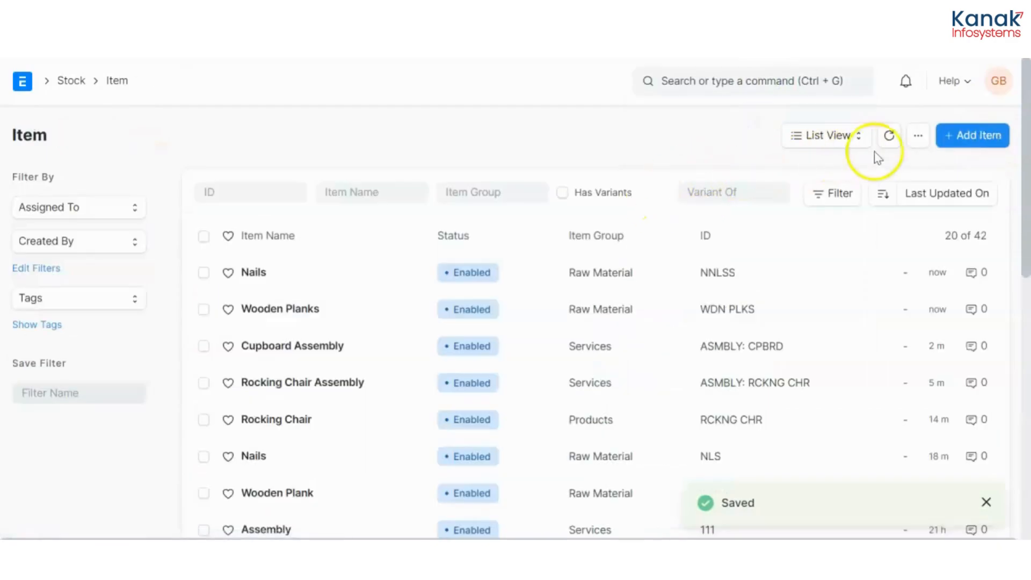
# Add a new item coded ALMN BR, named Aluminium Bar, in the Raw Material group.
pyautogui.click(973, 136)
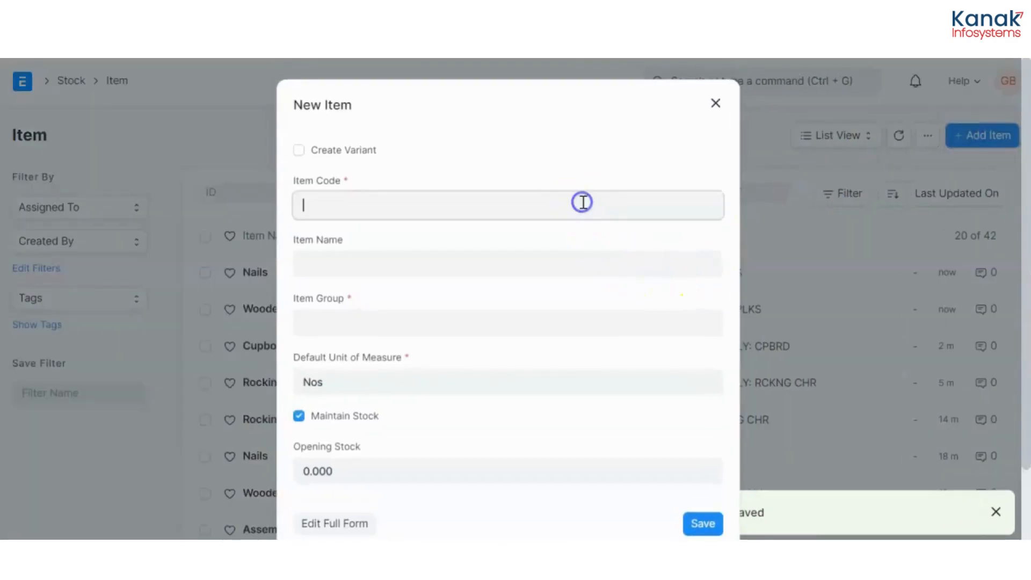
pyautogui.write('ALMB')
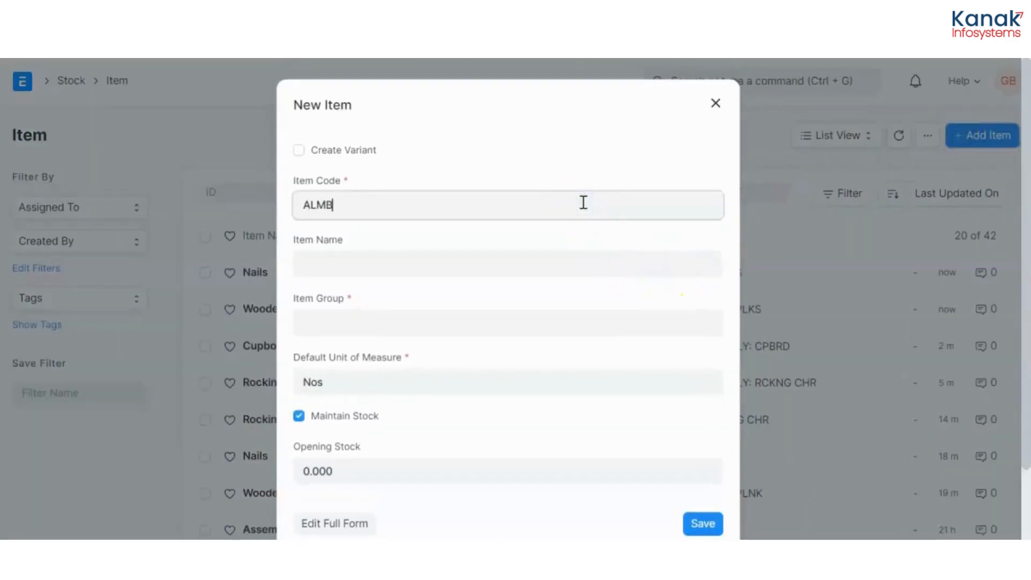
pyautogui.write('ALMN BR')
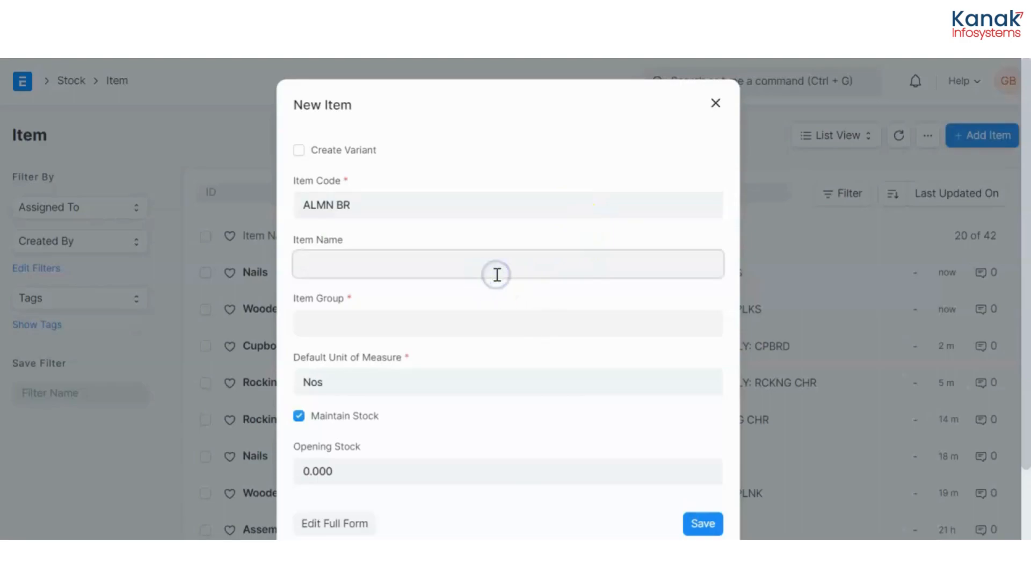
pyautogui.write('Al')
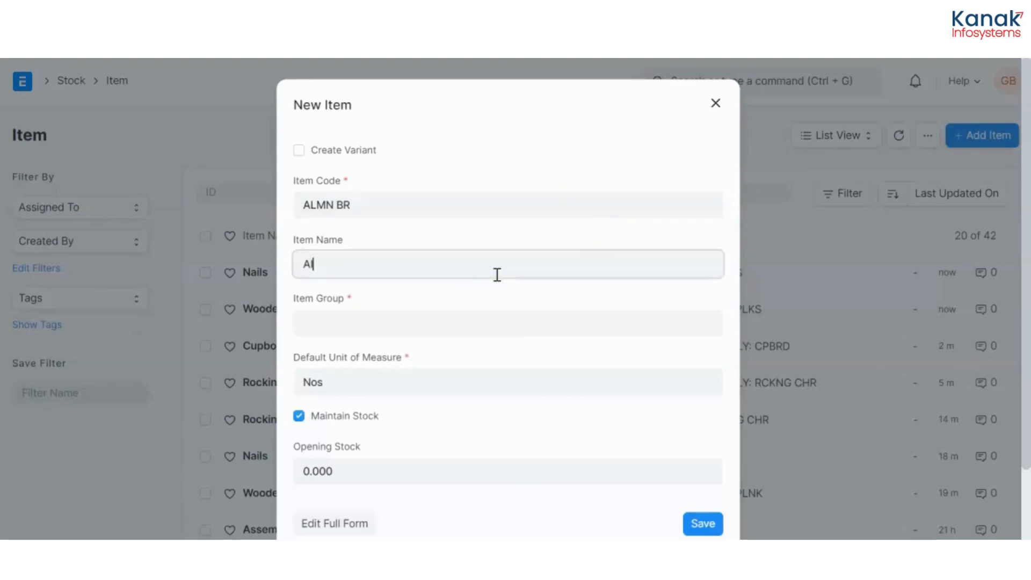
pyautogui.write('luminium Bar')
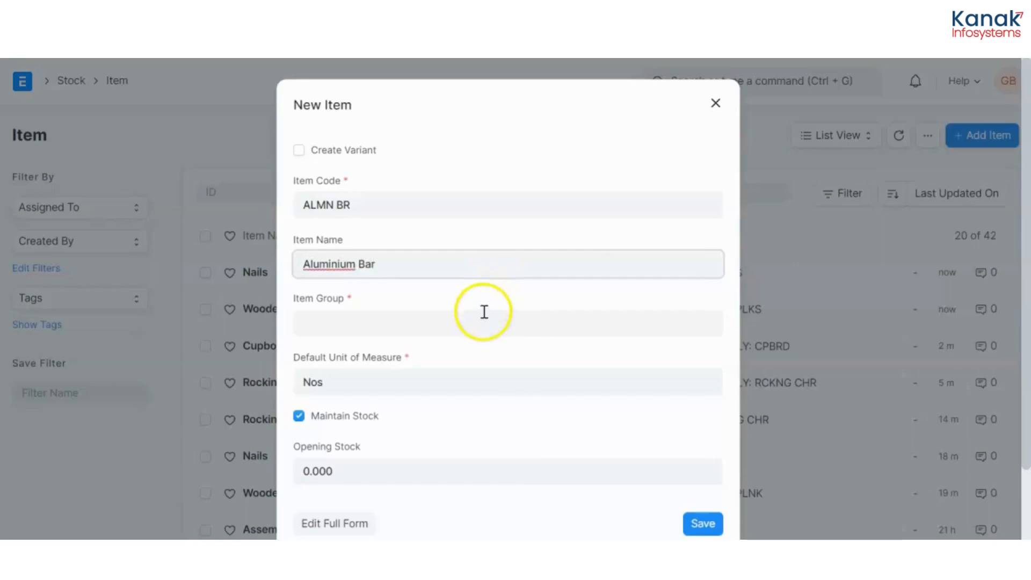
pyautogui.click(507, 323)
pyautogui.write('Raw Material')
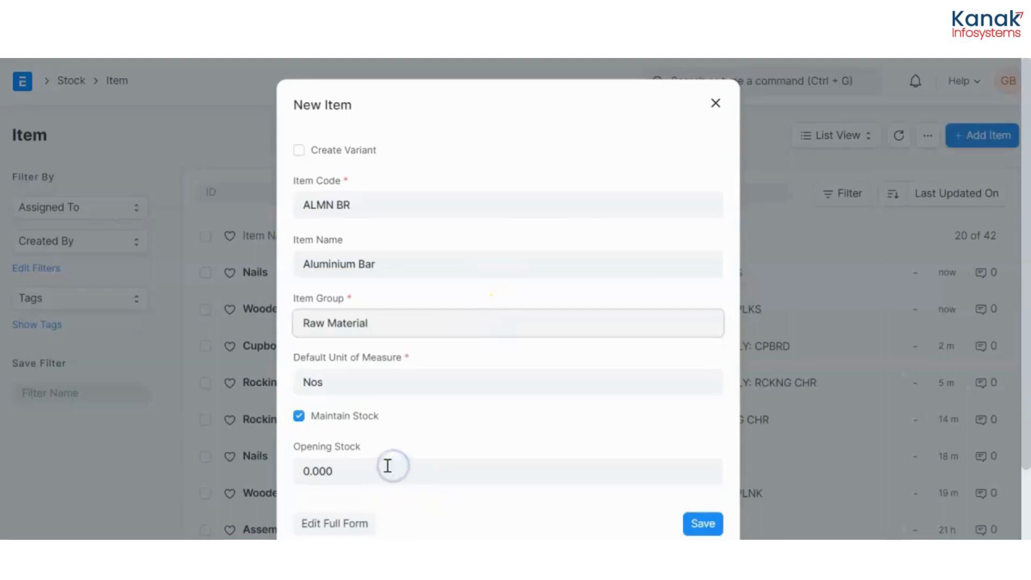
# In the full form, set HSN/SAC 996512 and valuation rate 500, then save.
pyautogui.click(334, 524)
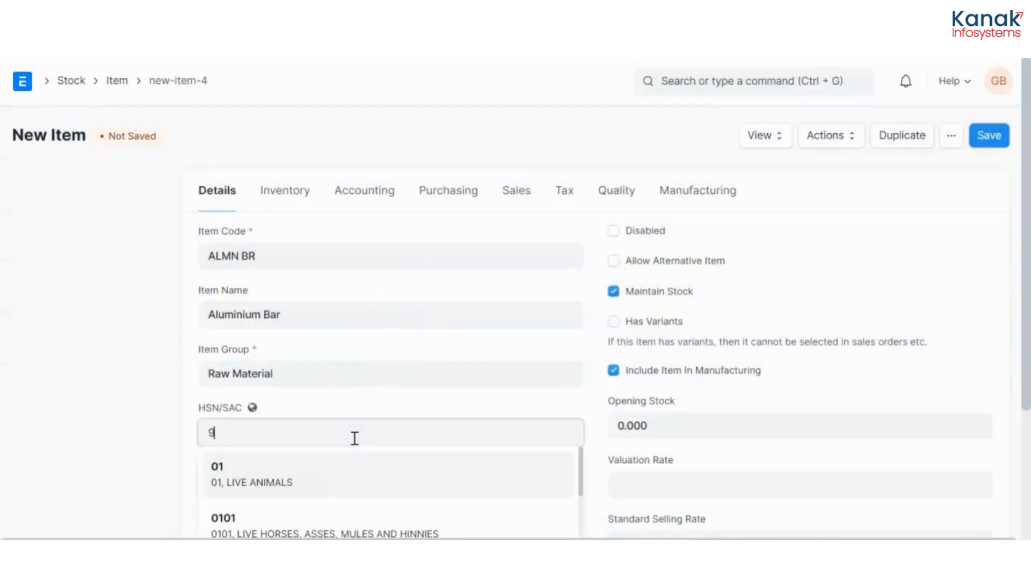
pyautogui.write('96512')
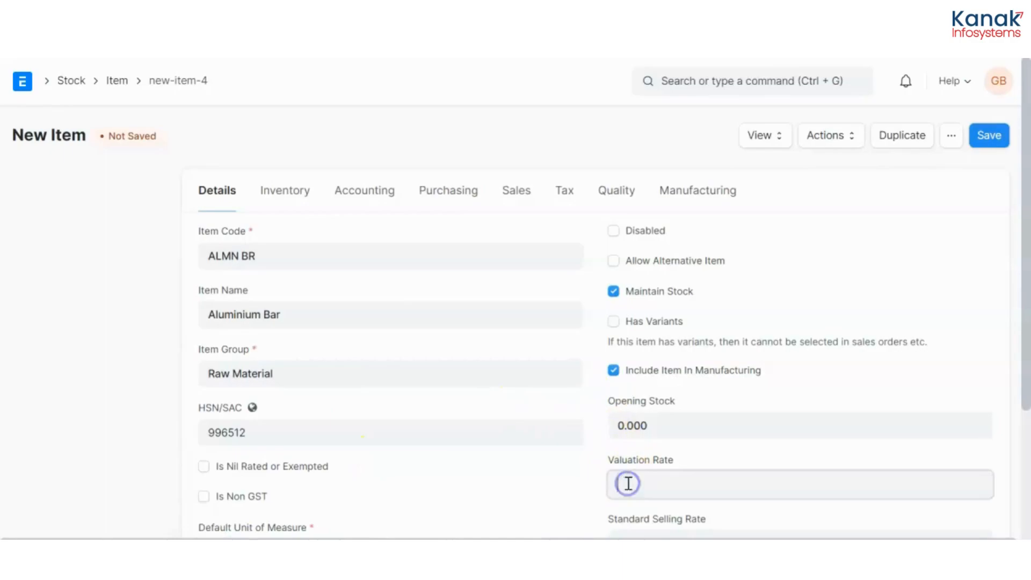
pyautogui.write('500')
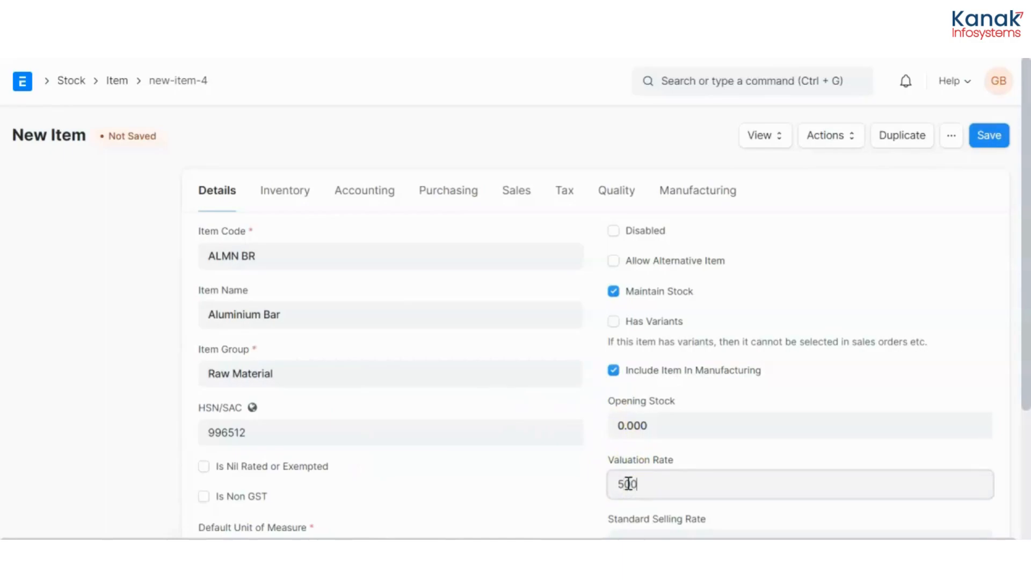
pyautogui.click(989, 135)
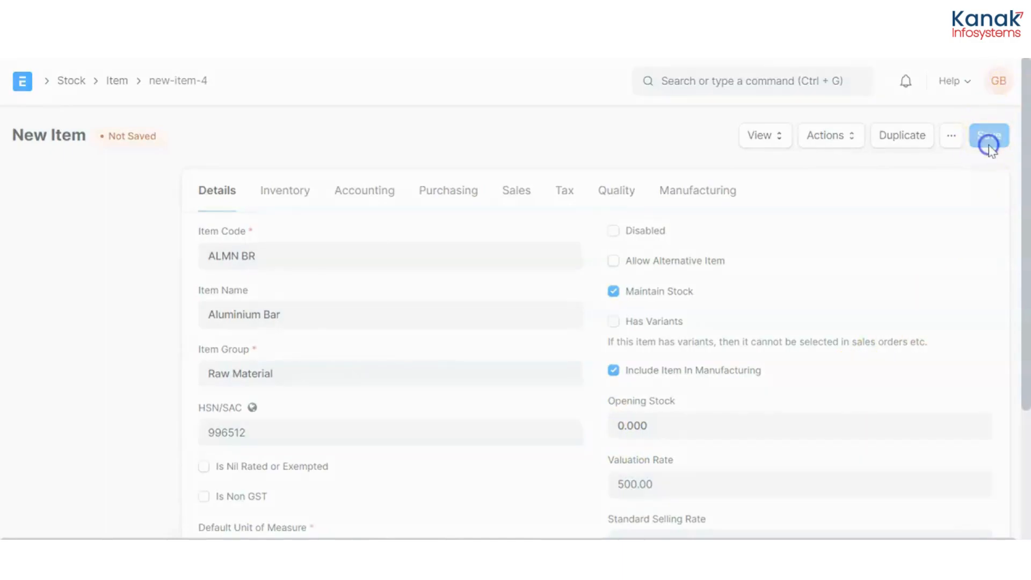
pyautogui.click(990, 135)
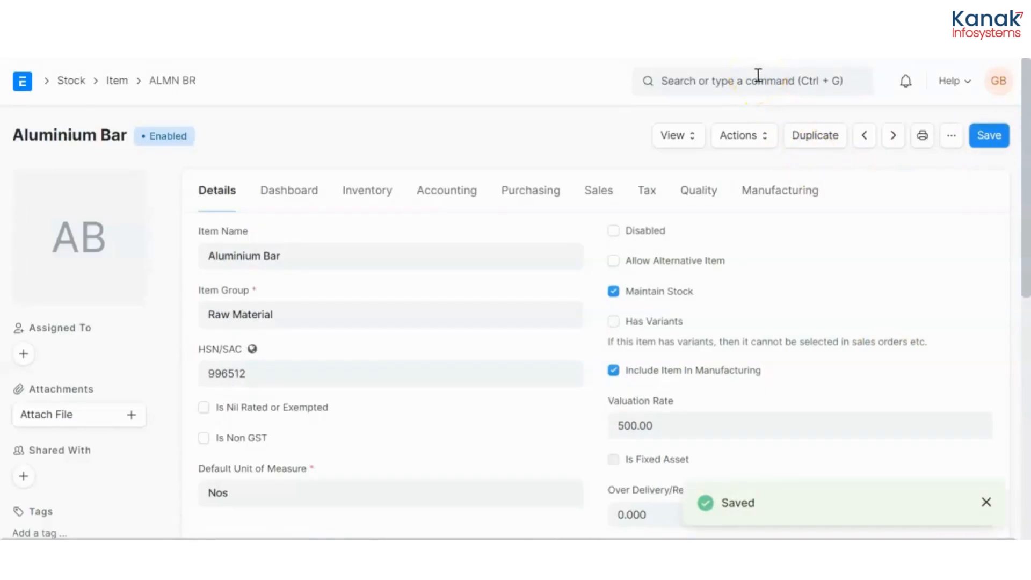
pyautogui.click(750, 81)
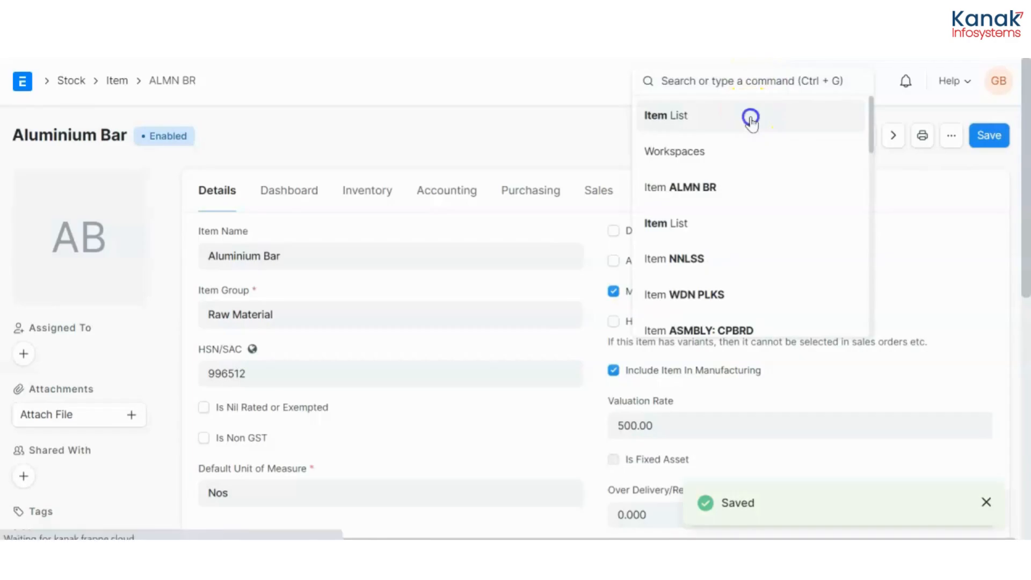
# Add a new item coded CBRD, named Cupboard, in the Products group.
pyautogui.click(666, 115)
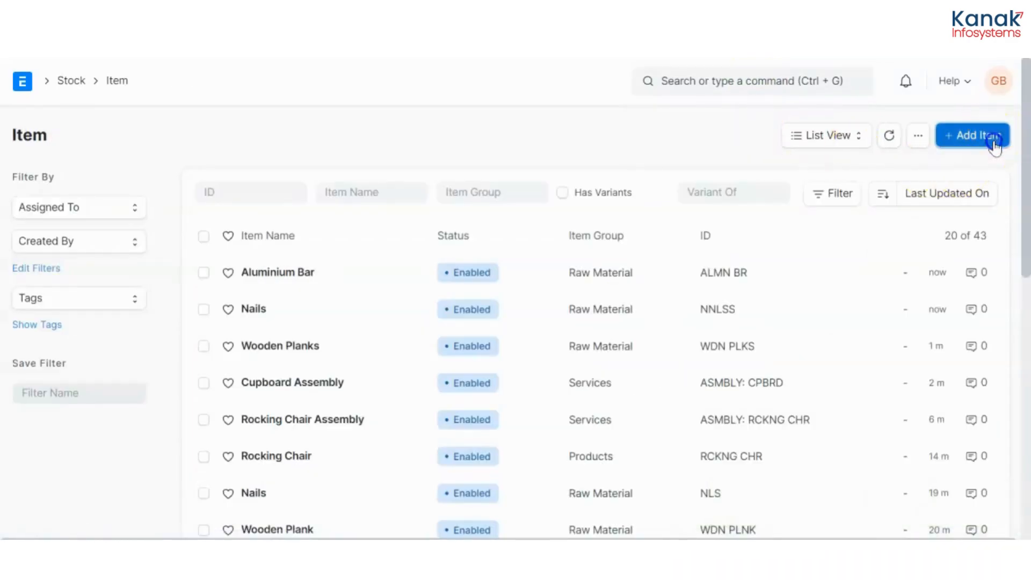
pyautogui.click(972, 136)
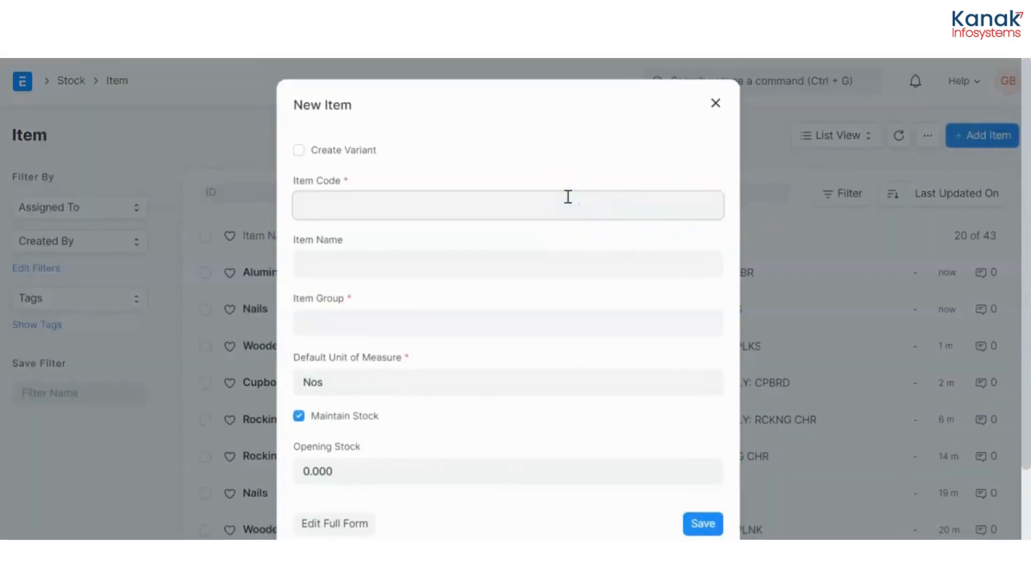
pyautogui.write('CBRD')
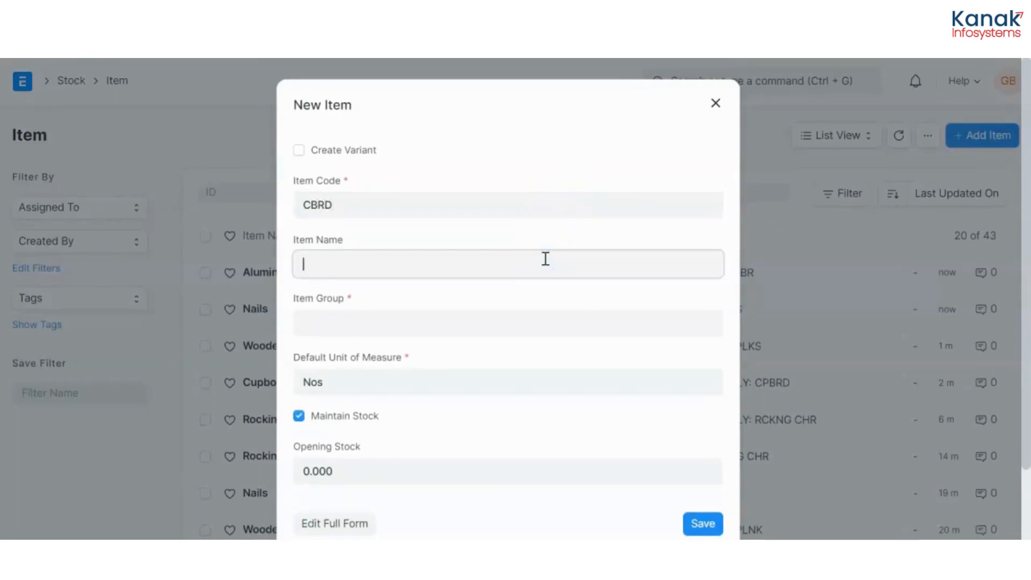
pyautogui.write('Cup')
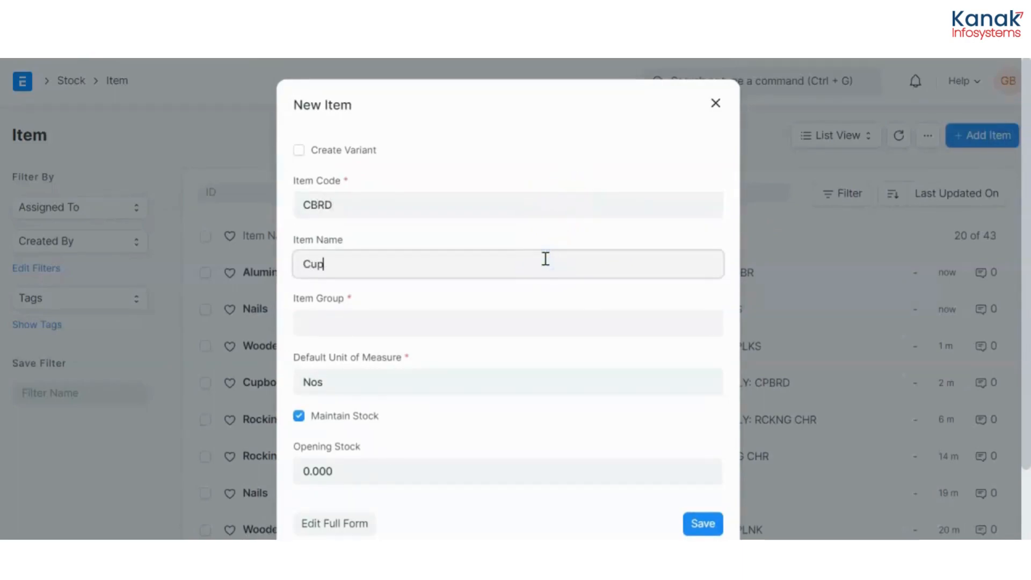
pyautogui.write('board')
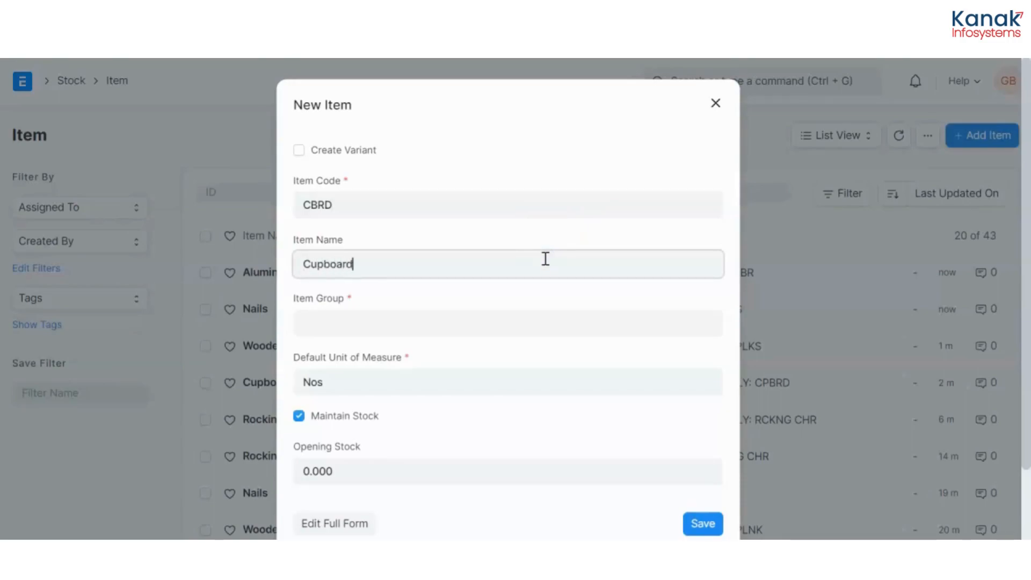
pyautogui.click(506, 323)
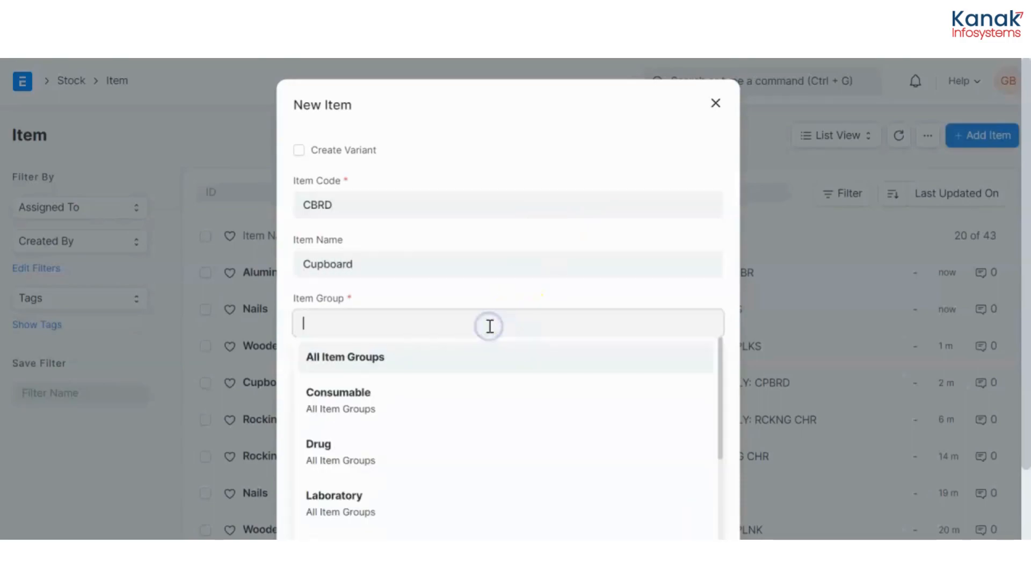
pyautogui.scroll(-3)
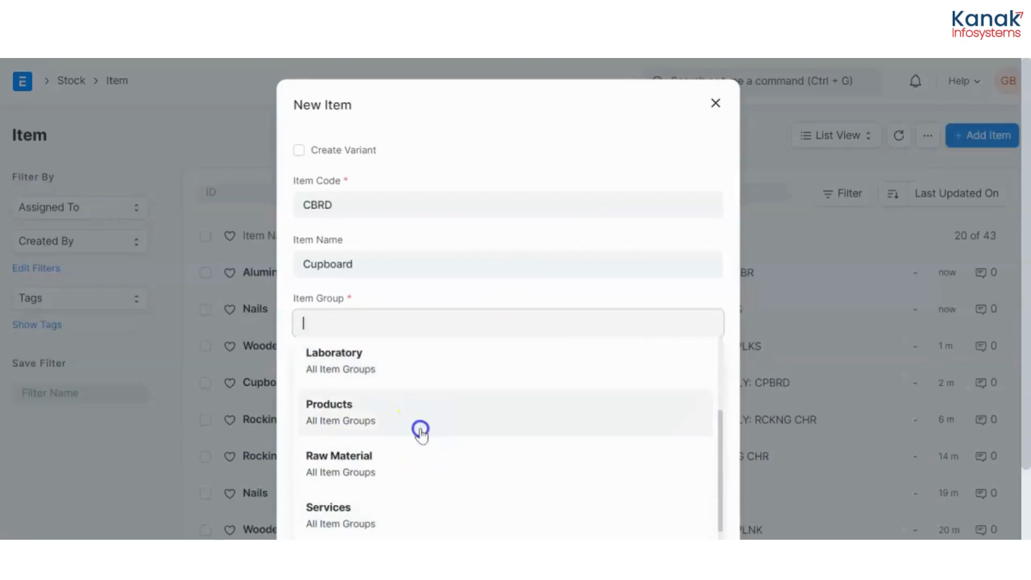
pyautogui.click(329, 405)
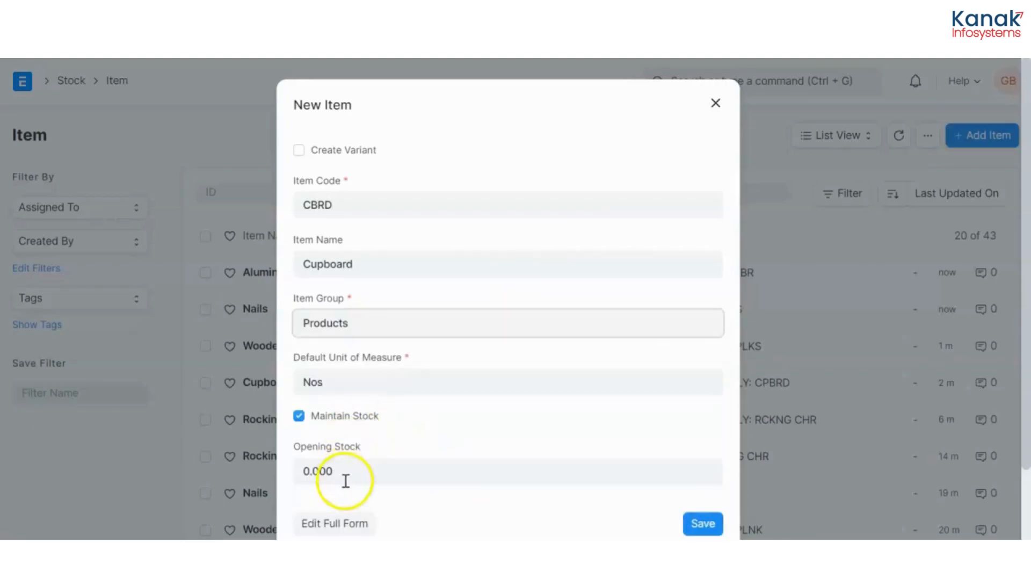
# In the full form, set HSN/SAC 76151029 and valuation rate 5,000, then save.
pyautogui.click(334, 524)
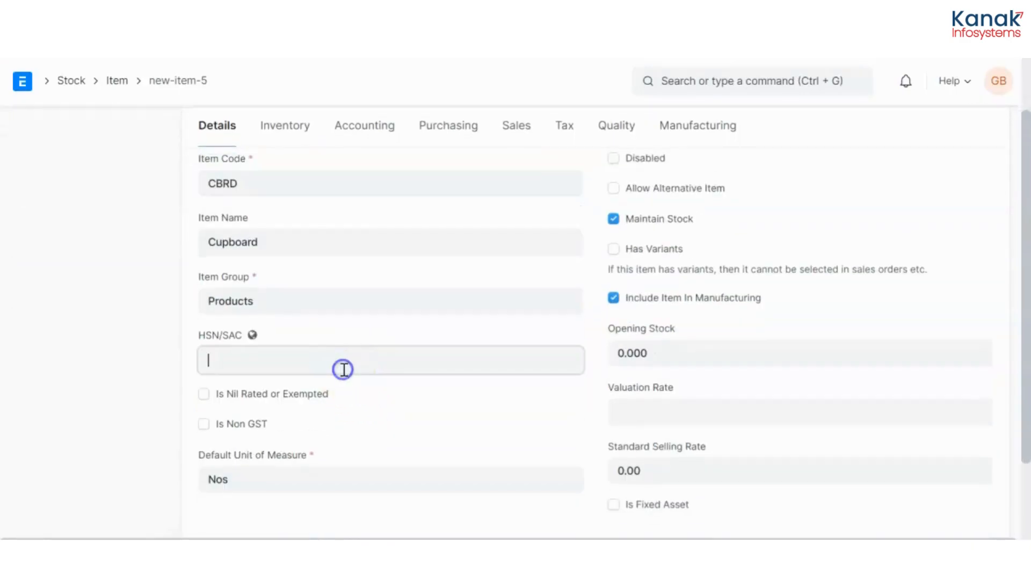
pyautogui.click(390, 360)
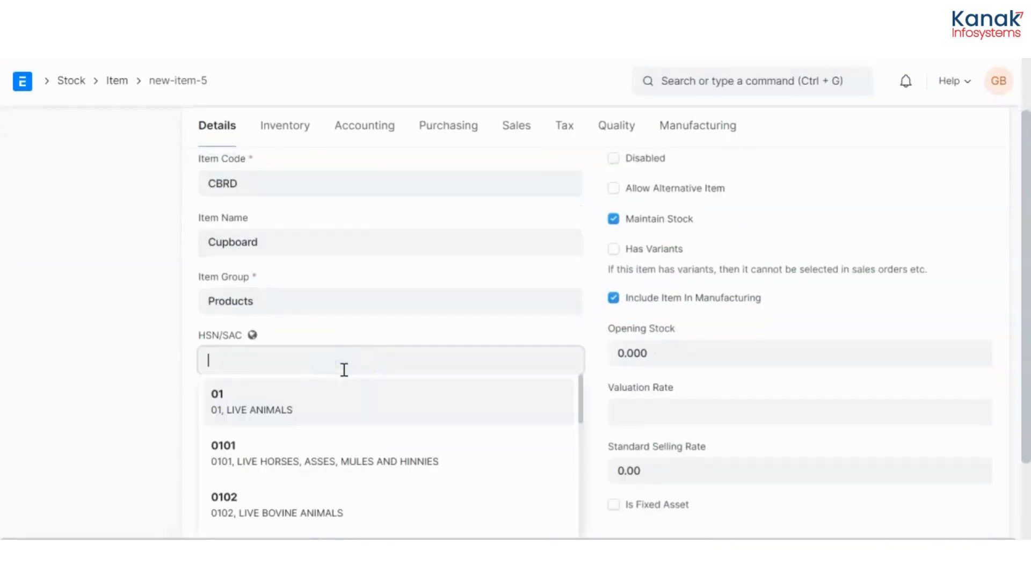
pyautogui.write('76151029')
pyautogui.click(800, 413)
pyautogui.write('5,000')
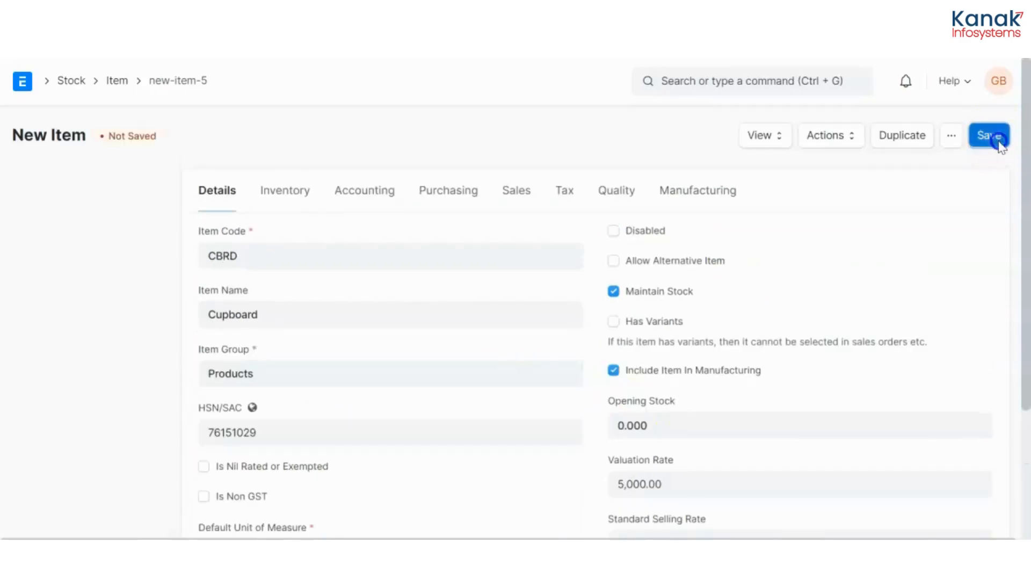
pyautogui.click(990, 135)
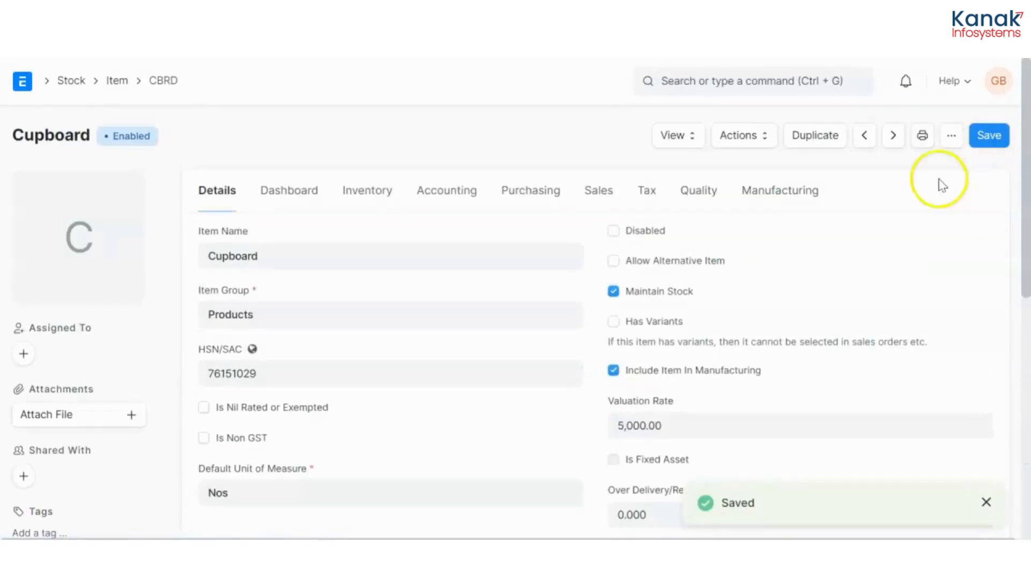
# Tick Supply Raw Materials for Purchase in the Cupboard item's manufacturing settings and save.
pyautogui.click(779, 191)
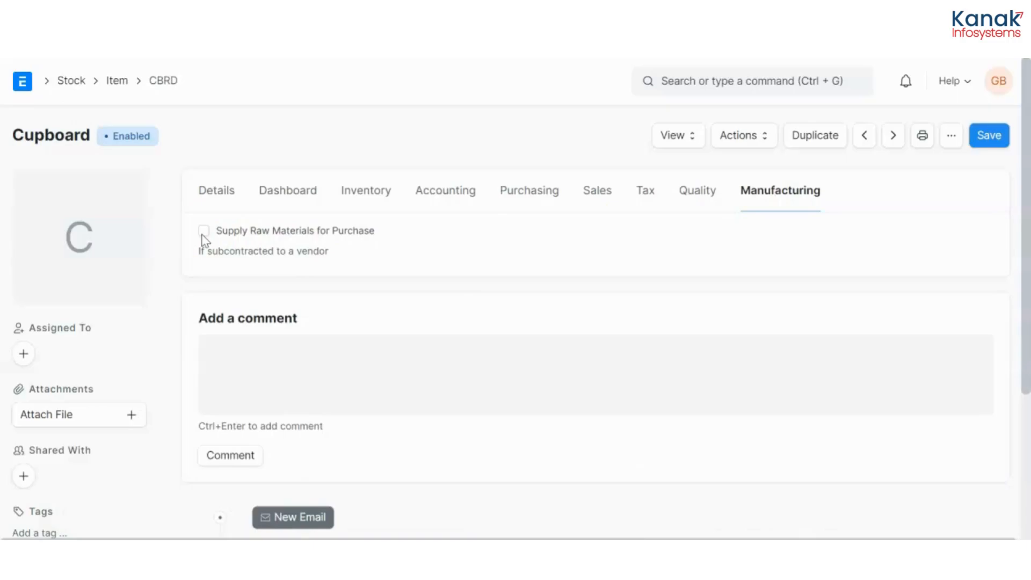
pyautogui.click(204, 231)
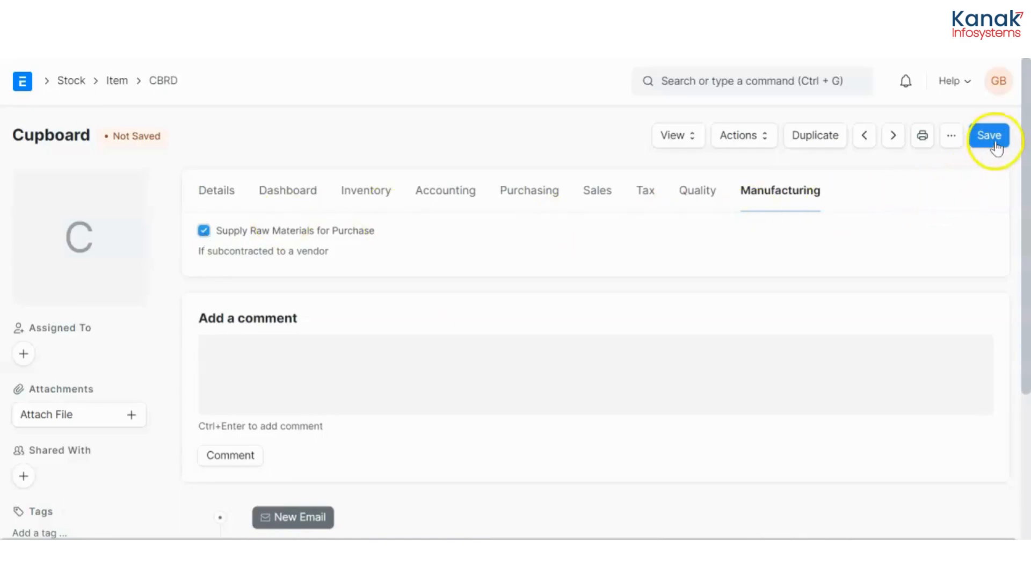
pyautogui.click(990, 135)
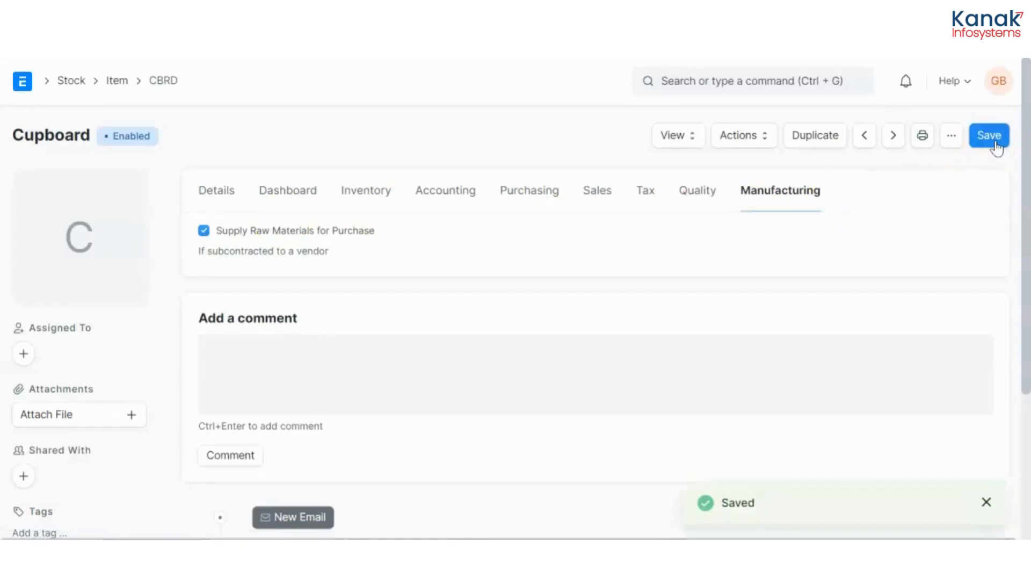
pyautogui.moveTo(773, 96)
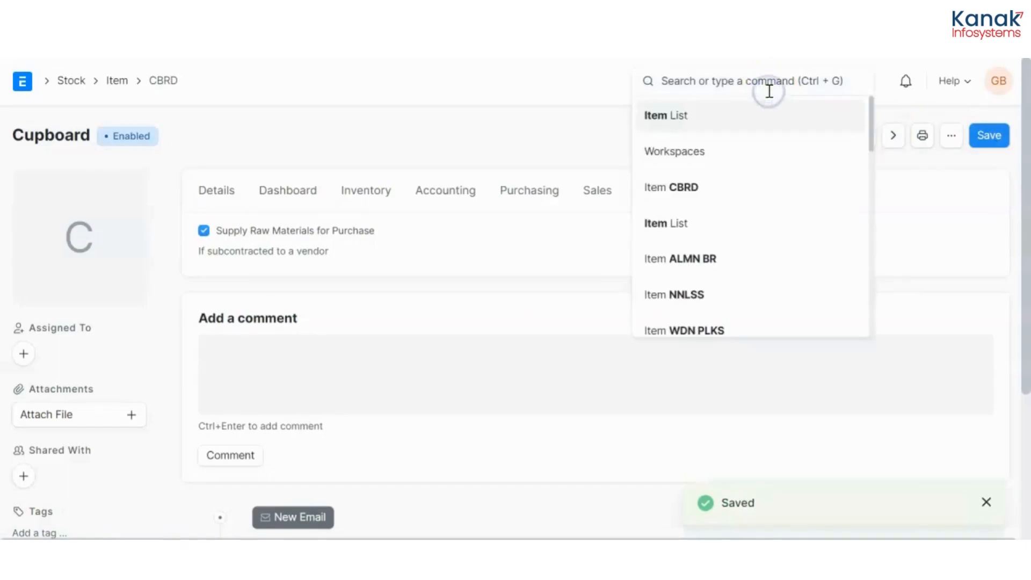
# From the BOM List, start a new BOM with Cupboard (CBRD) as the production item.
pyautogui.write('bom')
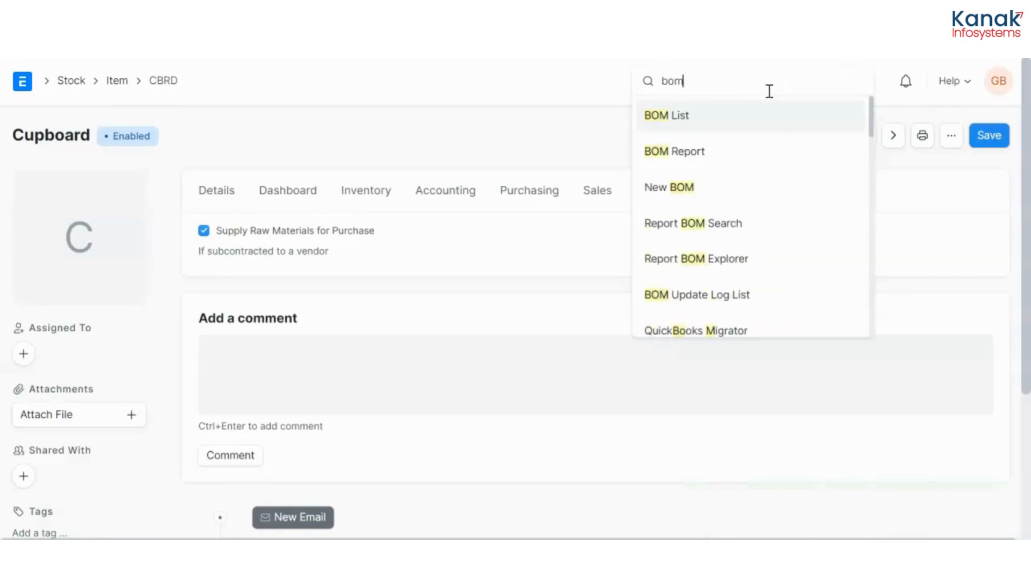
pyautogui.click(667, 115)
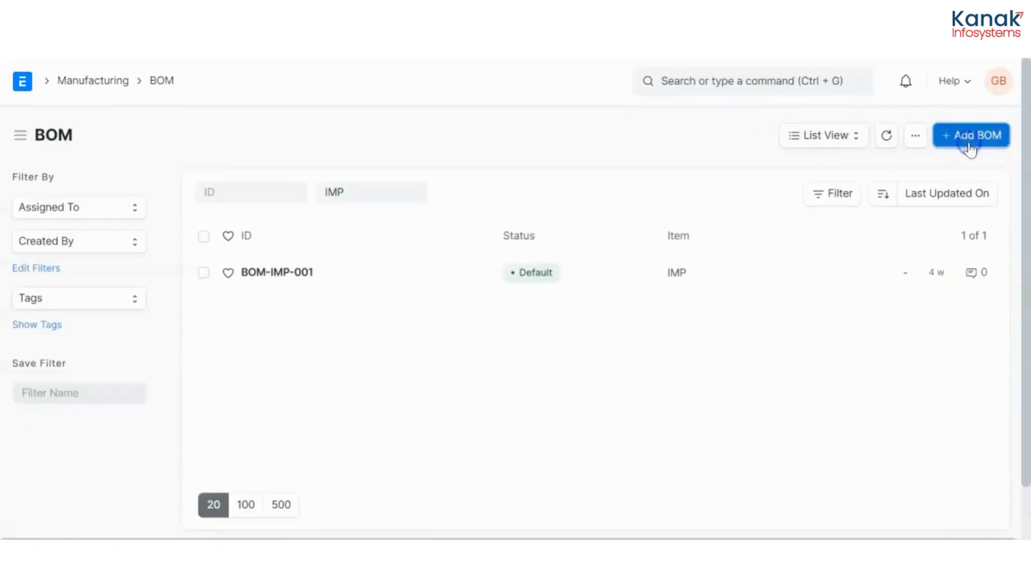
pyautogui.click(972, 135)
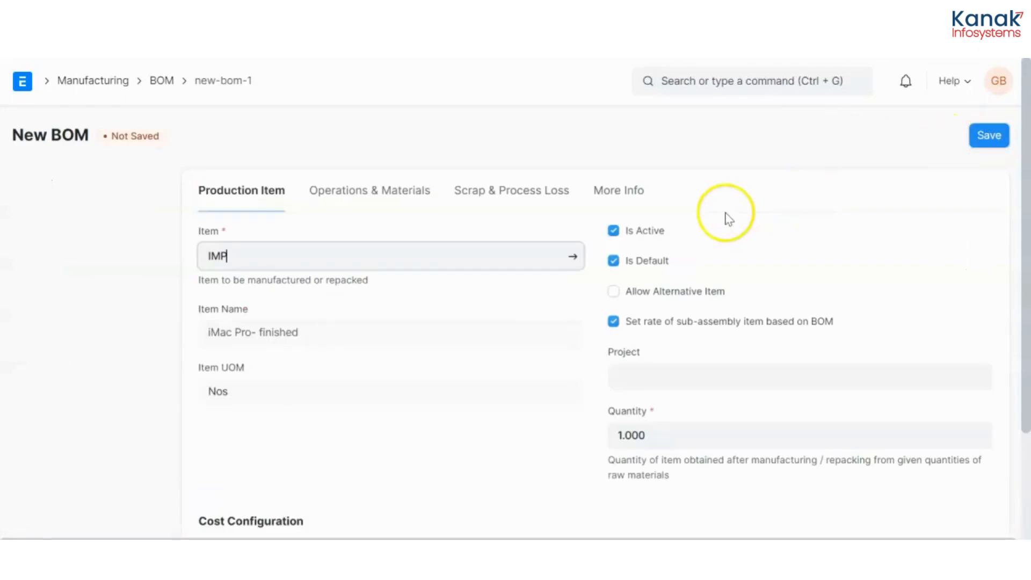
pyautogui.moveTo(548, 260)
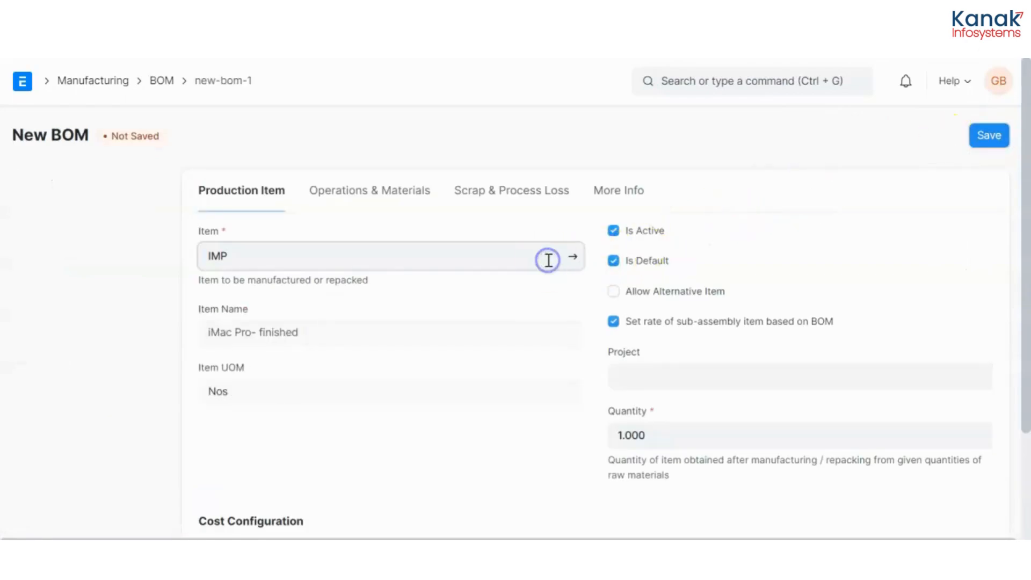
pyautogui.write('d')
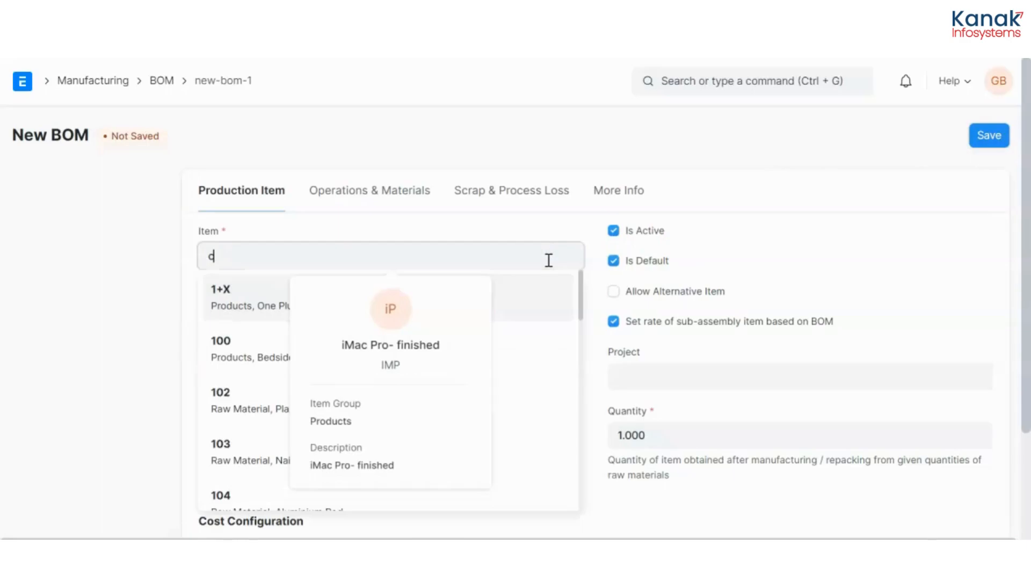
pyautogui.write('br')
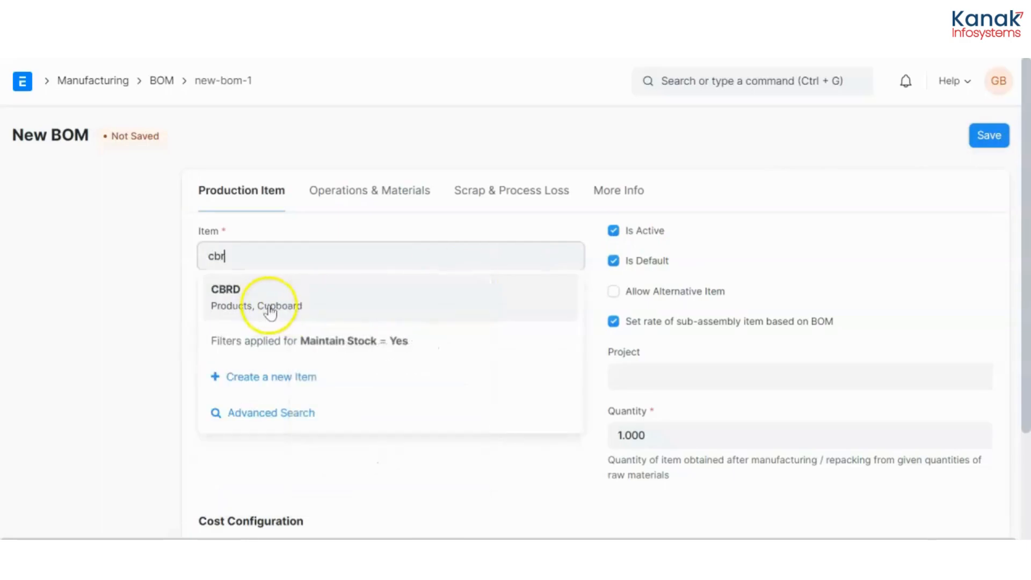
pyautogui.click(255, 297)
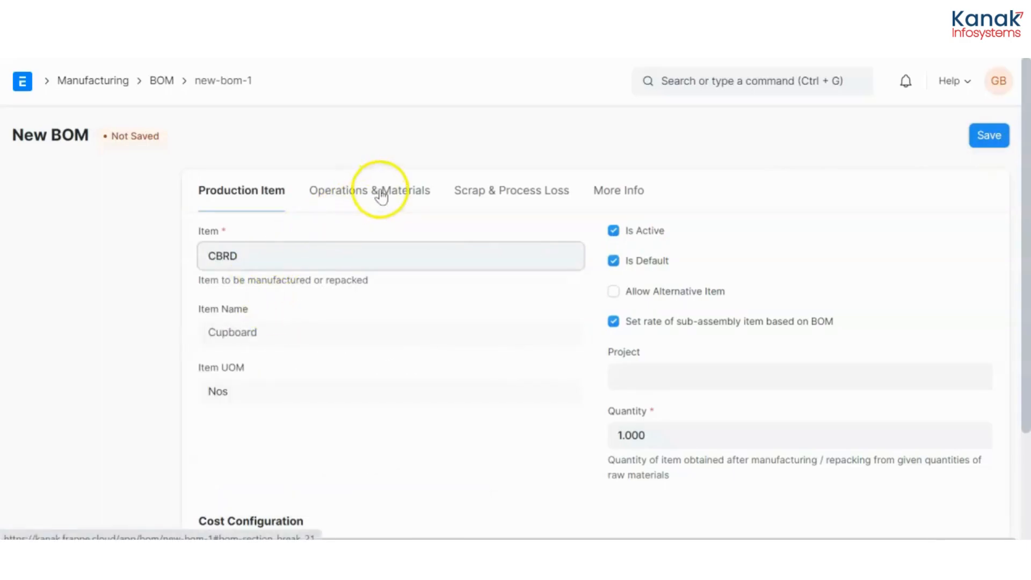
# List Nails, Wooden Planks and Aluminium Bar (ALMN BR) as the BOM's raw materials.
pyautogui.click(369, 190)
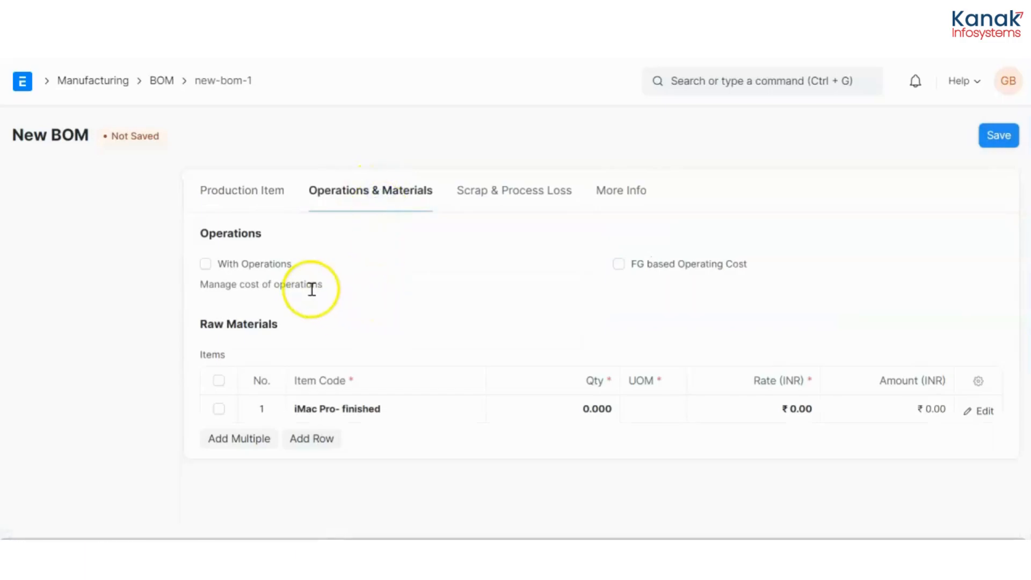
pyautogui.moveTo(132, 260)
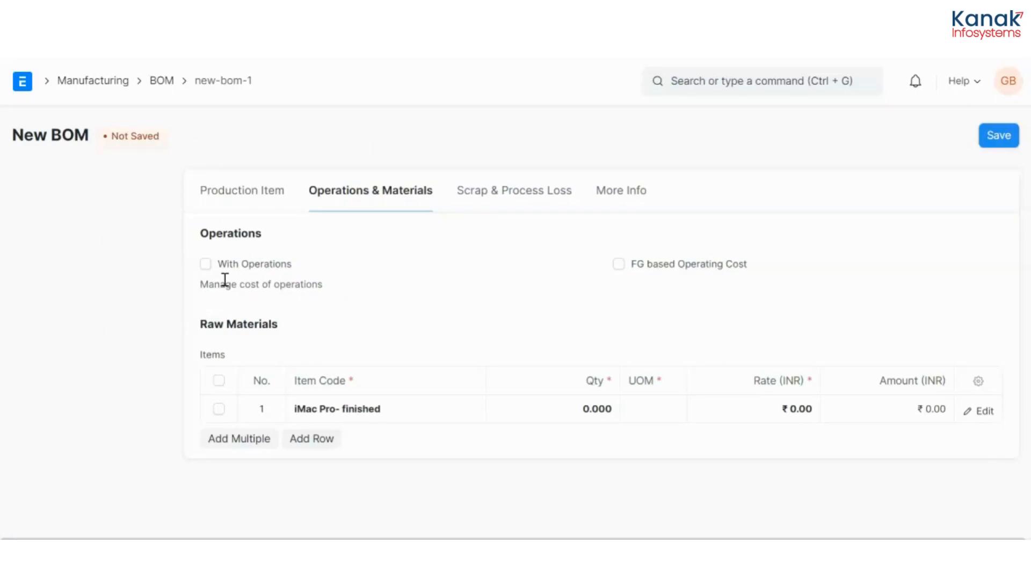
pyautogui.click(369, 408)
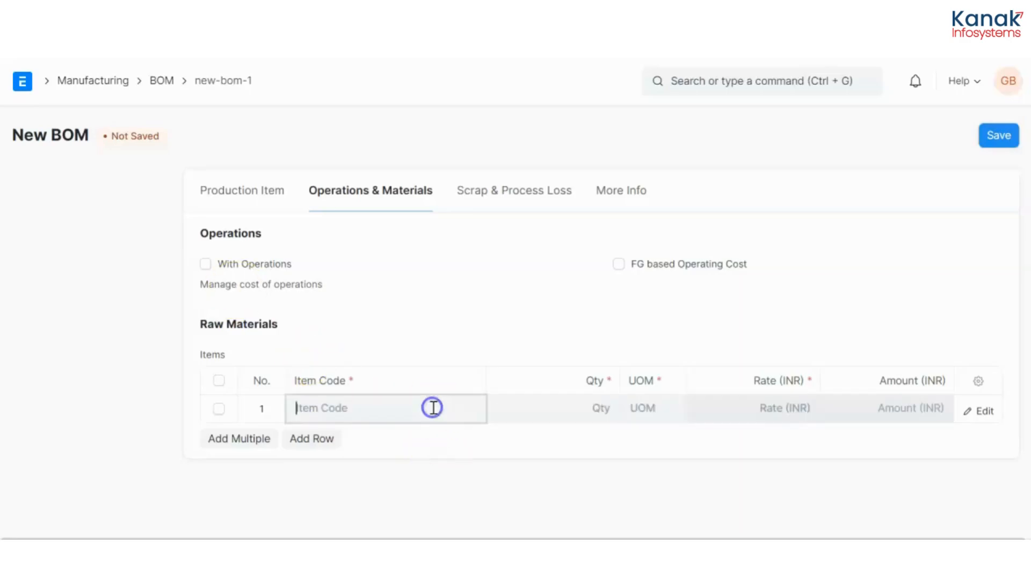
pyautogui.write('nn')
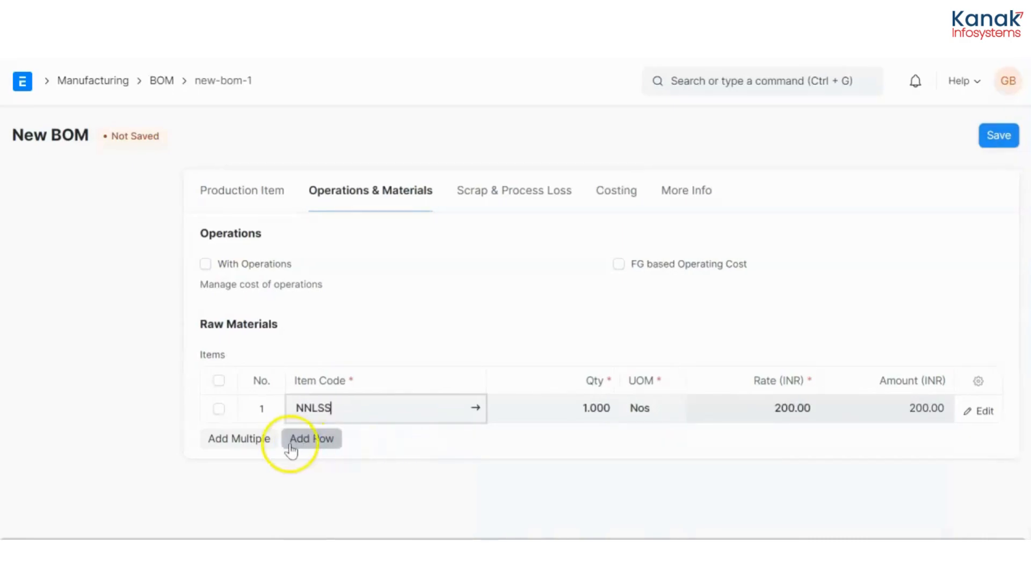
pyautogui.click(310, 439)
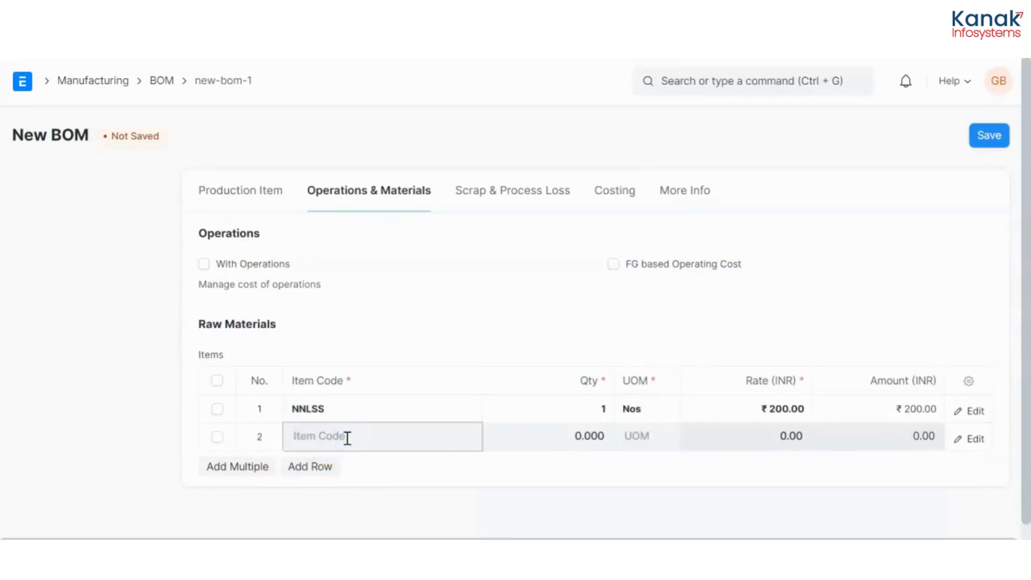
pyautogui.write('wd')
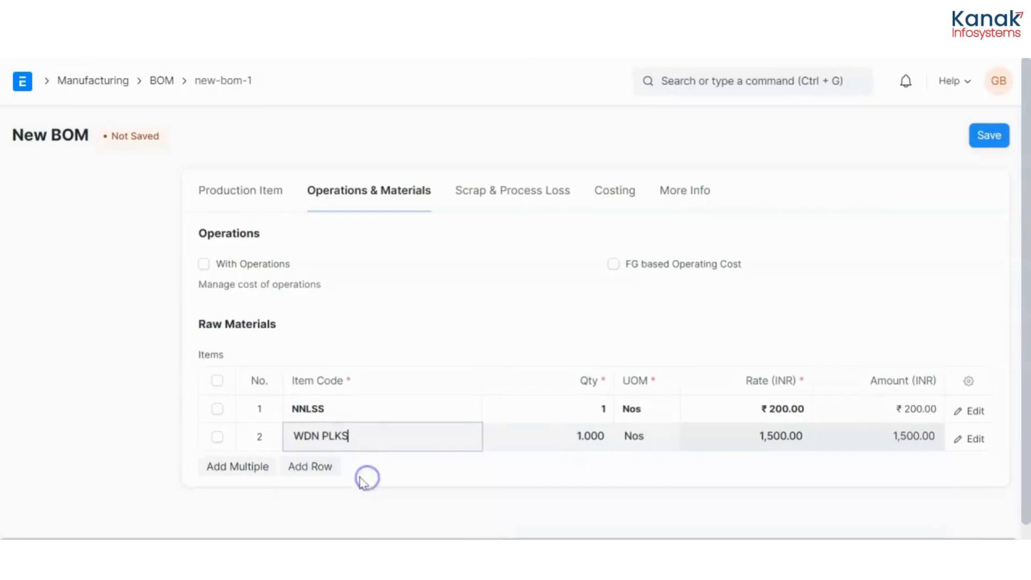
pyautogui.click(309, 466)
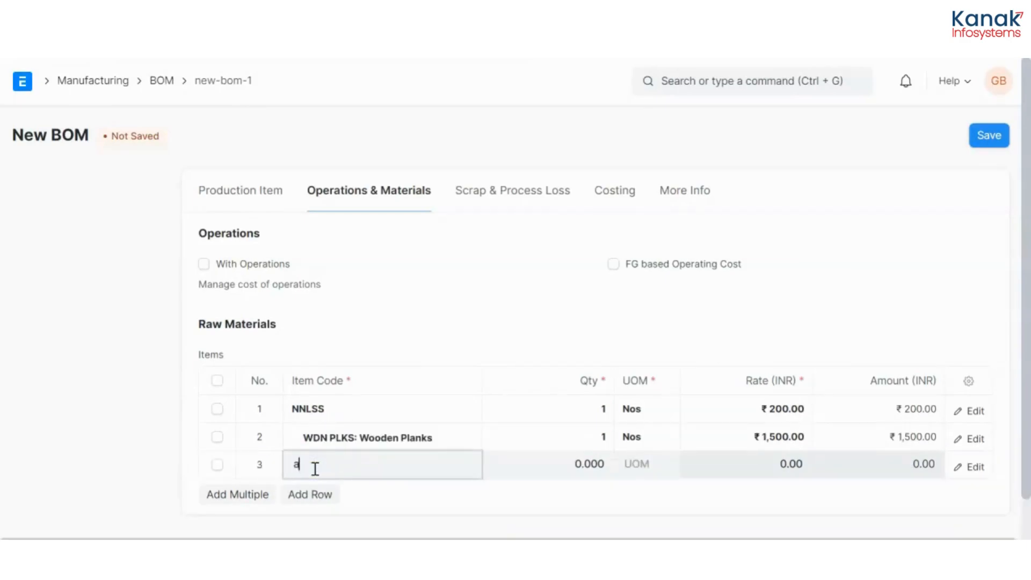
pyautogui.write('lm')
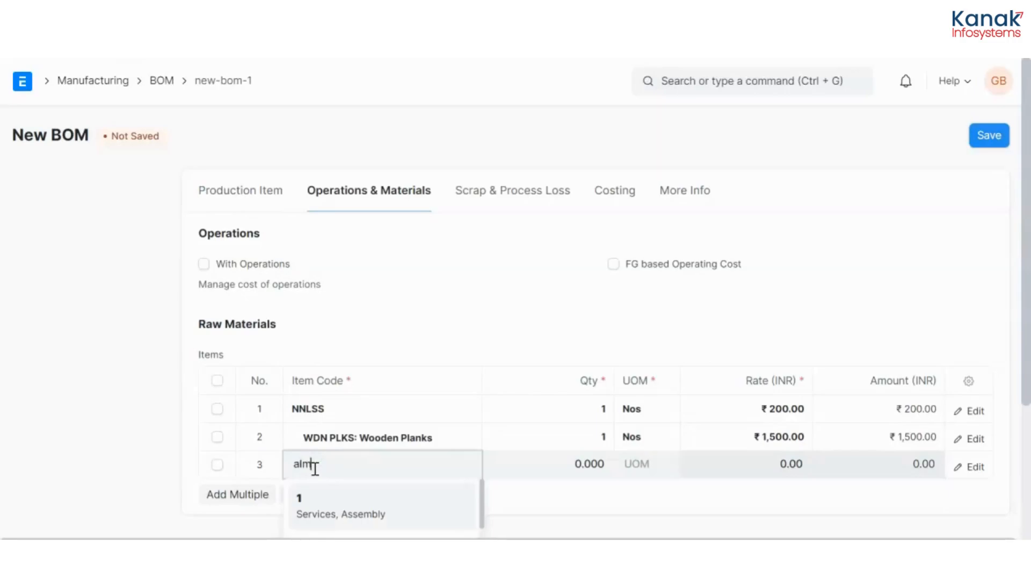
pyautogui.click(341, 507)
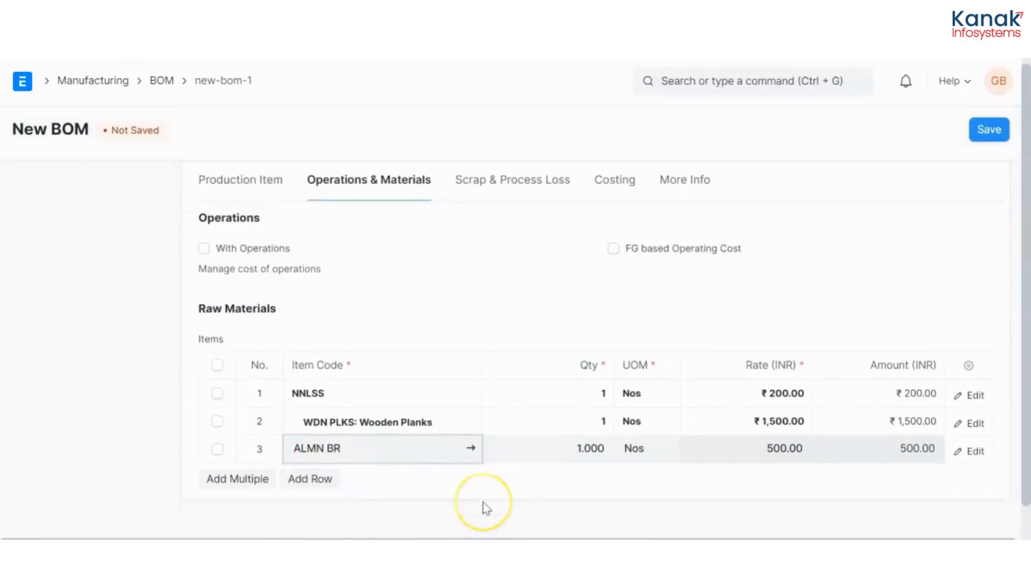
# Save and submit the Cupboard BOM as BOM-CBRD-001.
pyautogui.click(989, 130)
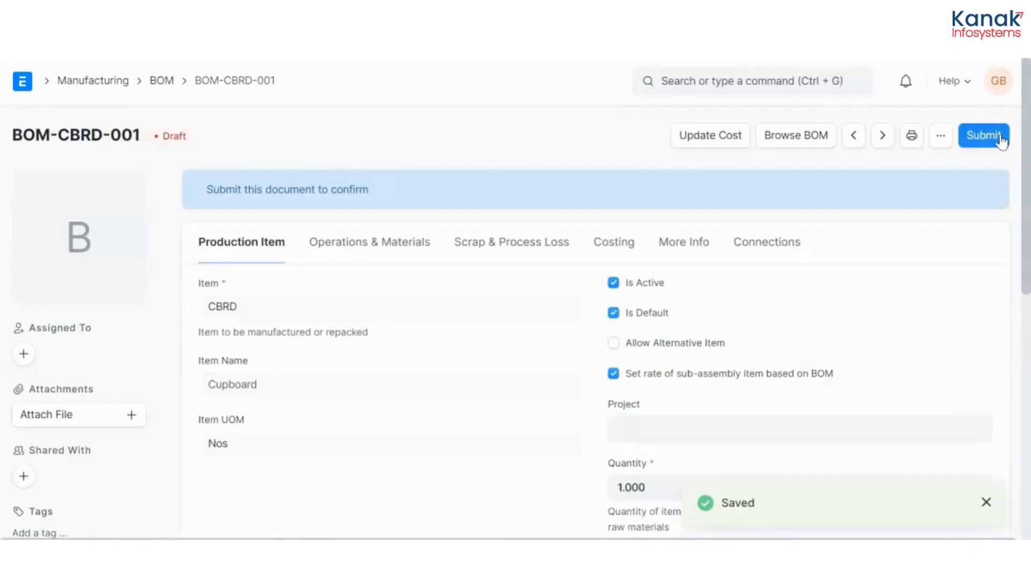
pyautogui.click(984, 136)
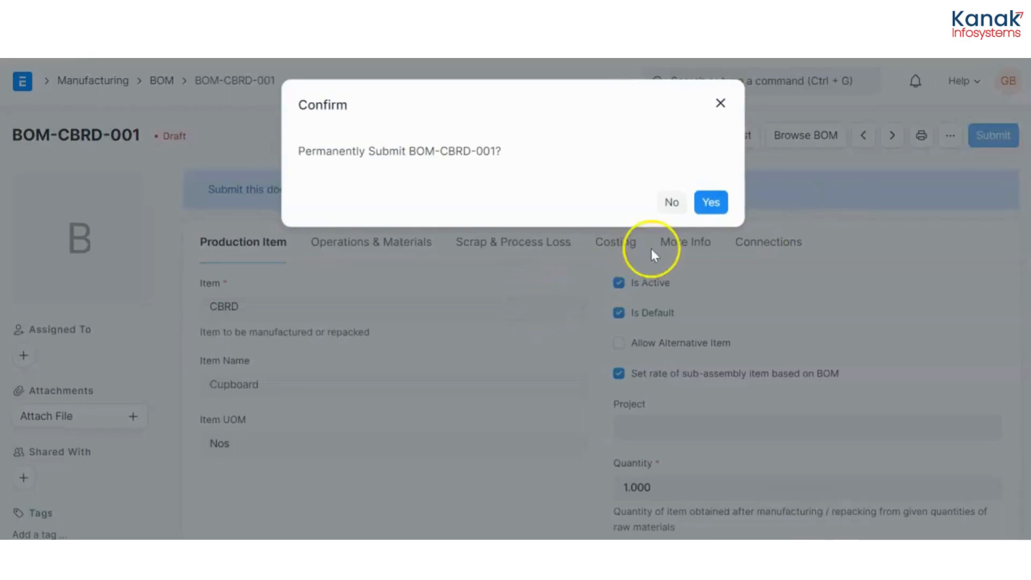
pyautogui.click(710, 202)
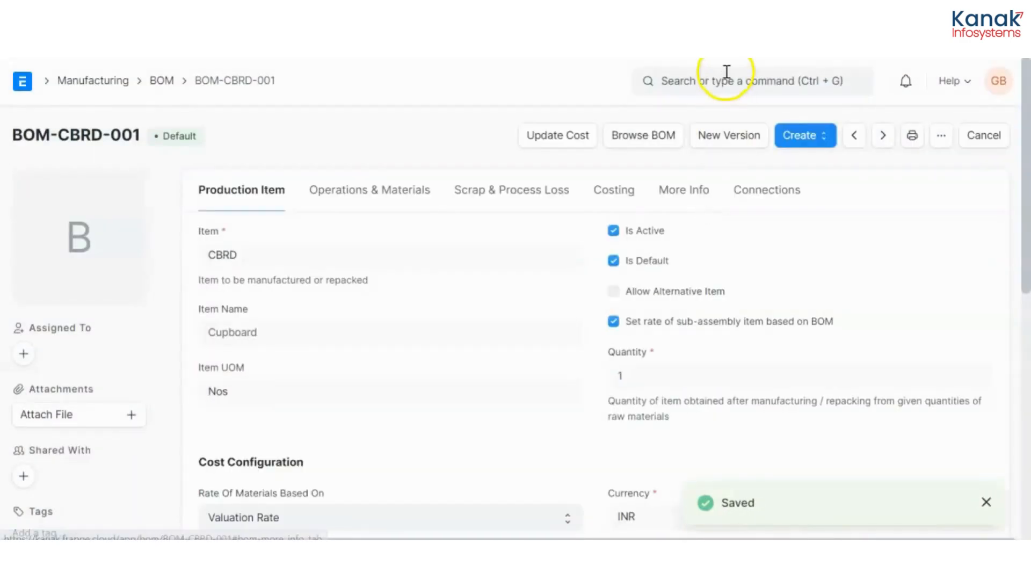
# Start a purchase order required by 07-02-2023, subcontracted with supplier warehouse Assembly Master 101 - KIS.
pyautogui.write('pu')
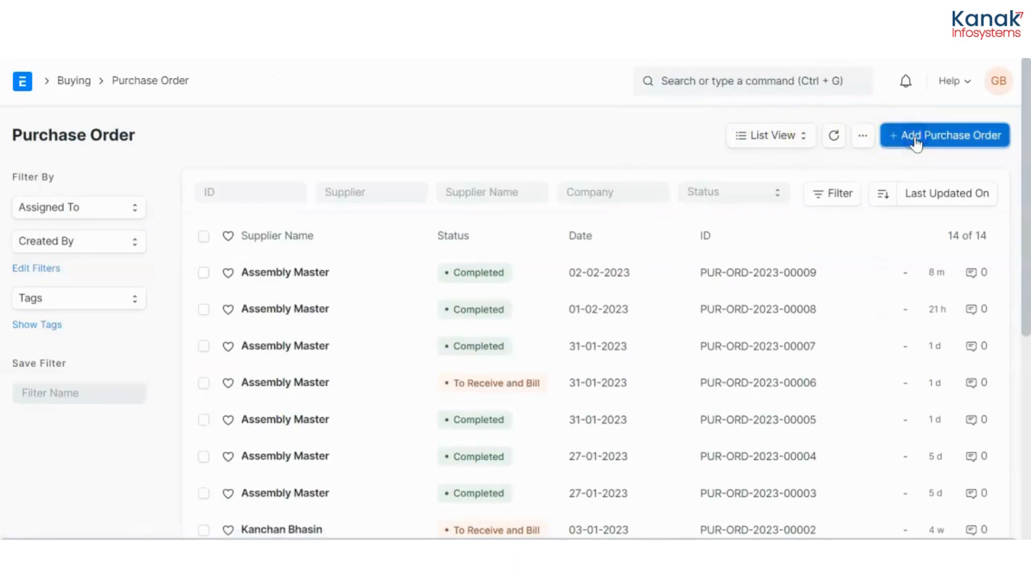
pyautogui.click(944, 135)
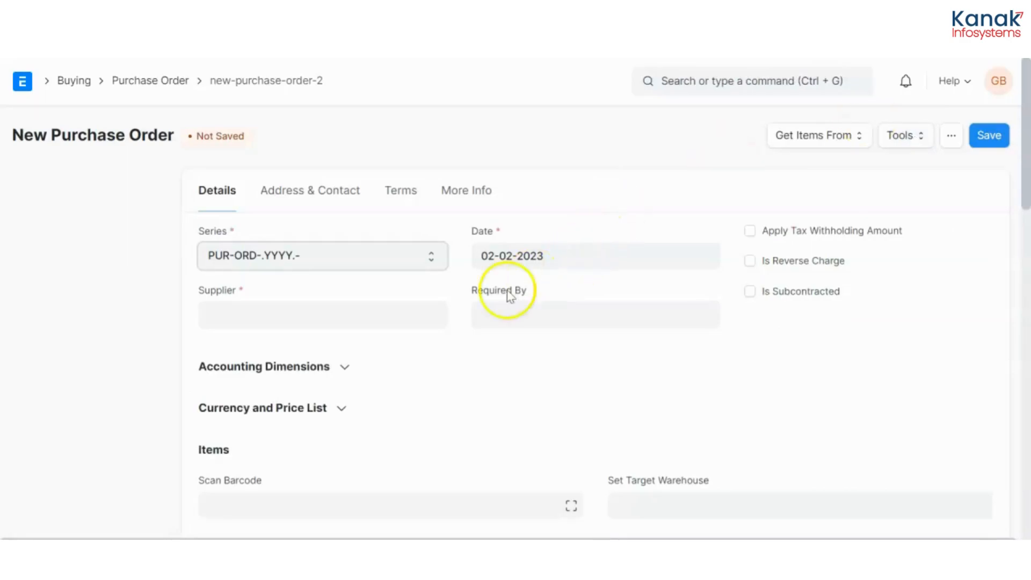
pyautogui.click(322, 314)
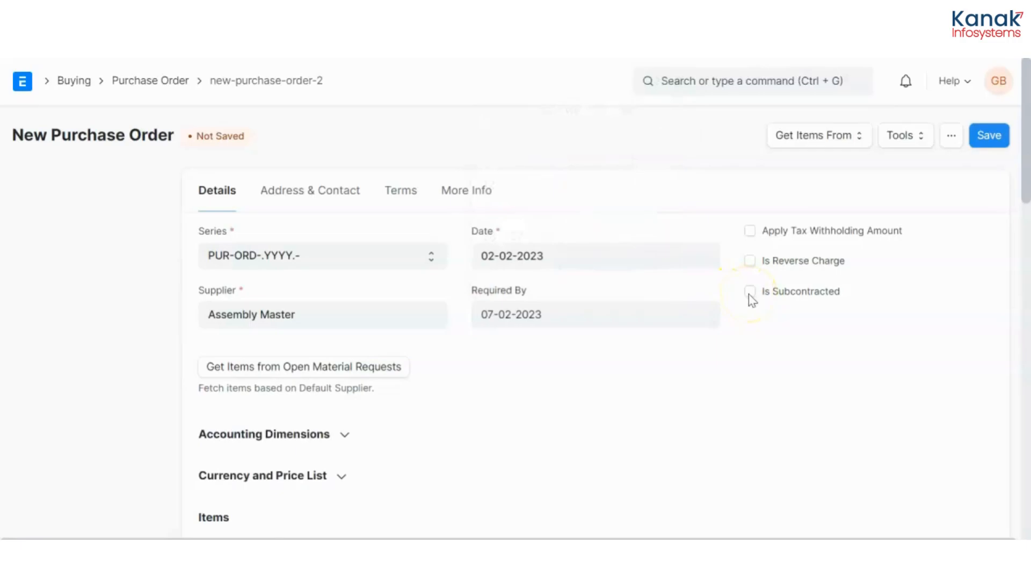
pyautogui.click(750, 291)
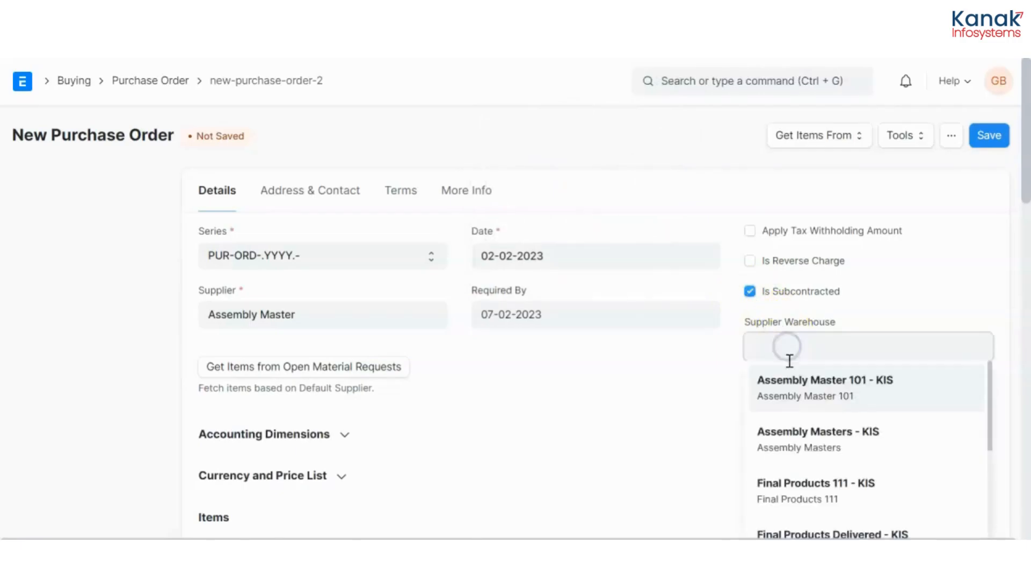
pyautogui.click(824, 388)
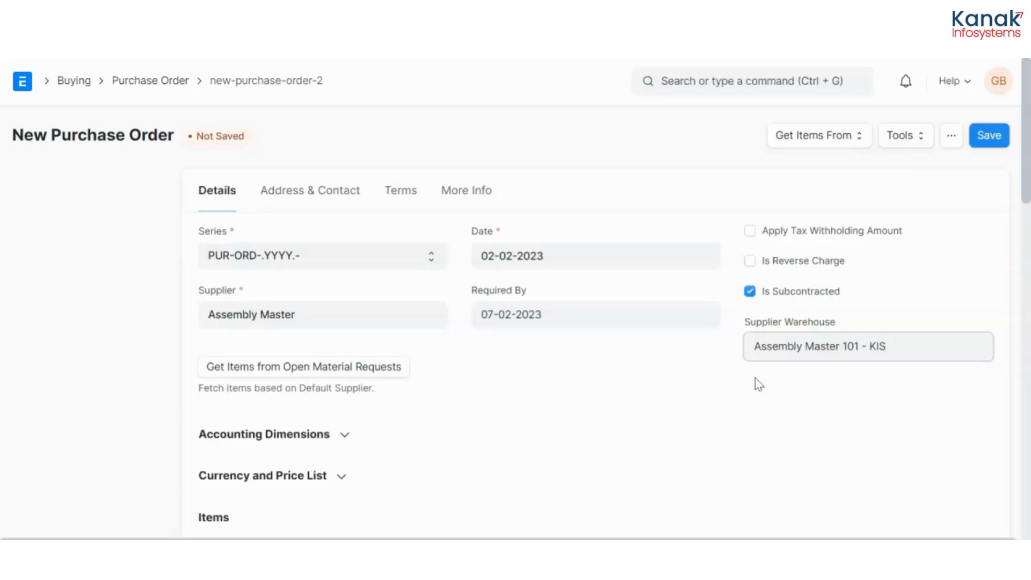
pyautogui.click(868, 346)
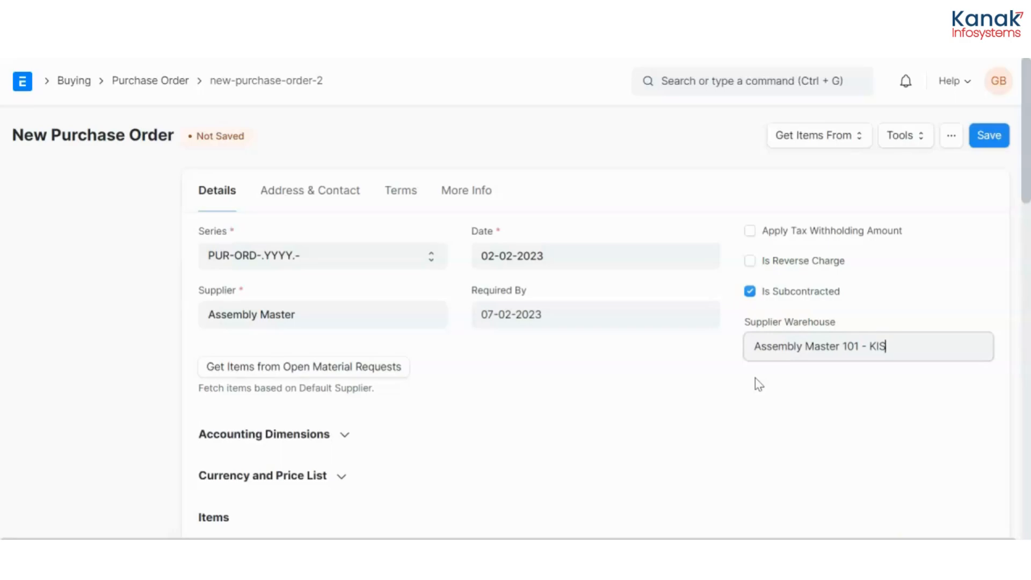
pyautogui.scroll(-3)
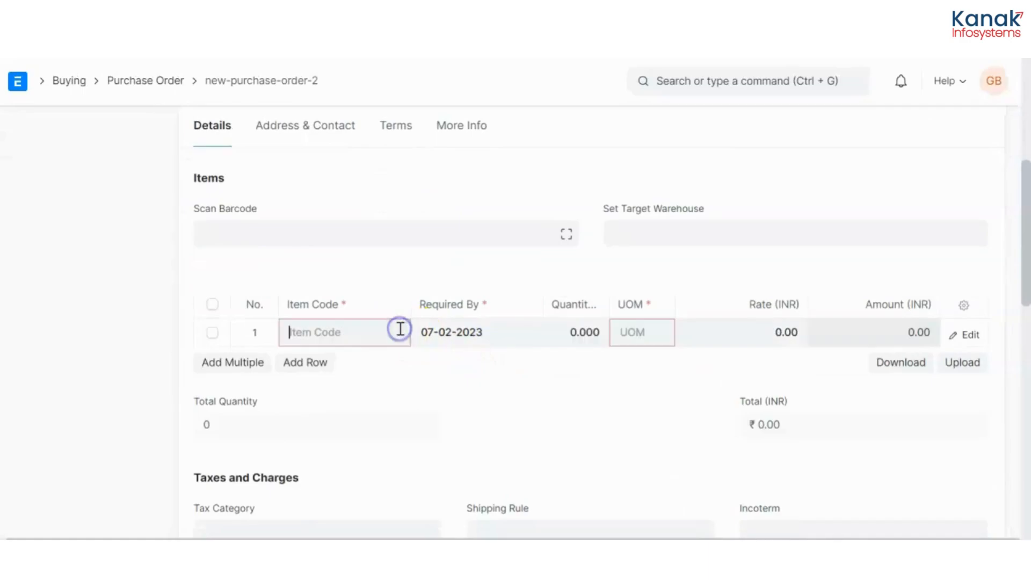
# Add ASMBLY: CPBRD to the order at rate 1,000 with finished good item CBRD.
pyautogui.write('c')
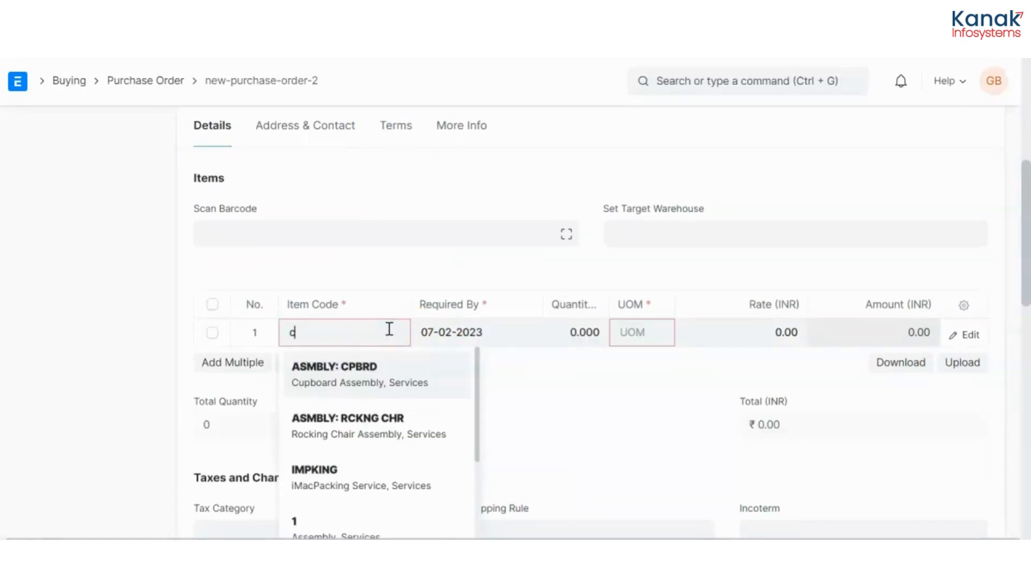
pyautogui.click(359, 375)
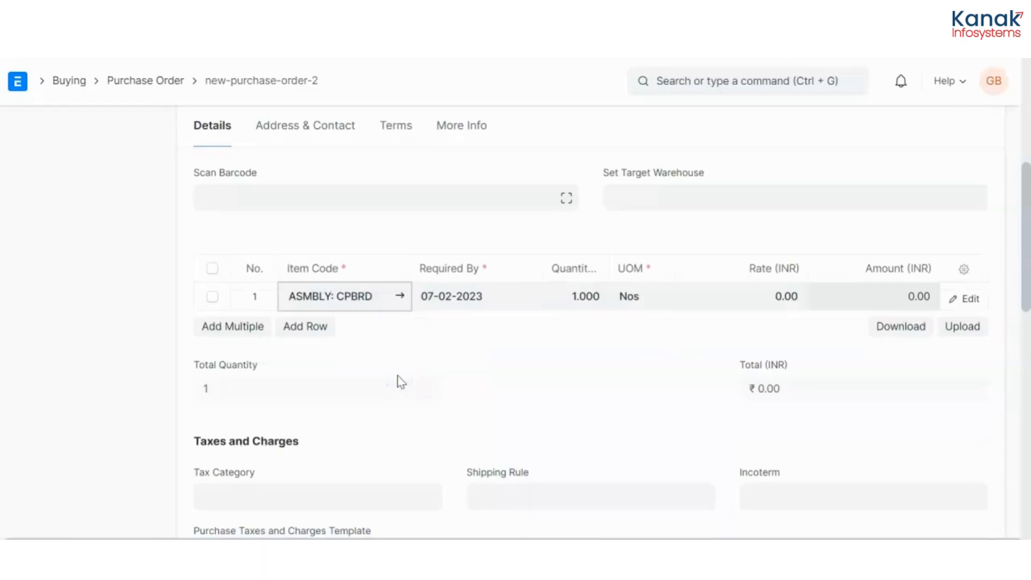
pyautogui.click(776, 296)
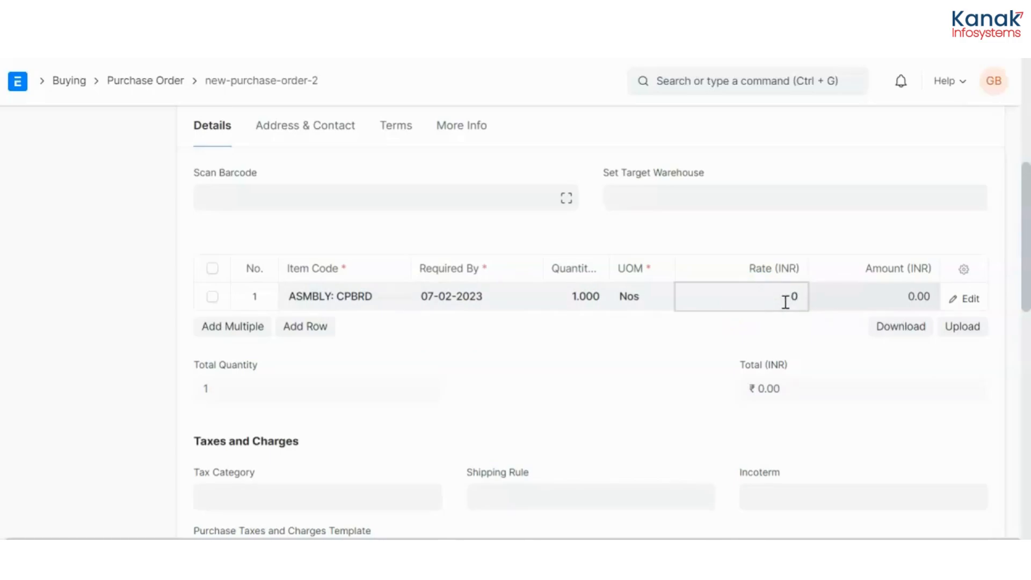
pyautogui.write('1000')
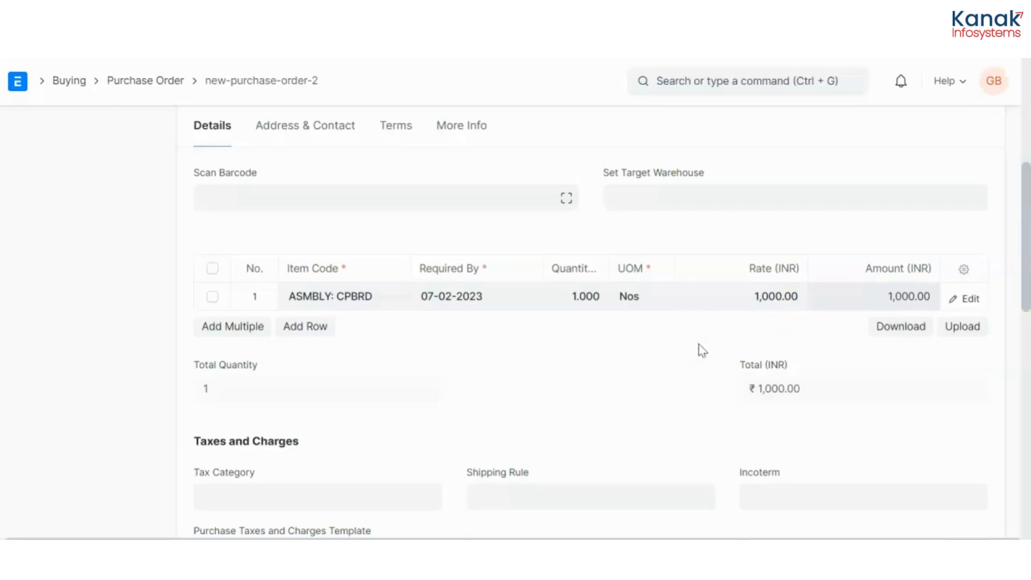
pyautogui.click(970, 298)
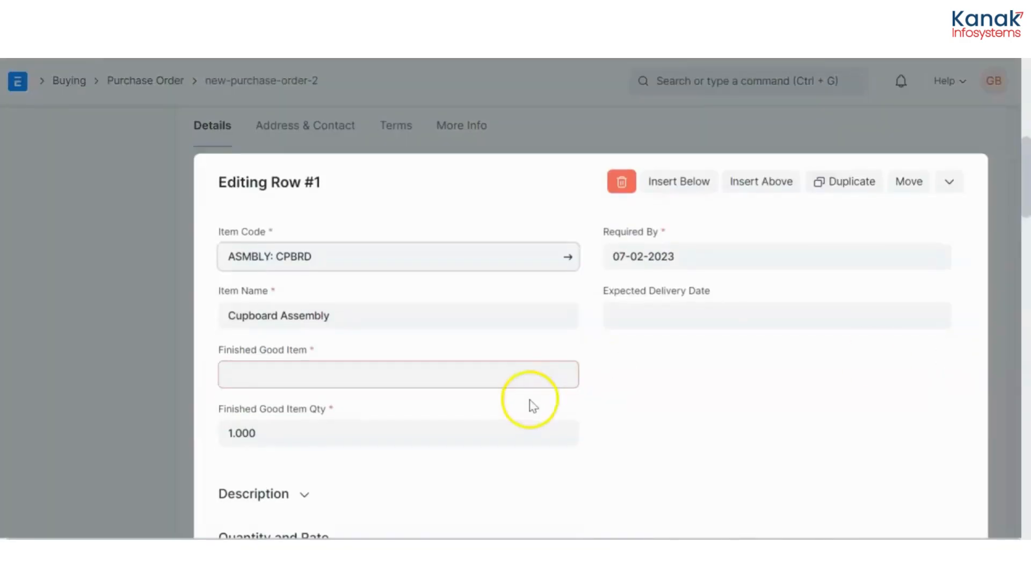
pyautogui.write('cp')
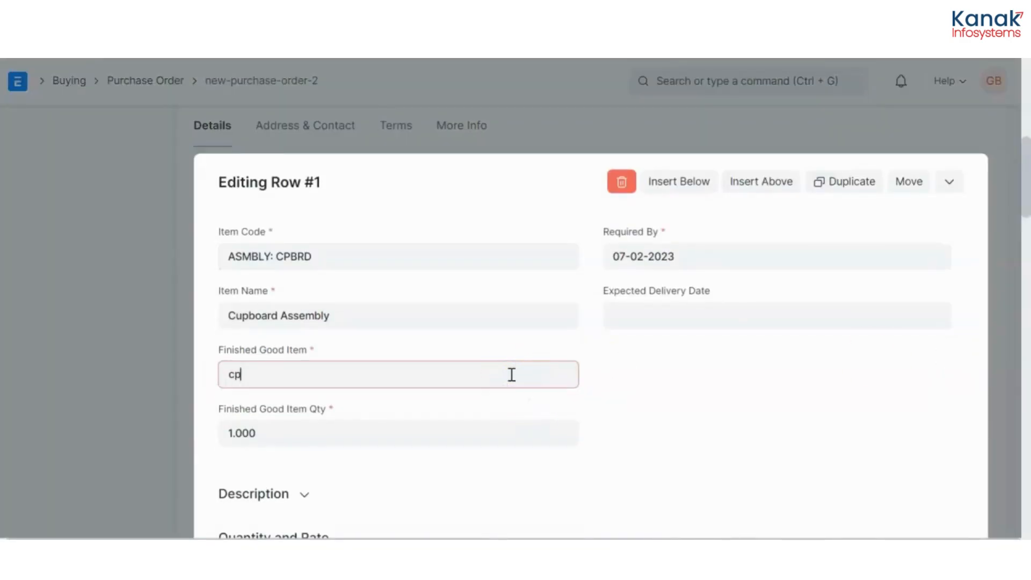
pyautogui.write('b')
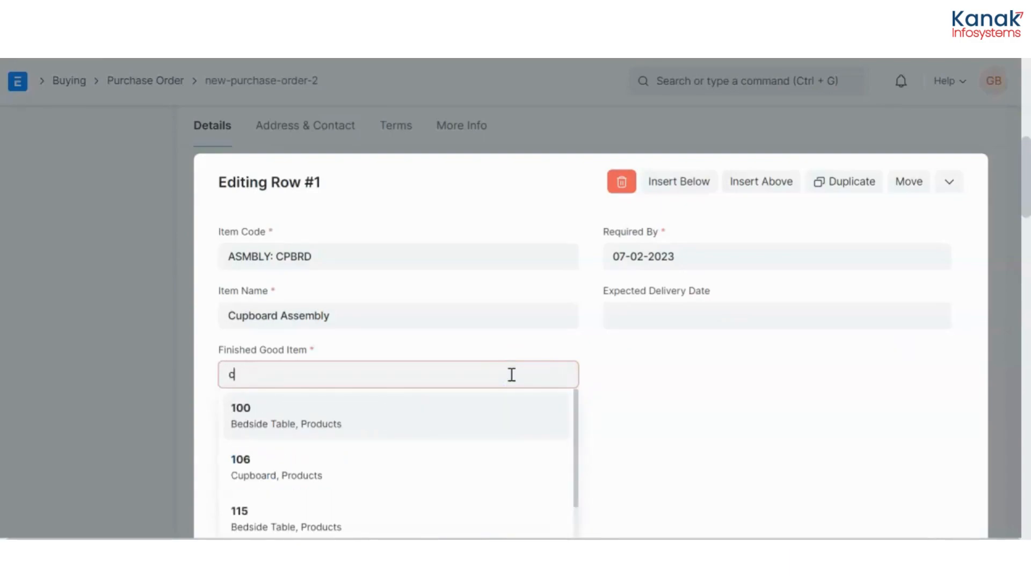
pyautogui.write('cup')
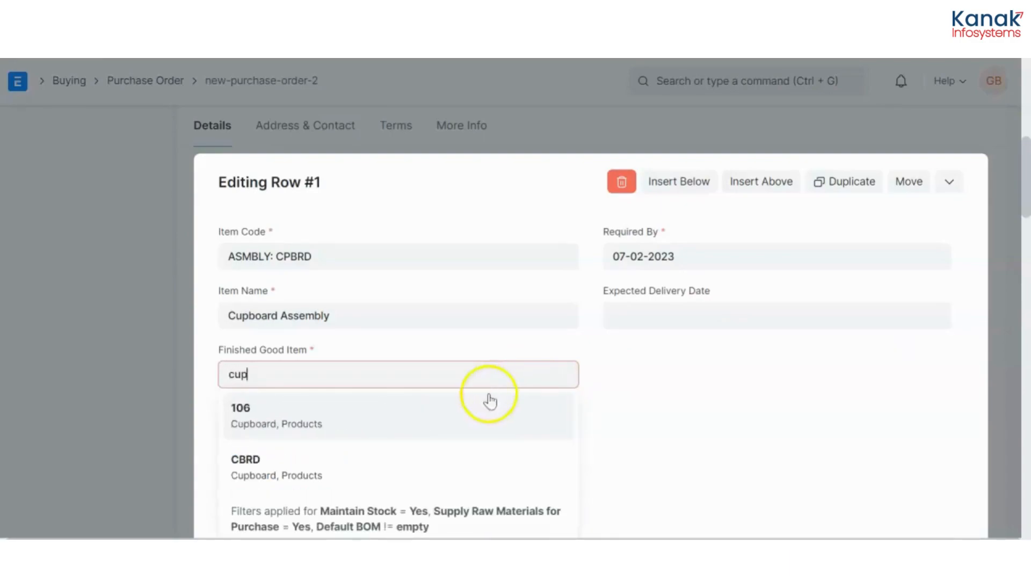
pyautogui.click(277, 467)
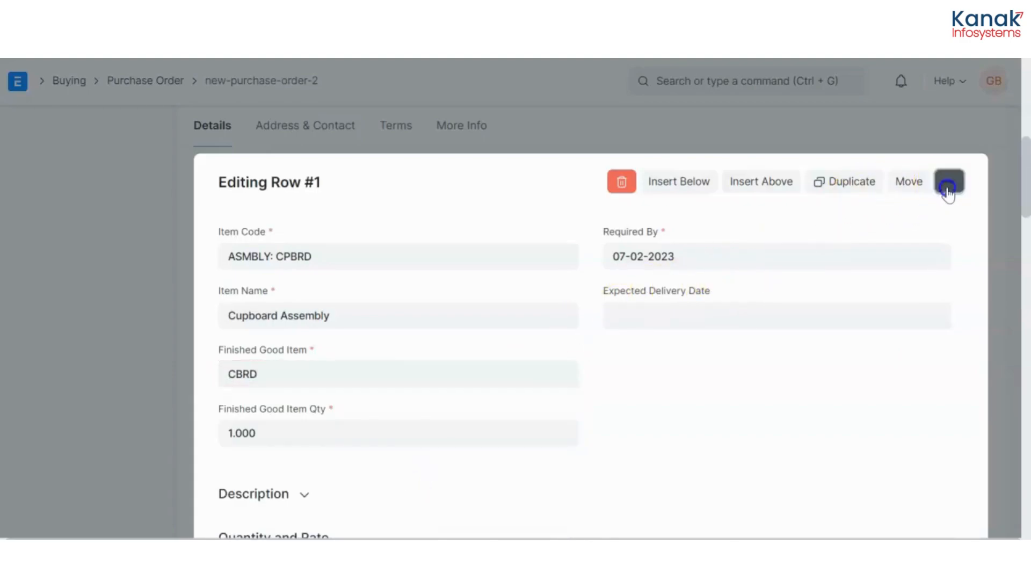
pyautogui.click(949, 181)
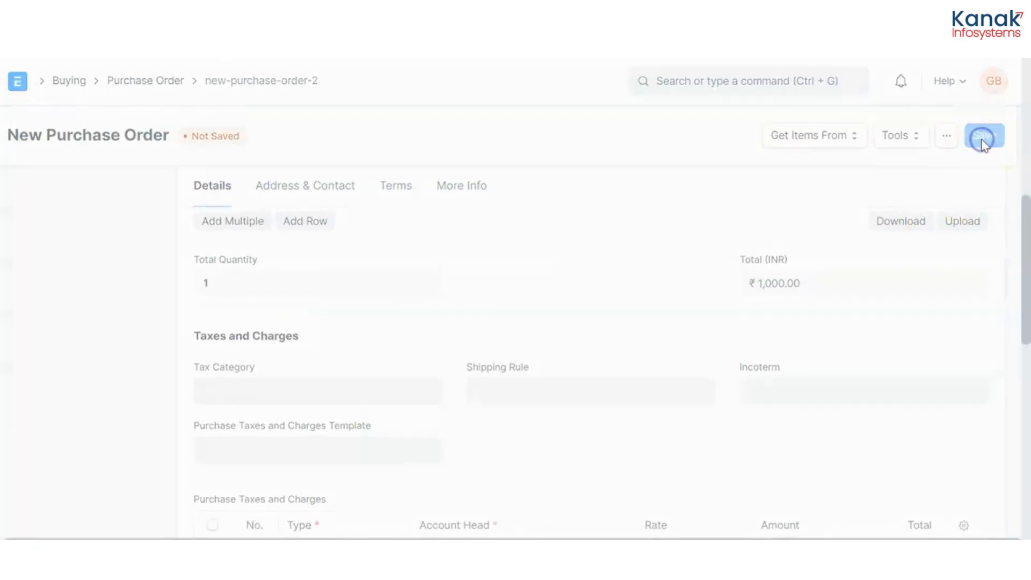
# Save and submit purchase order PUR-ORD-2023-00010.
pyautogui.click(982, 135)
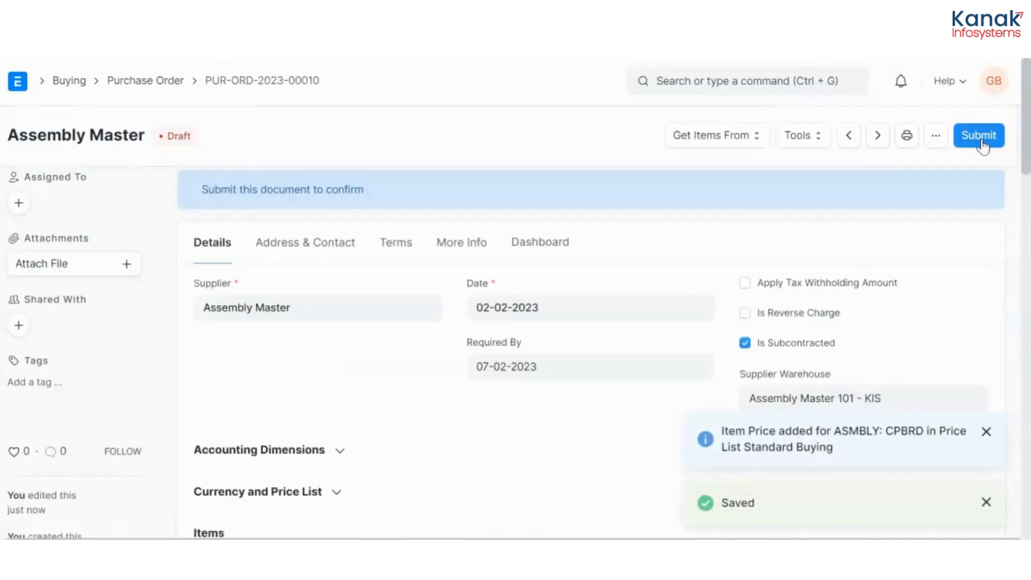
pyautogui.click(978, 135)
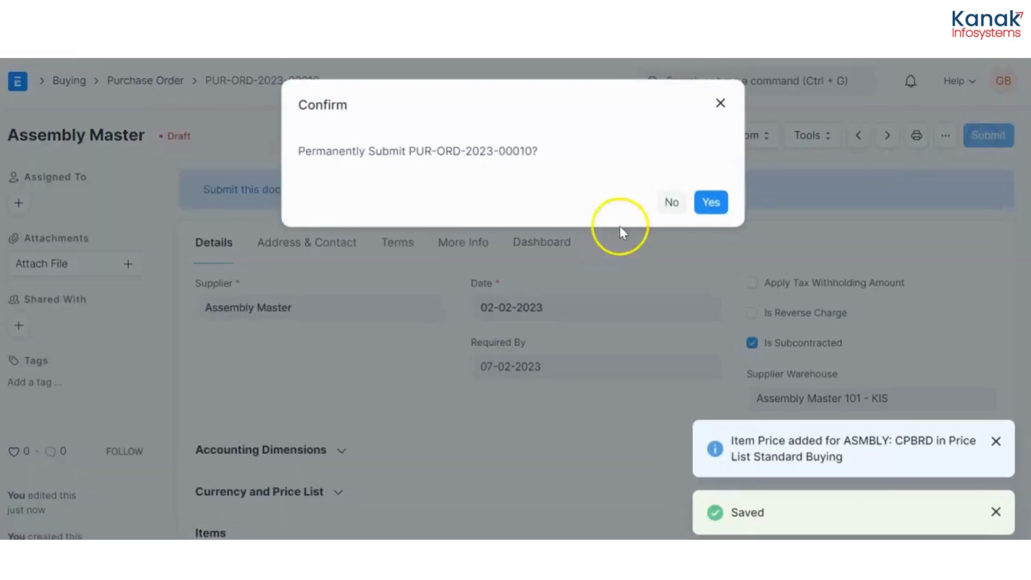
pyautogui.click(710, 202)
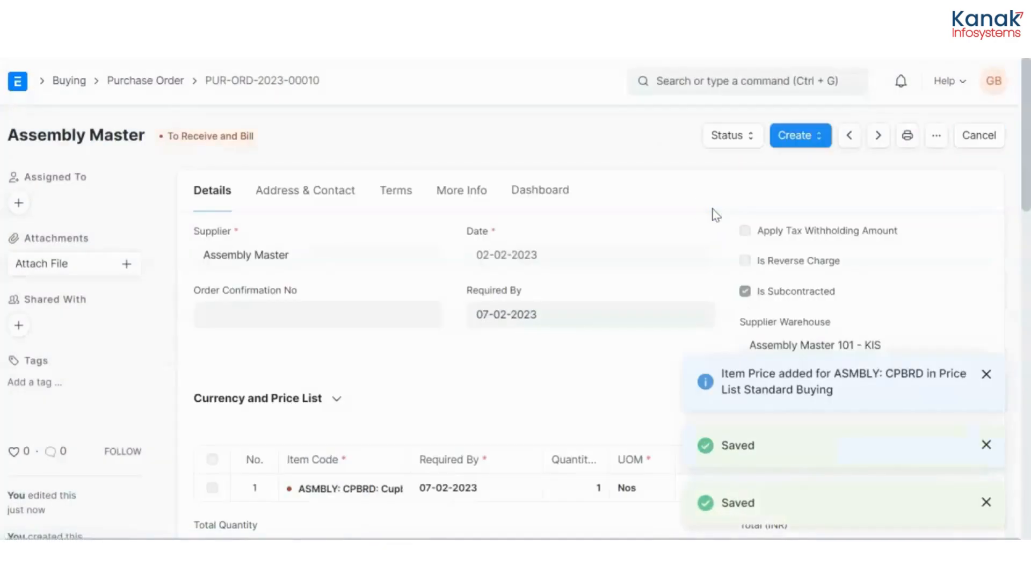
# Create a subcontracting order from PUR-ORD-2023-00010 with target warehouse Final Products 111 - KIS.
pyautogui.click(801, 136)
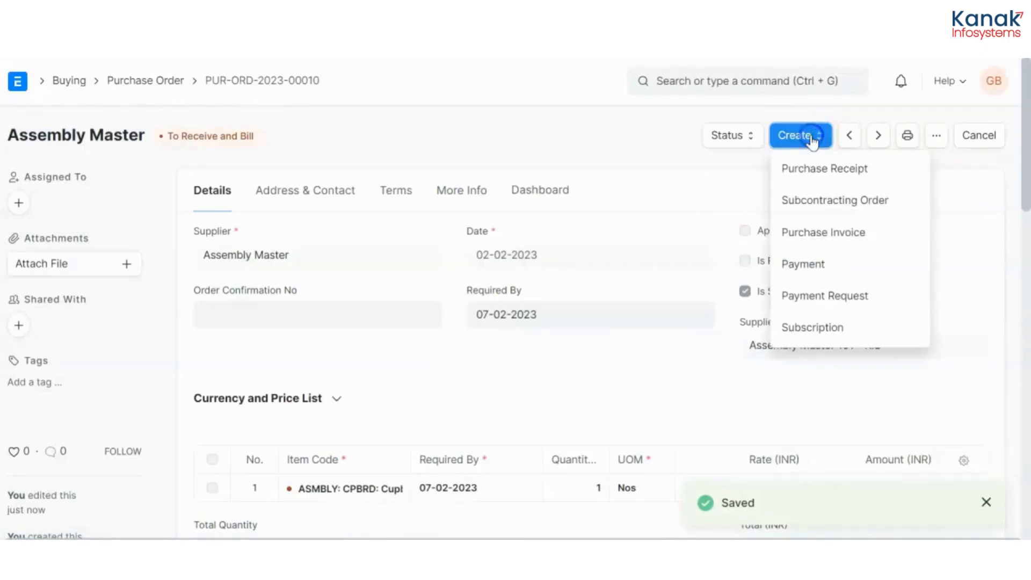
pyautogui.moveTo(835, 200)
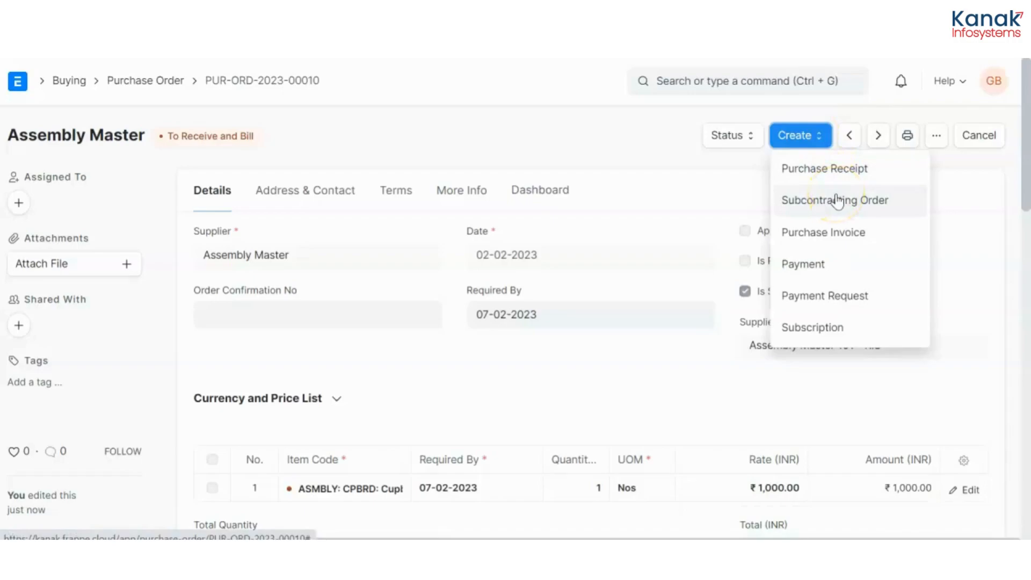
pyautogui.click(836, 200)
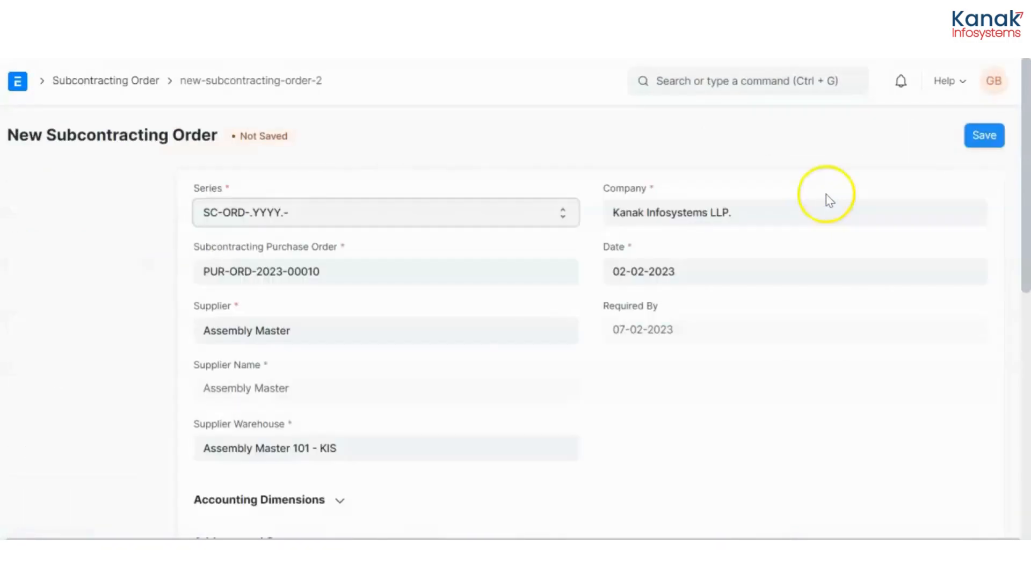
pyautogui.scroll(-3)
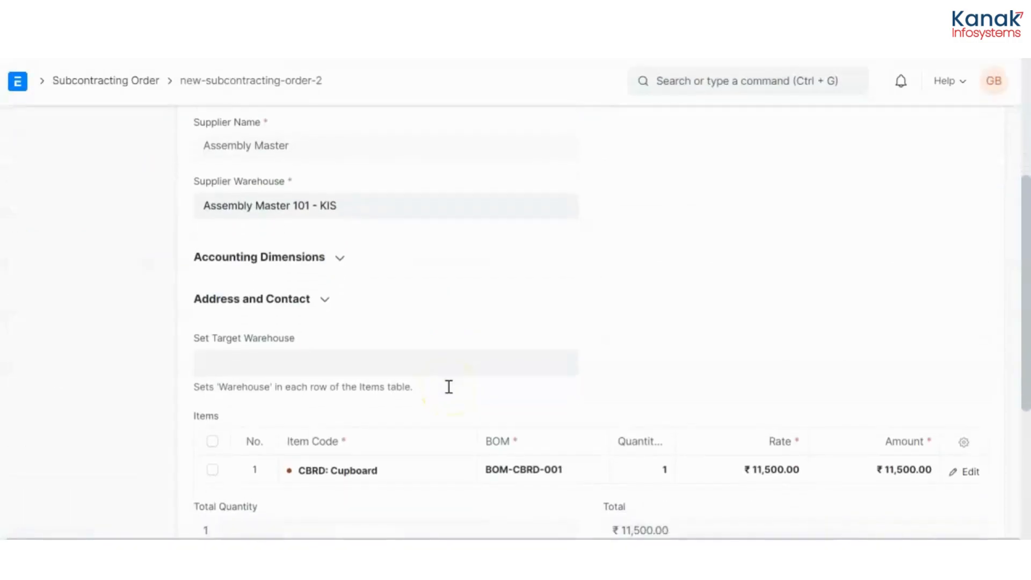
pyautogui.scroll(-3)
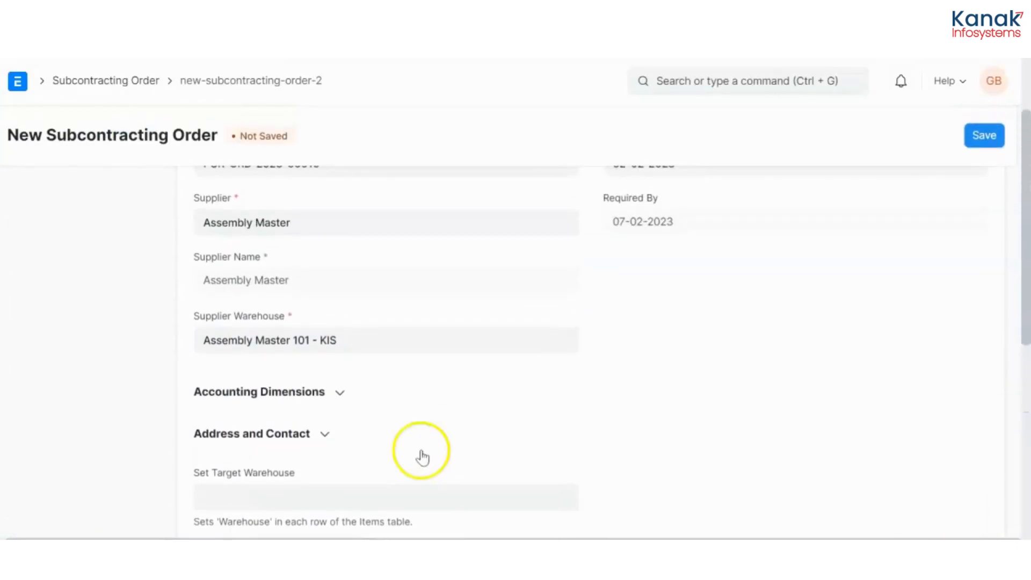
pyautogui.click(385, 497)
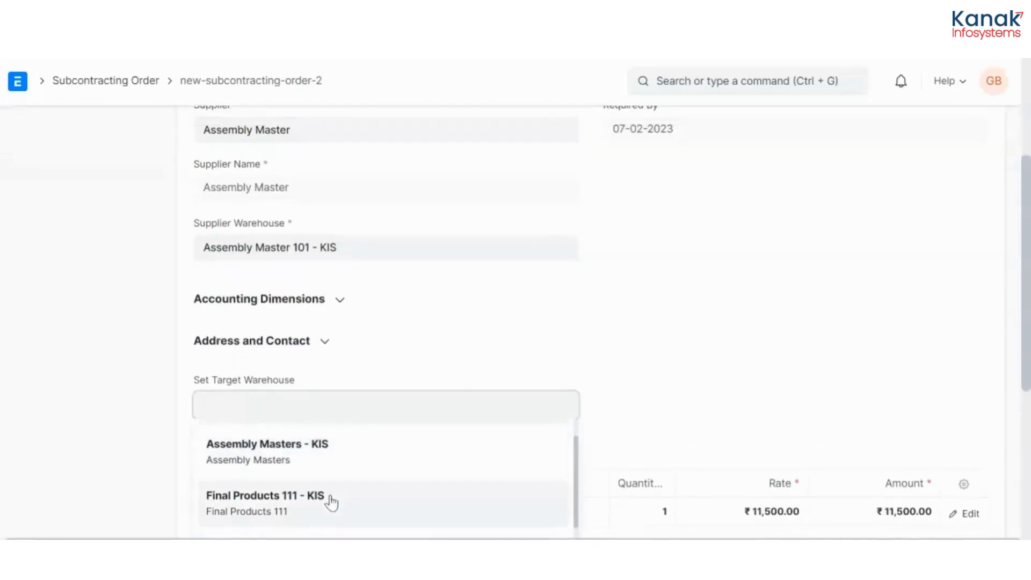
pyautogui.click(264, 496)
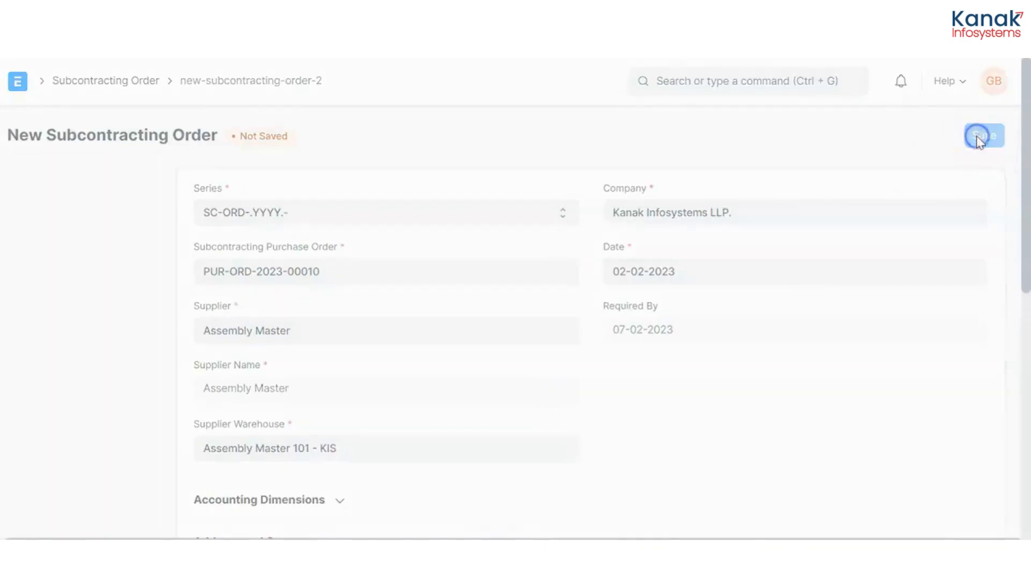
# Save and submit subcontracting order SC-ORD-2023-00011.
pyautogui.click(983, 135)
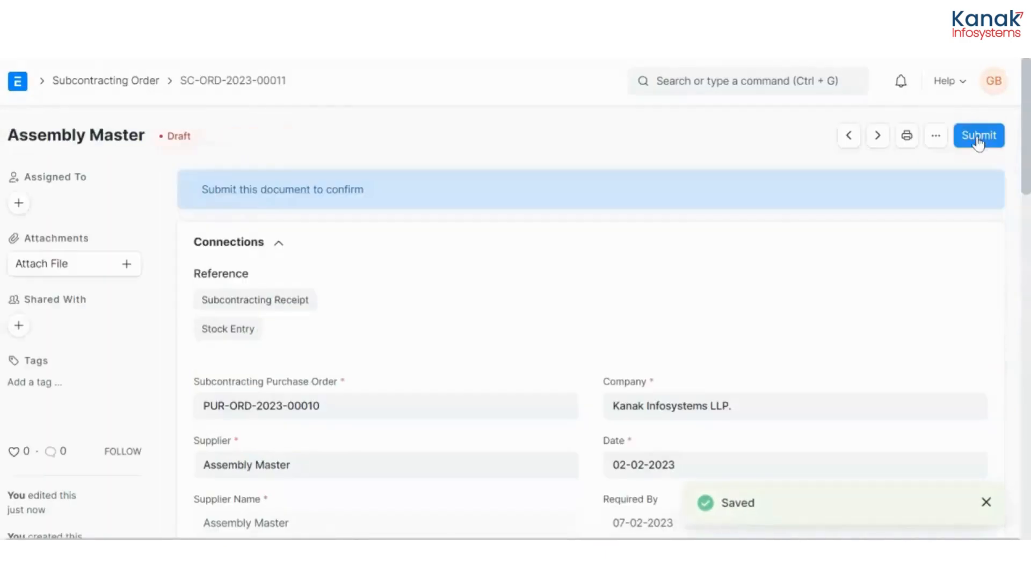
pyautogui.click(979, 135)
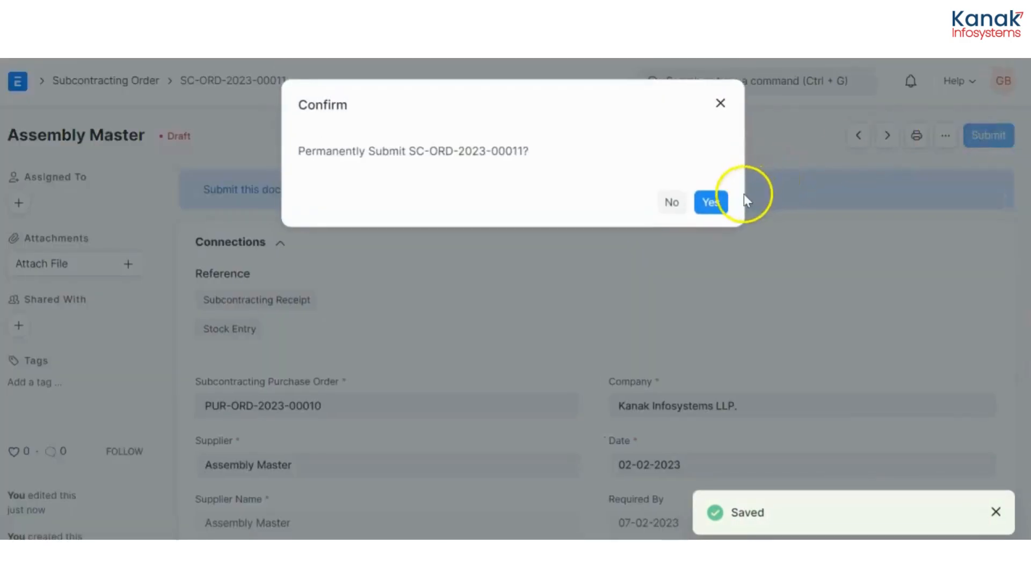
pyautogui.click(710, 202)
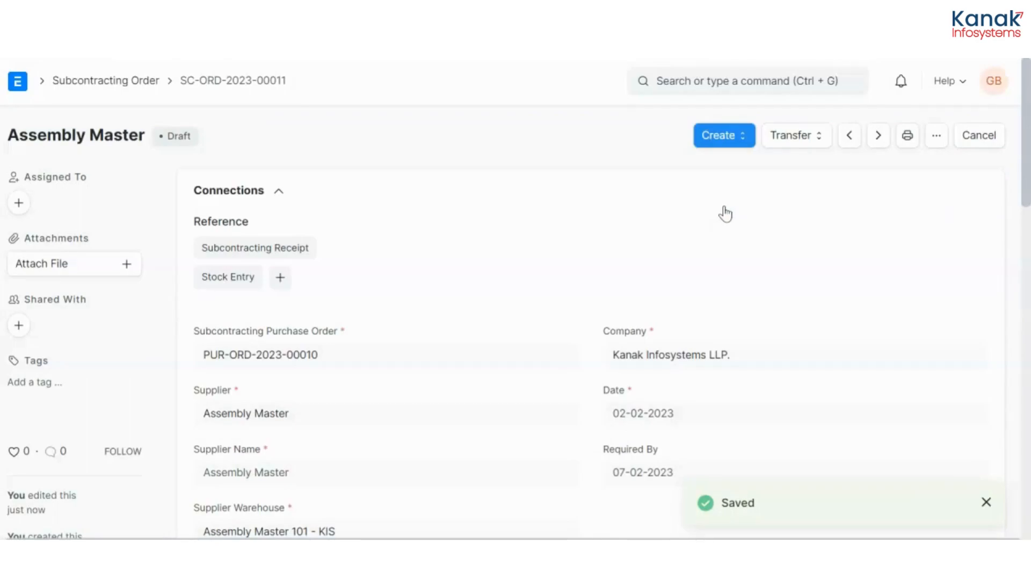
# Start a Material to Supplier transfer for SC-ORD-2023-00011 and review its items.
pyautogui.click(796, 136)
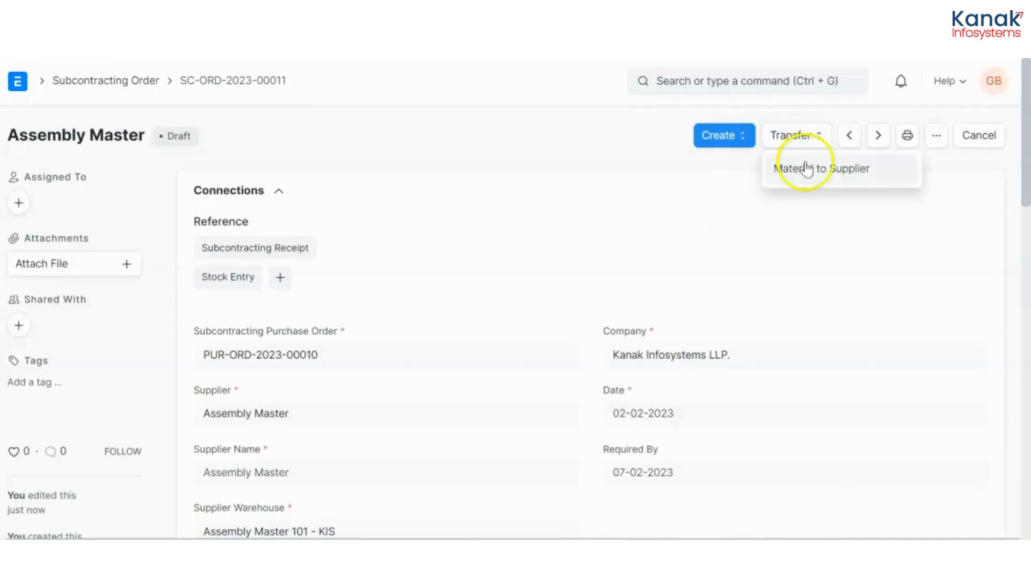
pyautogui.click(821, 168)
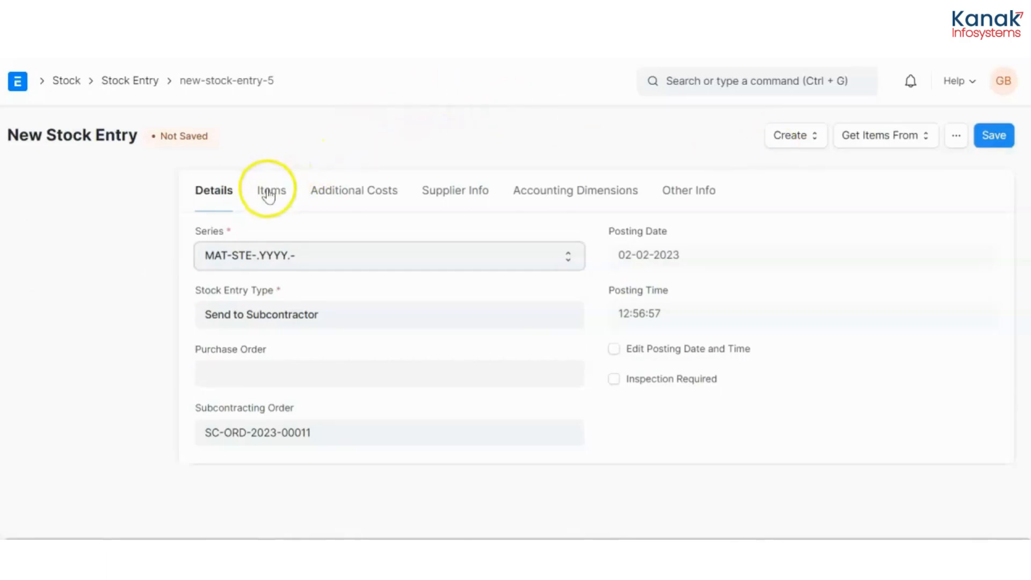
pyautogui.click(268, 190)
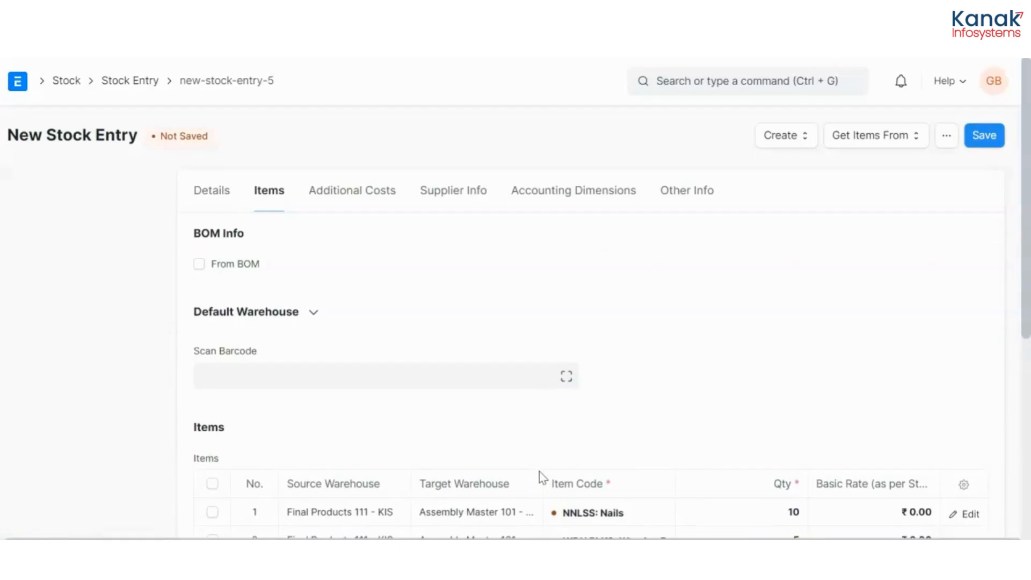
# Save and submit stock entry MAT-STE-2023-00031.
pyautogui.click(984, 136)
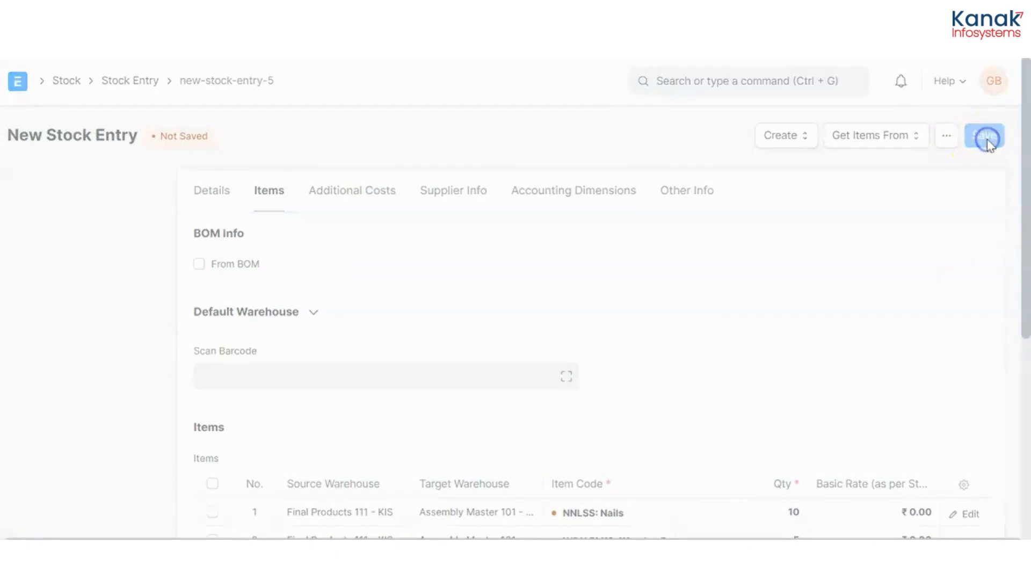
pyautogui.click(983, 136)
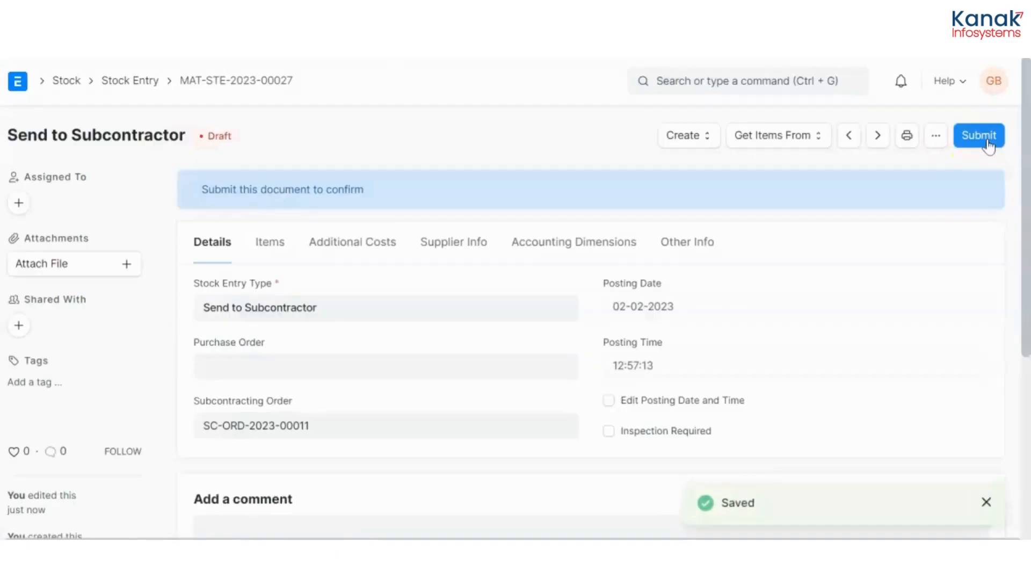
pyautogui.click(979, 136)
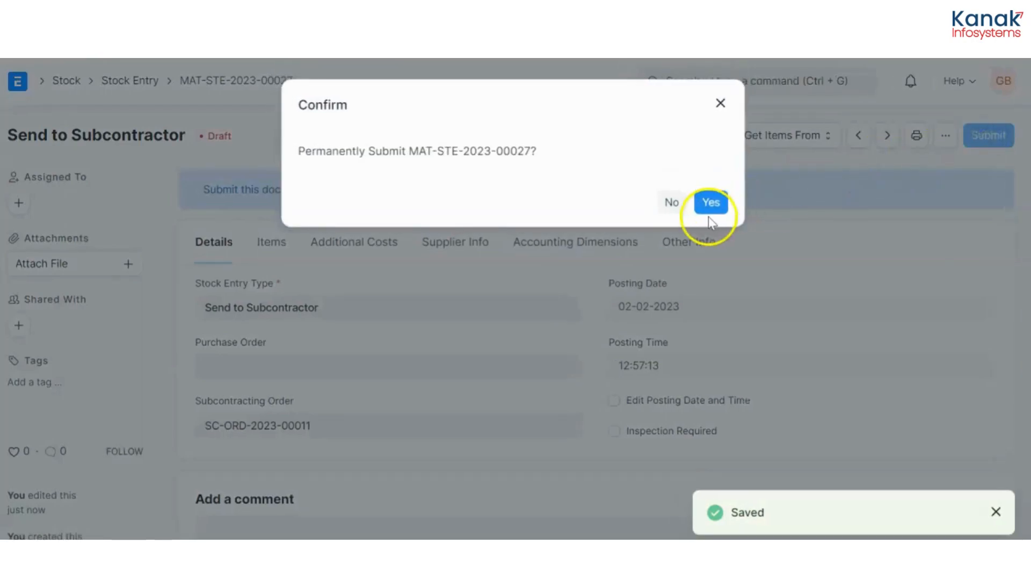
pyautogui.click(710, 202)
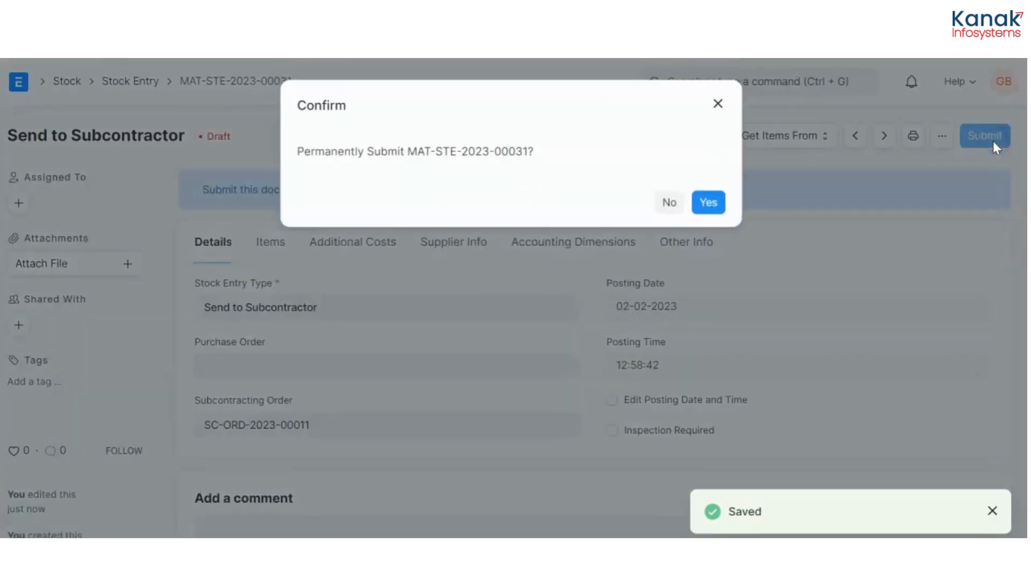
pyautogui.click(708, 202)
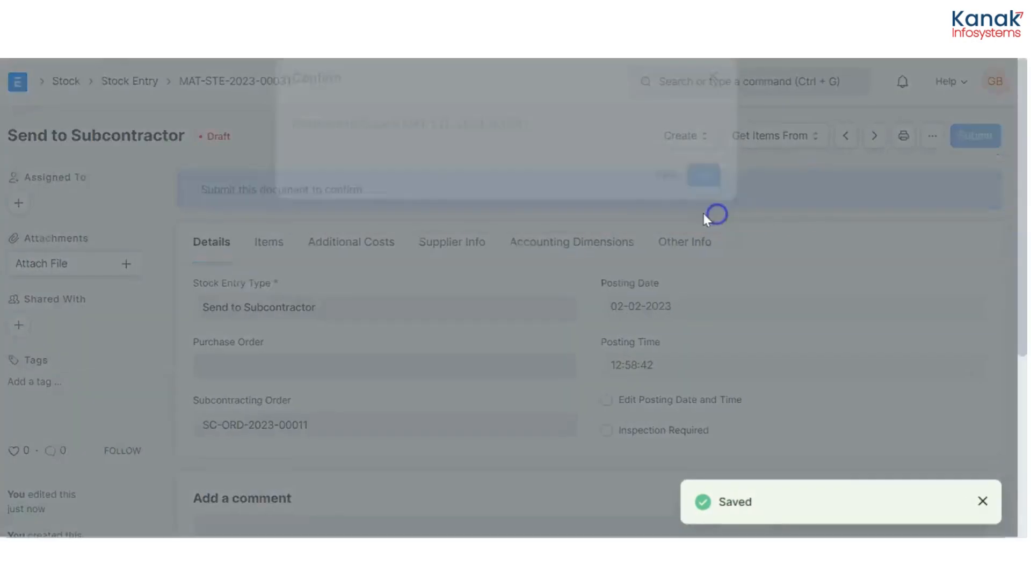
pyautogui.click(703, 176)
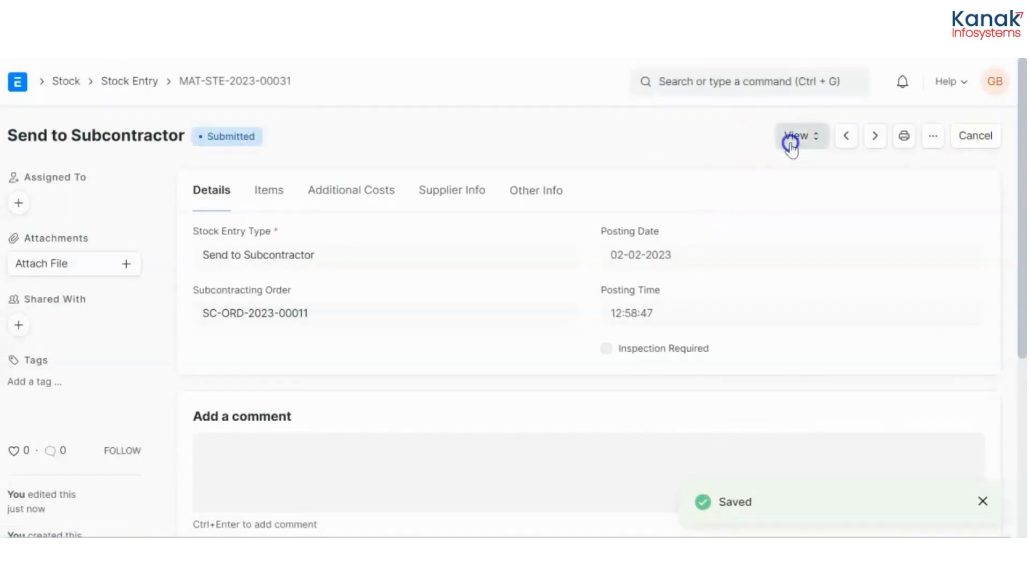
pyautogui.click(800, 135)
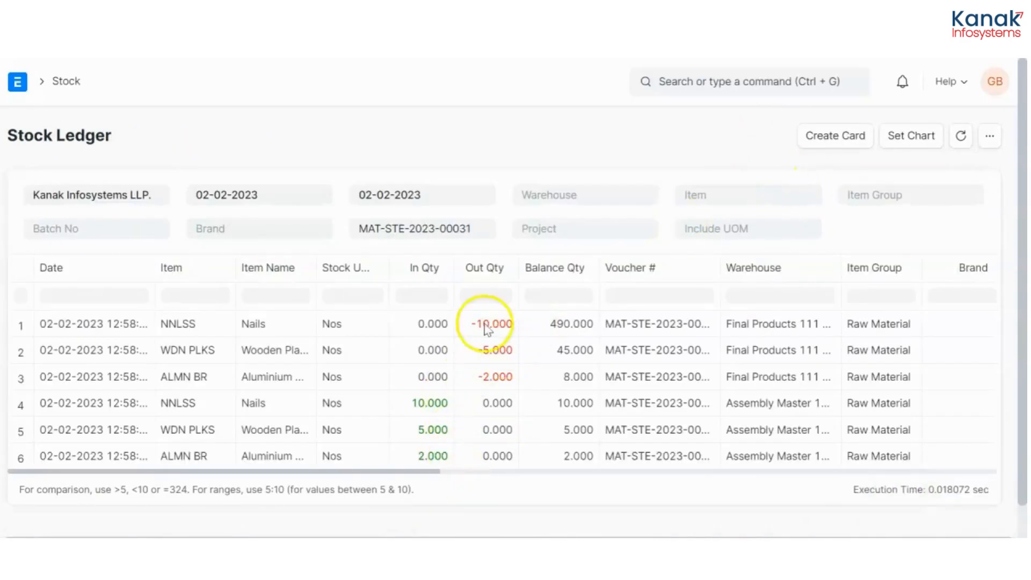
pyautogui.moveTo(773, 407)
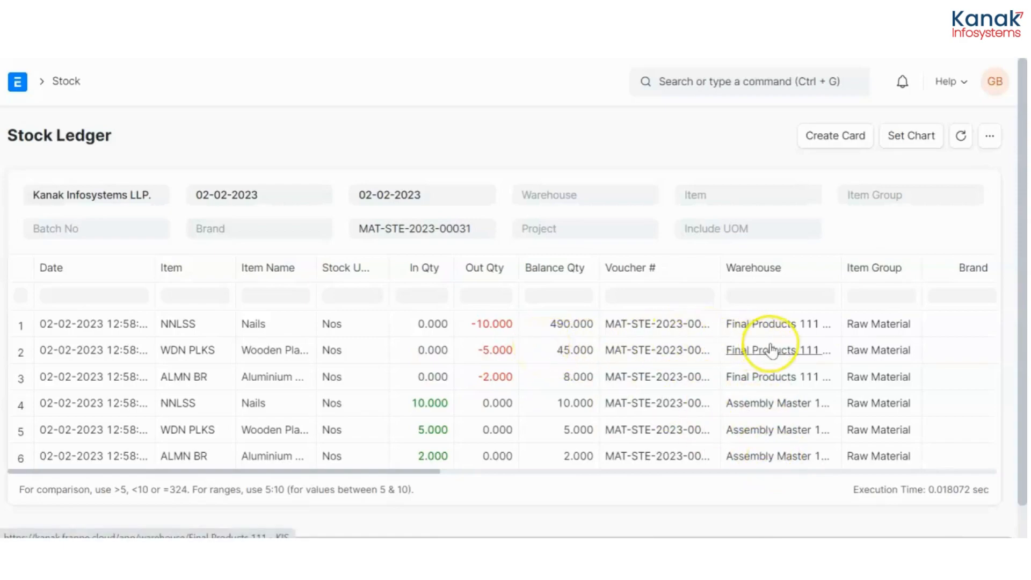
pyautogui.moveTo(77, 213)
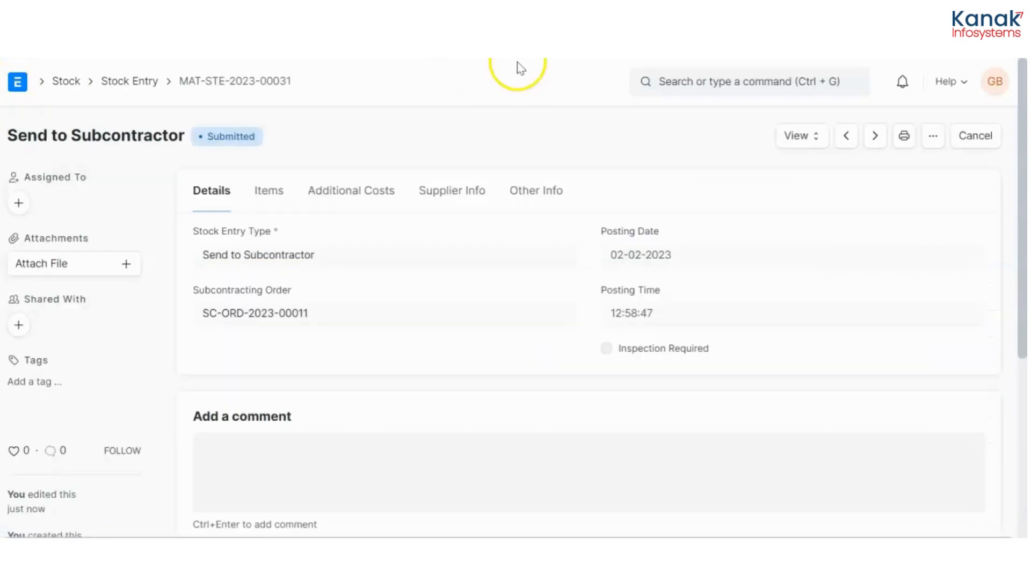
# Search 'subc' and reopen subcontracting order SC-ORD-2023-00011.
pyautogui.click(724, 81)
pyautogui.write('sunc')
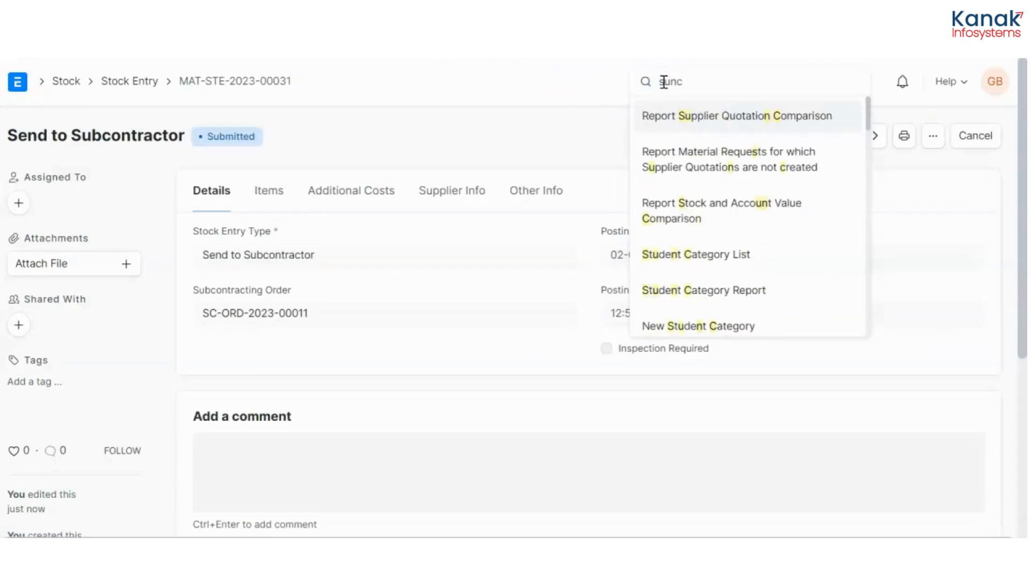
pyautogui.write('ubc')
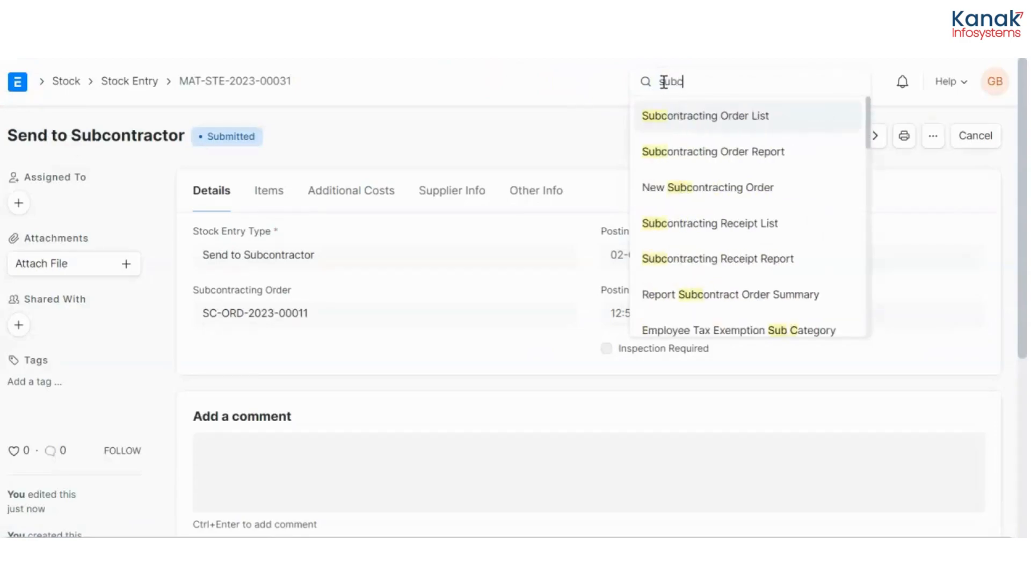
pyautogui.click(705, 116)
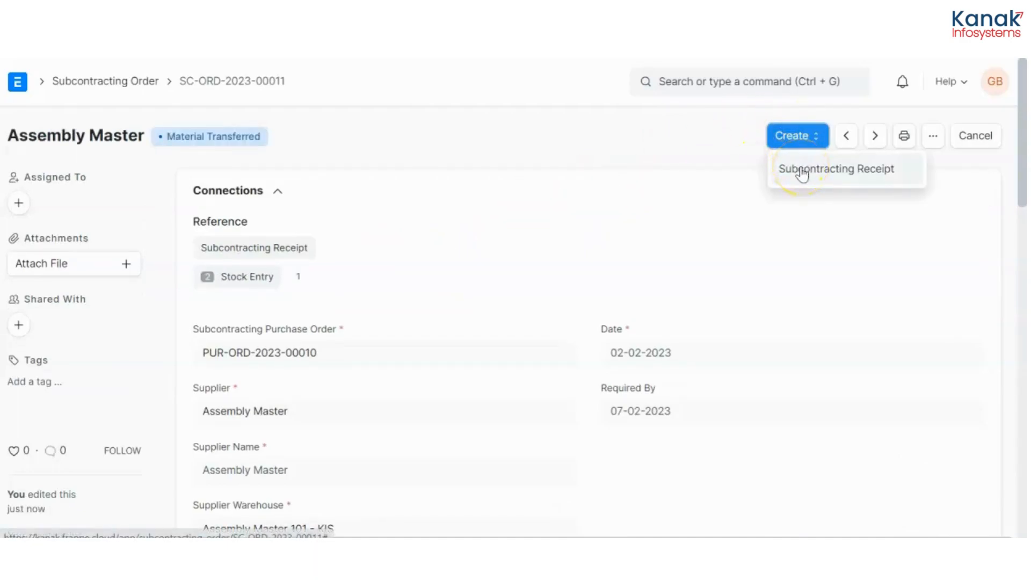
# Create subcontracting receipt MAT-SCR-2023-00008 from SC-ORD-2023-00011, then save and submit it.
pyautogui.click(836, 168)
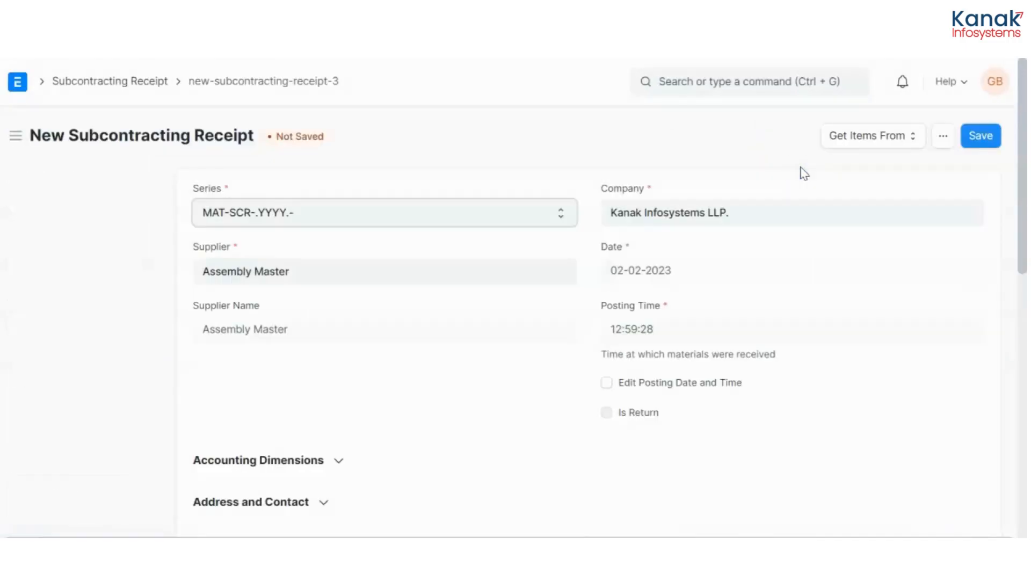
pyautogui.scroll(-3)
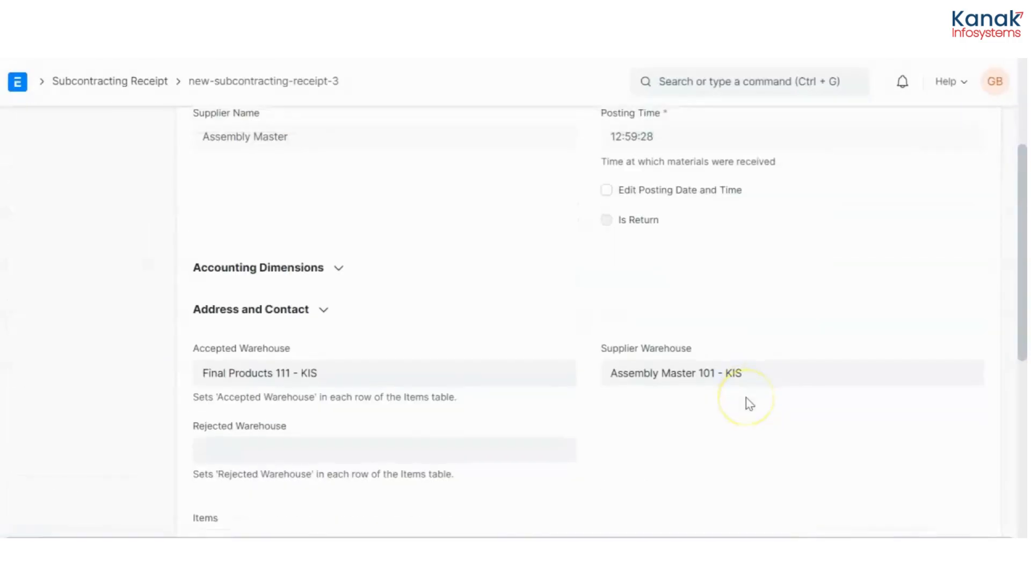
pyautogui.scroll(-3)
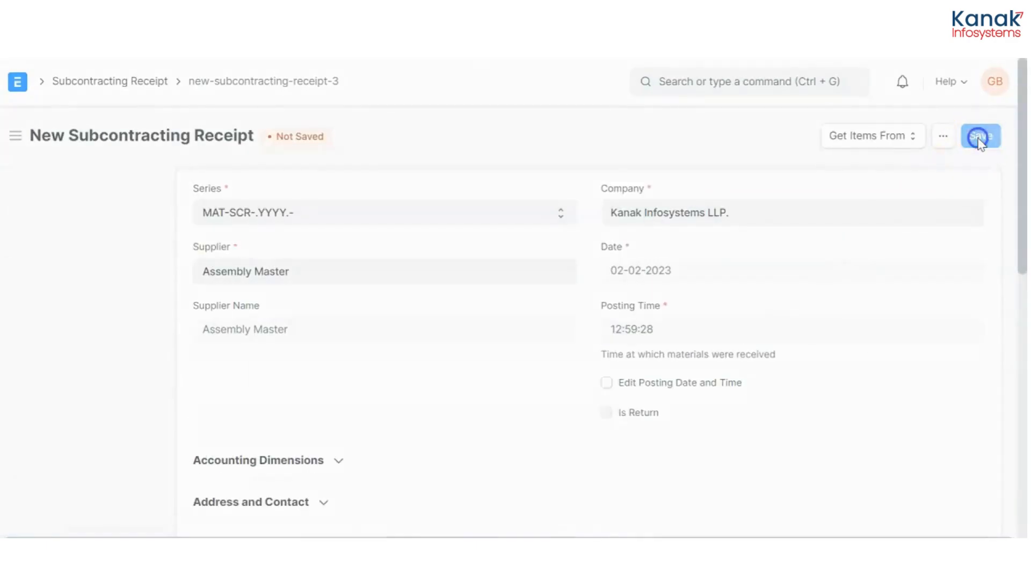
pyautogui.click(979, 136)
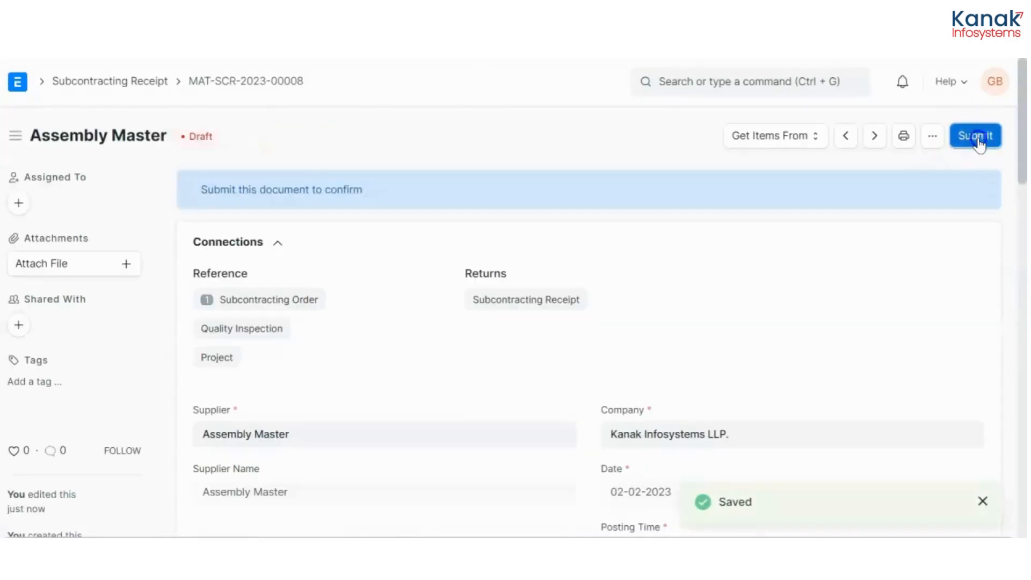
pyautogui.click(976, 136)
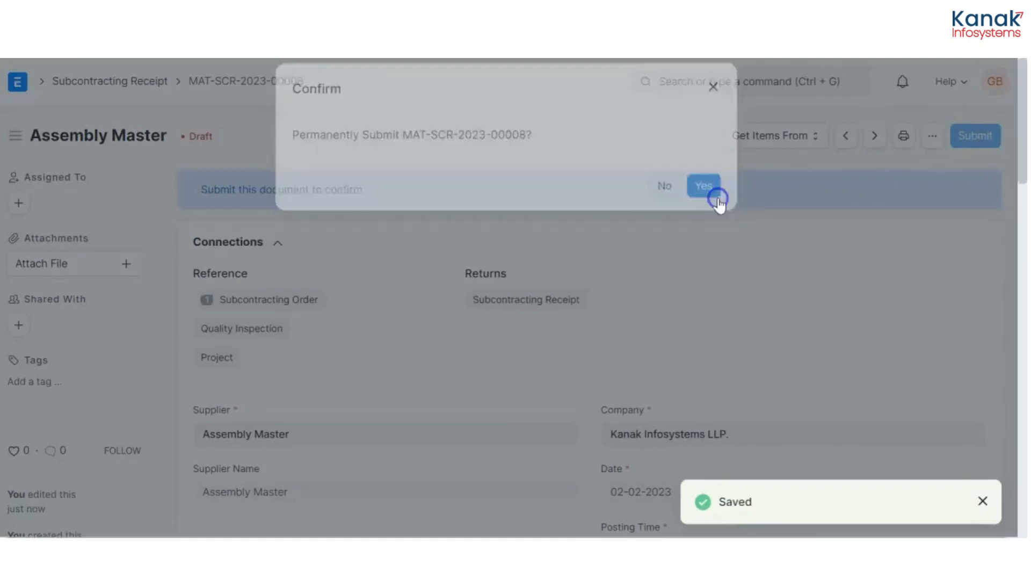
pyautogui.click(703, 185)
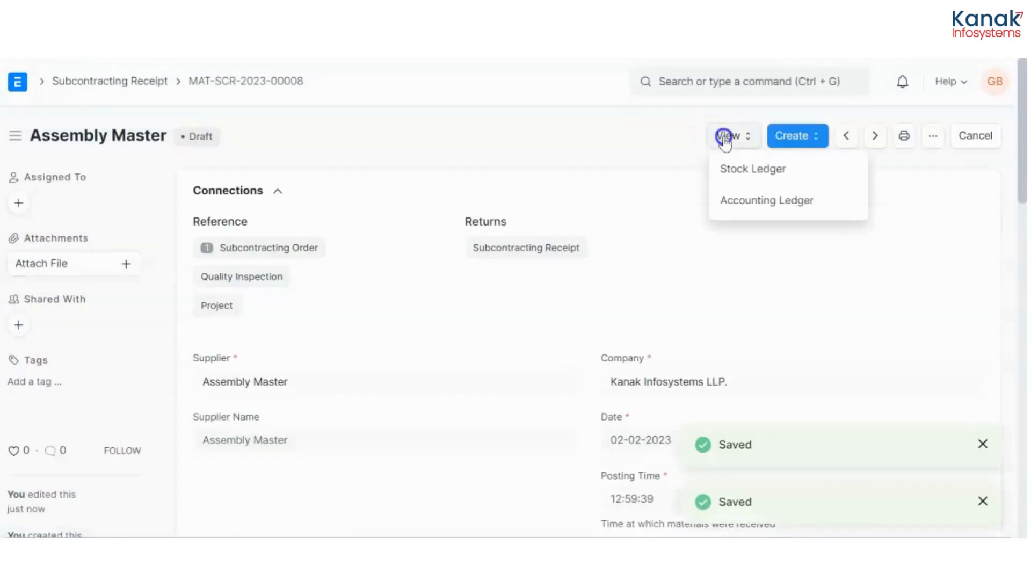
# View the Stock Ledger for MAT-SCR-2023-00008: Cupboard received, raw materials consumed.
pyautogui.click(753, 168)
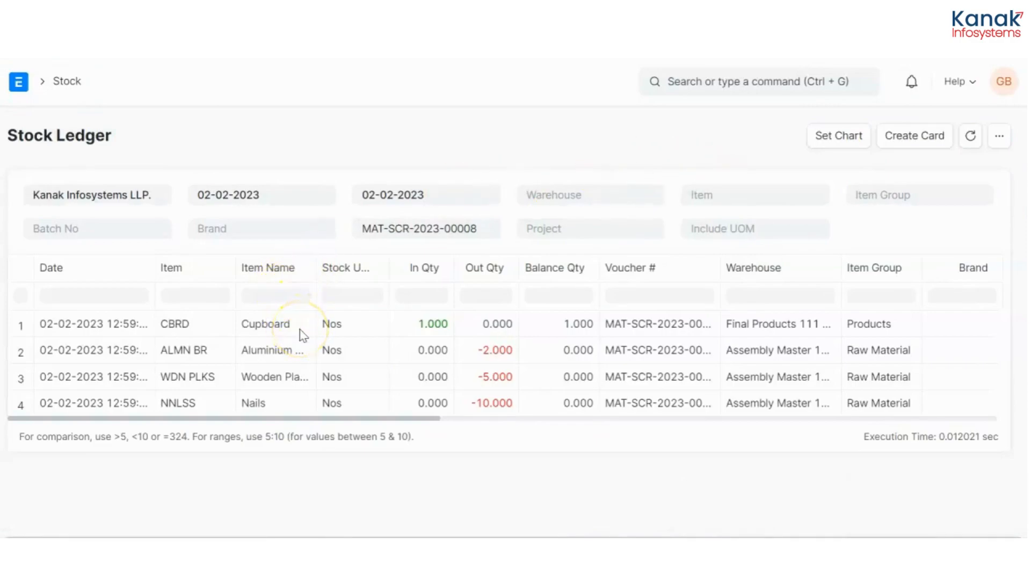
pyautogui.moveTo(789, 337)
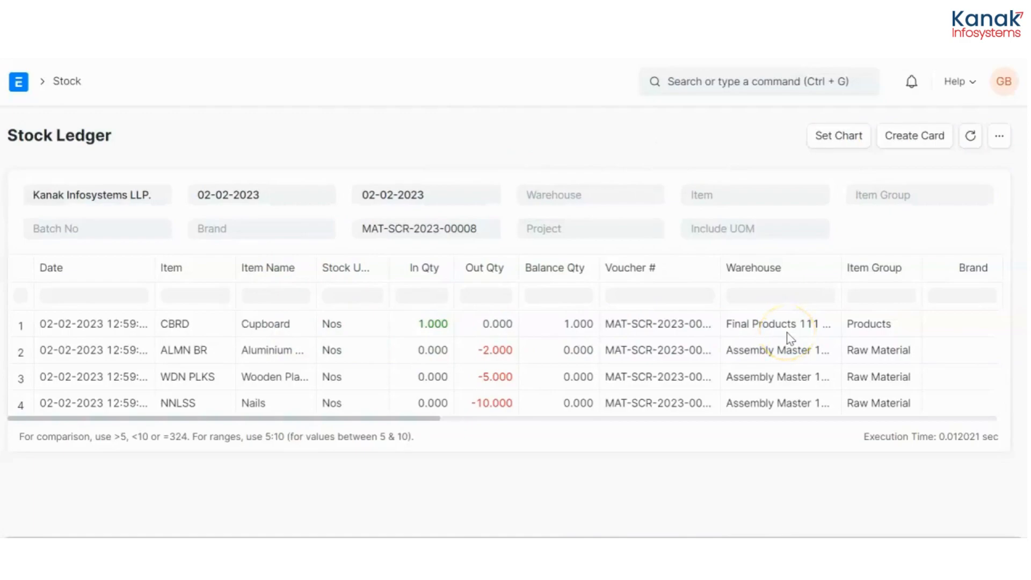
# Search 'purc' to reopen purchase order PUR-ORD-2023-00010 and show its Create options.
pyautogui.click(724, 82)
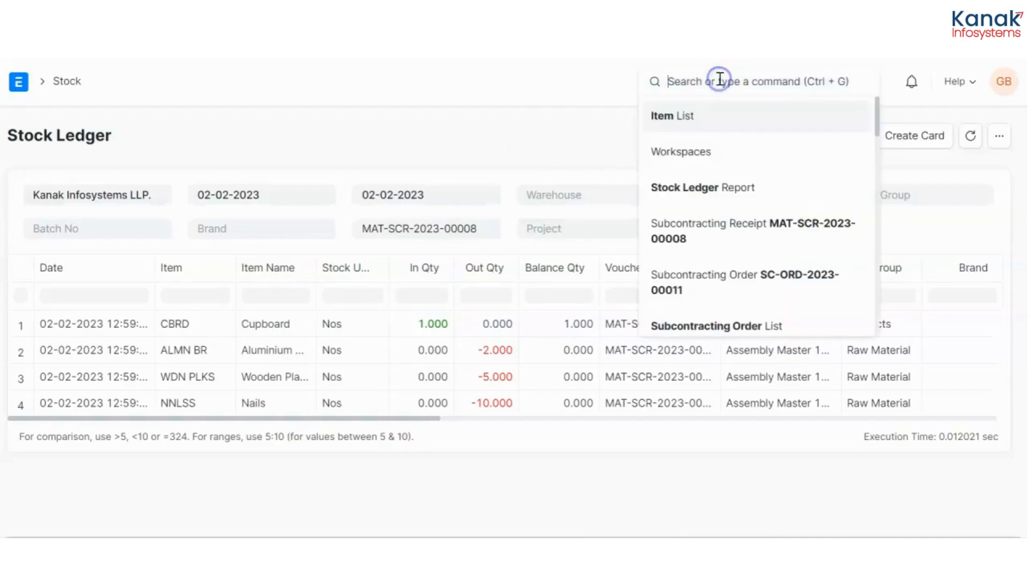
pyautogui.write('purc')
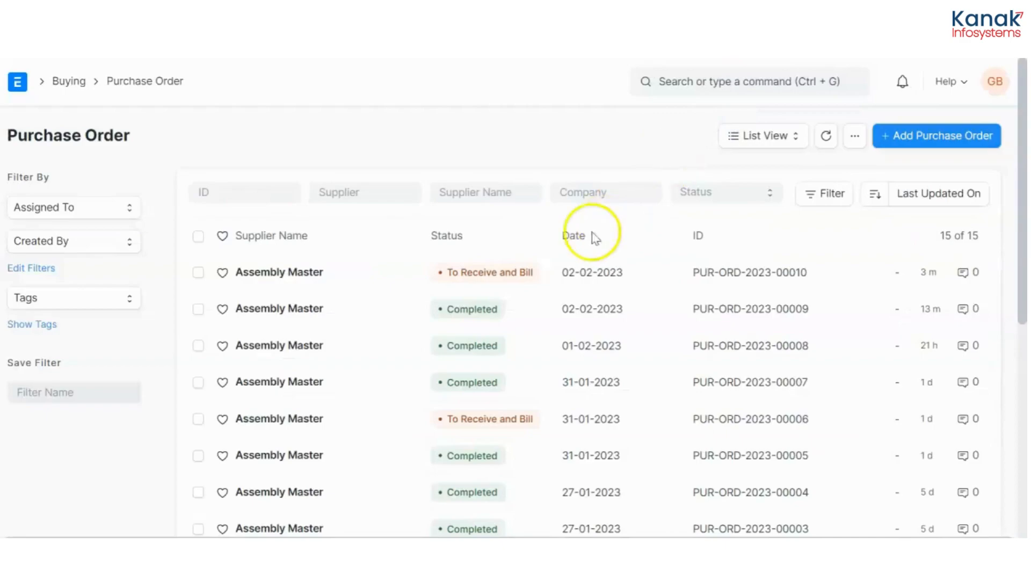
pyautogui.moveTo(414, 272)
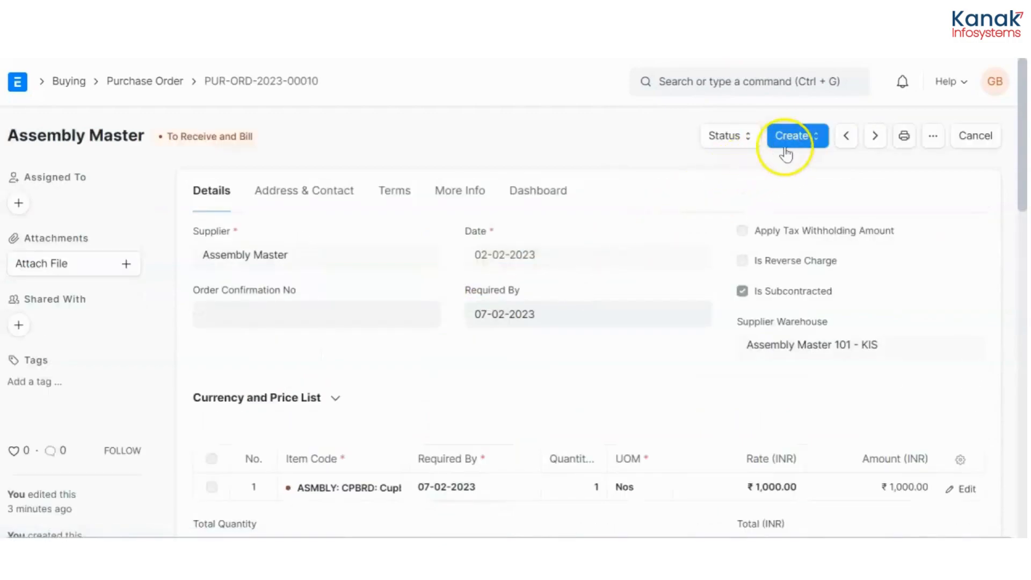
pyautogui.click(796, 135)
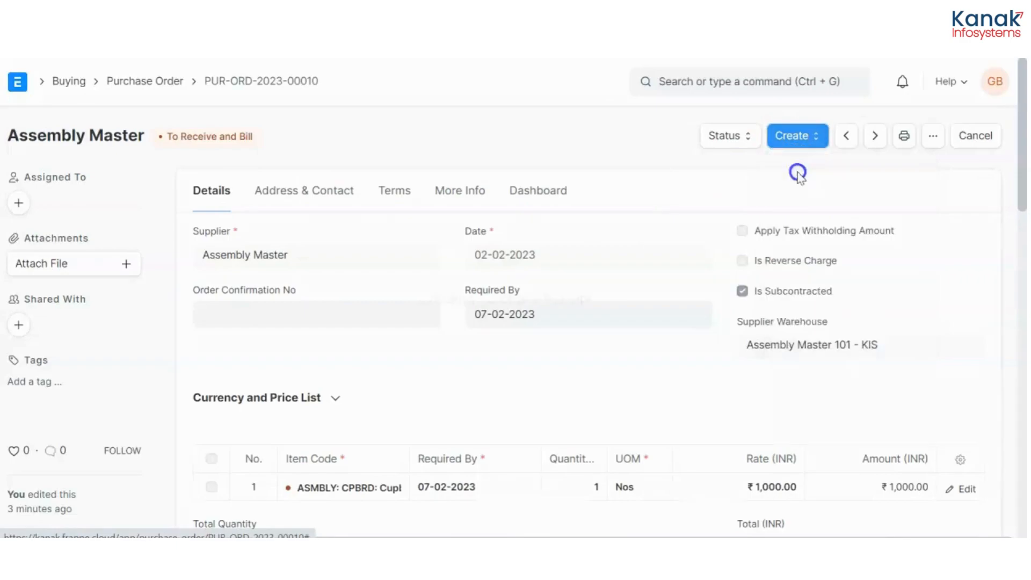
# Create a purchase receipt from the order with accepted warehouse Final Products 111 - KIS.
pyautogui.click(797, 135)
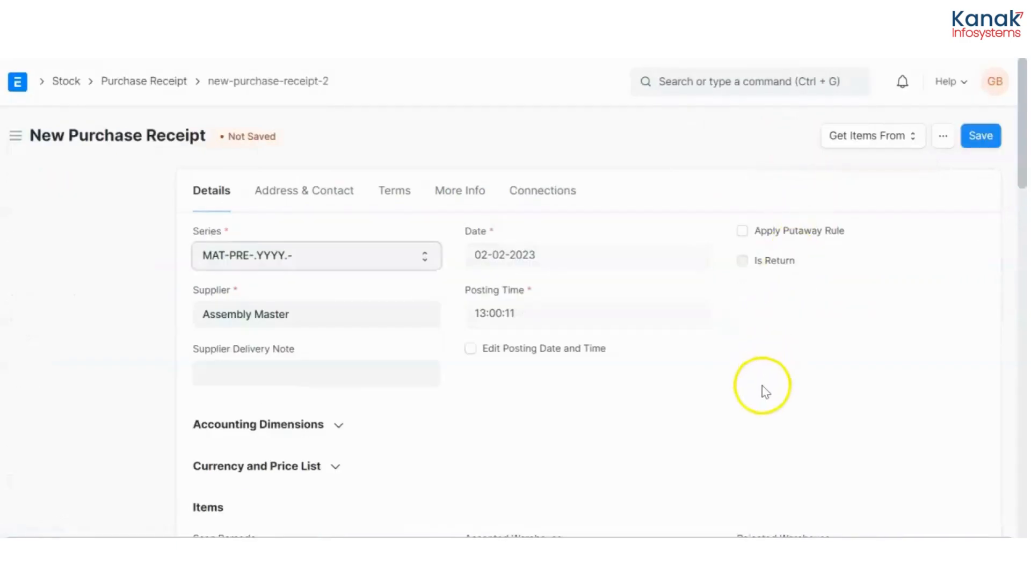
pyautogui.scroll(-3)
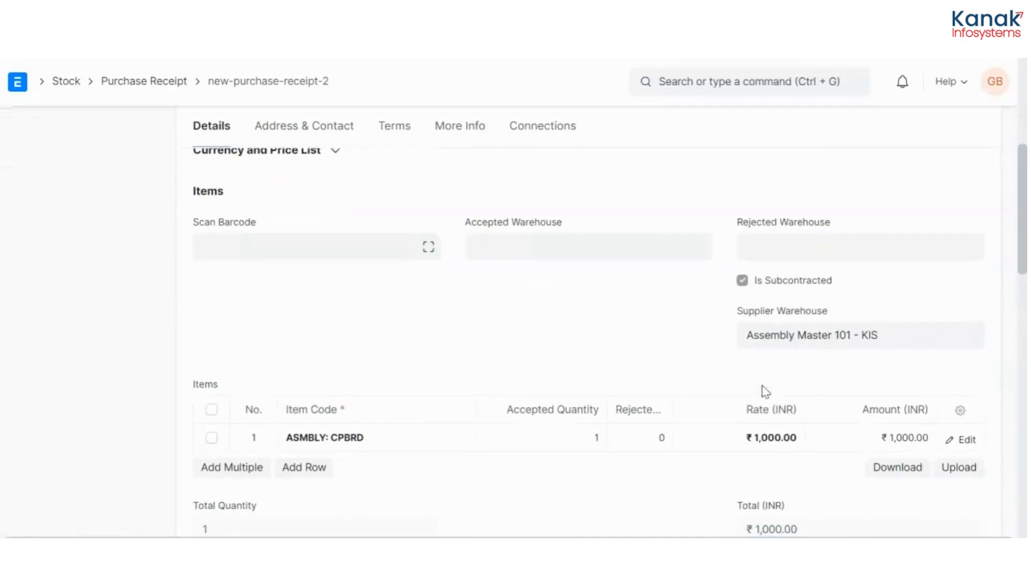
pyautogui.click(587, 246)
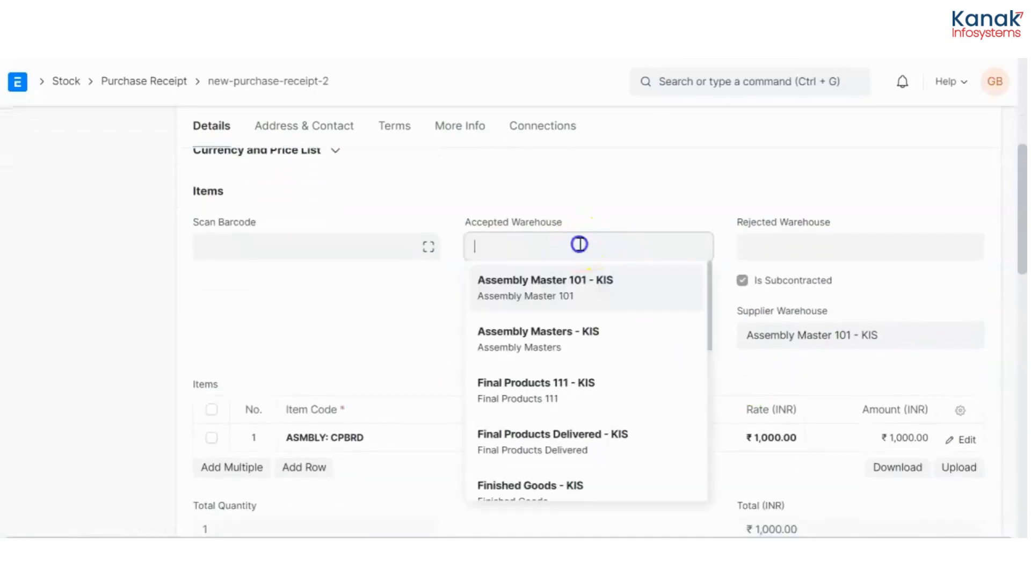
pyautogui.click(536, 383)
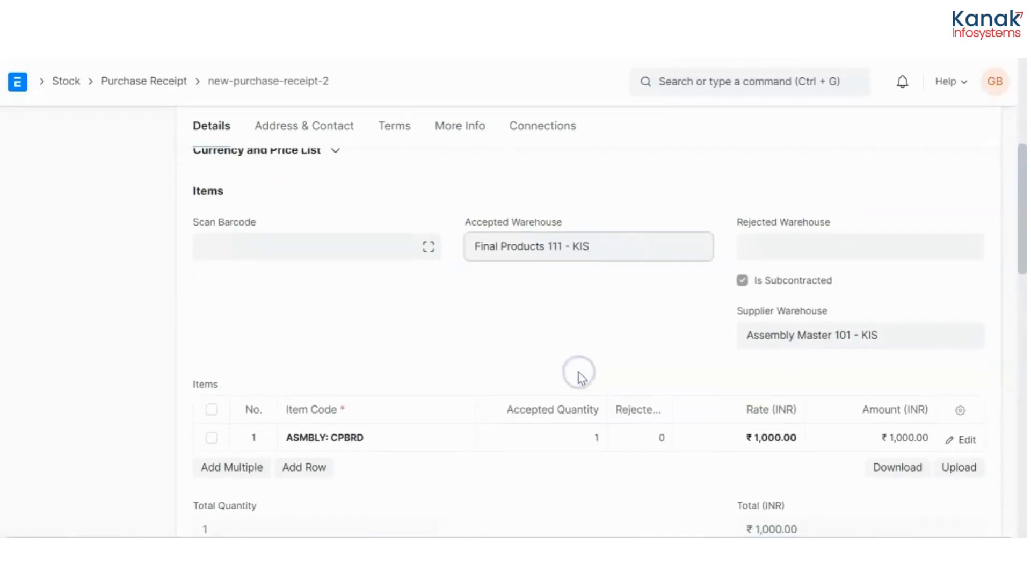
pyautogui.scroll(-3)
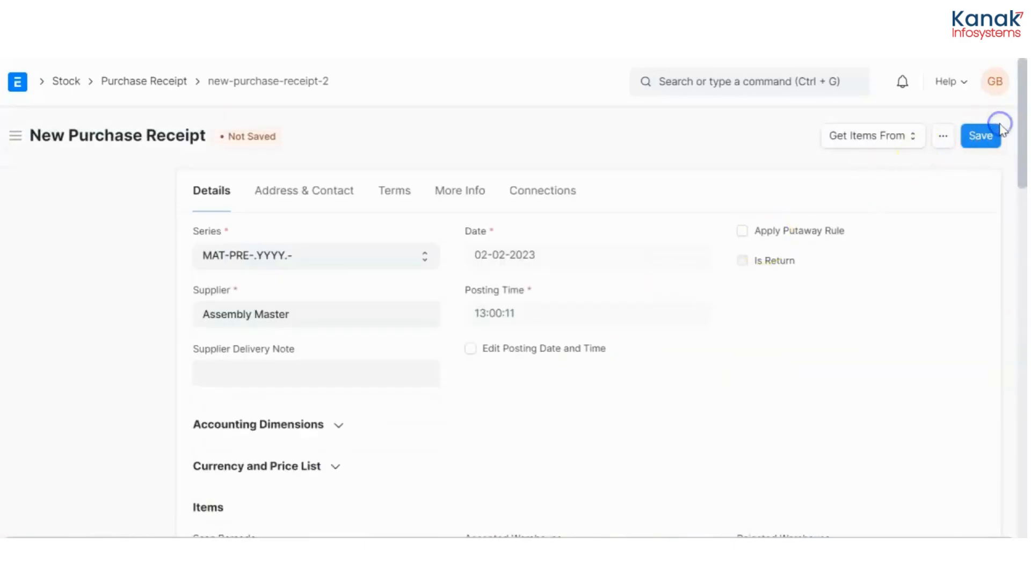
# Save and submit purchase receipt MAT-PRE-2023-00007.
pyautogui.click(982, 135)
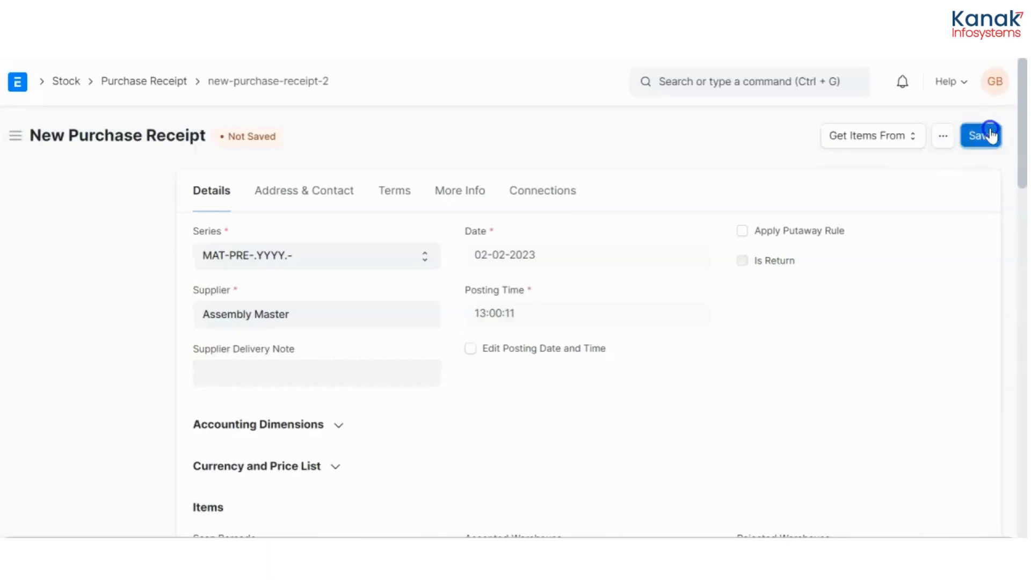
pyautogui.click(981, 135)
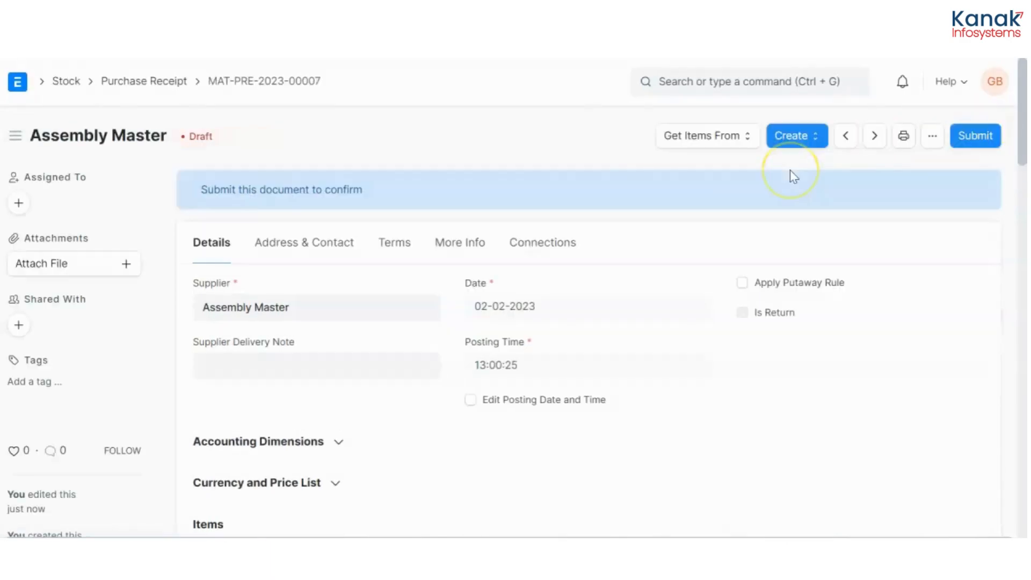
pyautogui.click(975, 136)
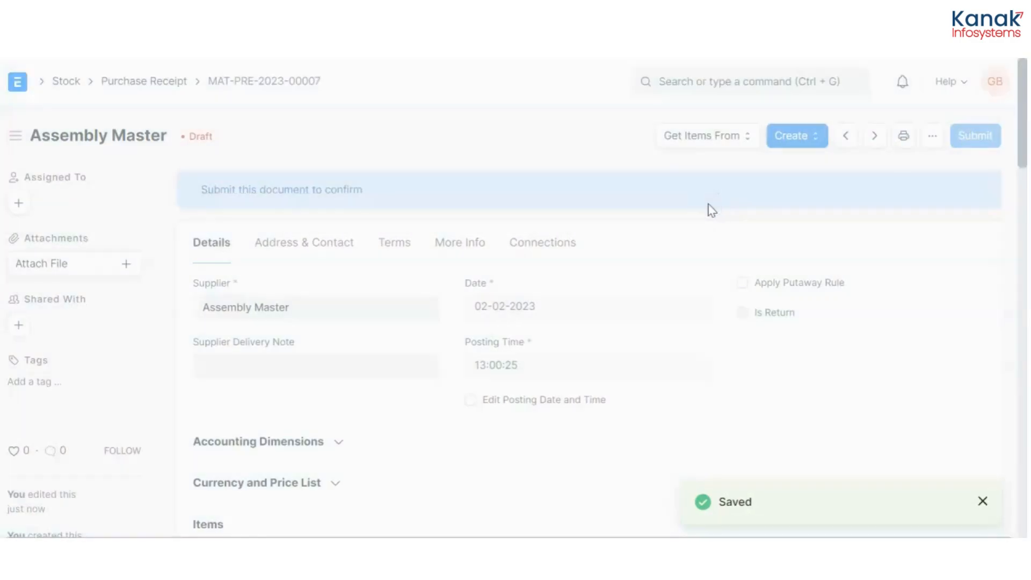
pyautogui.click(976, 136)
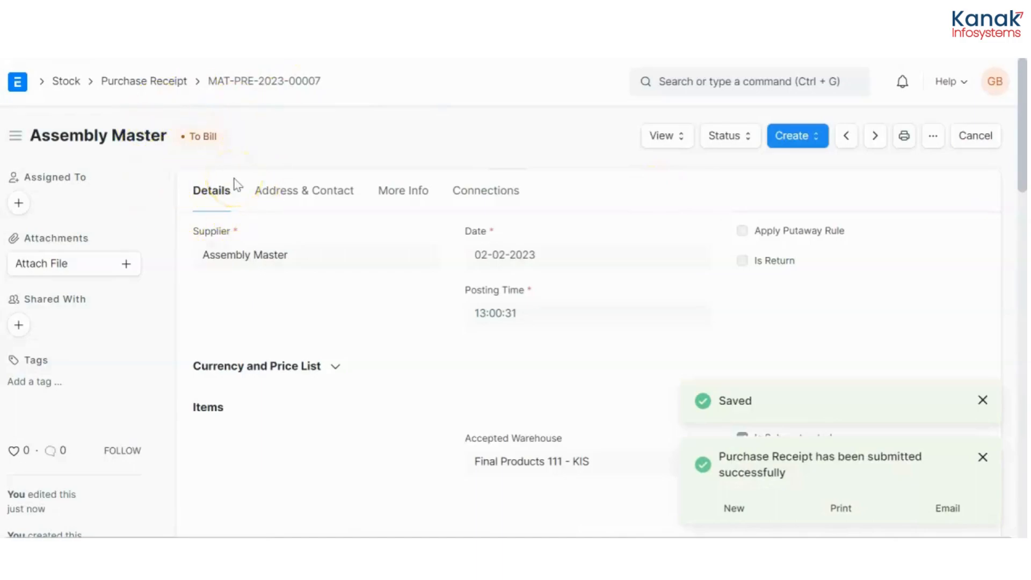
pyautogui.click(797, 135)
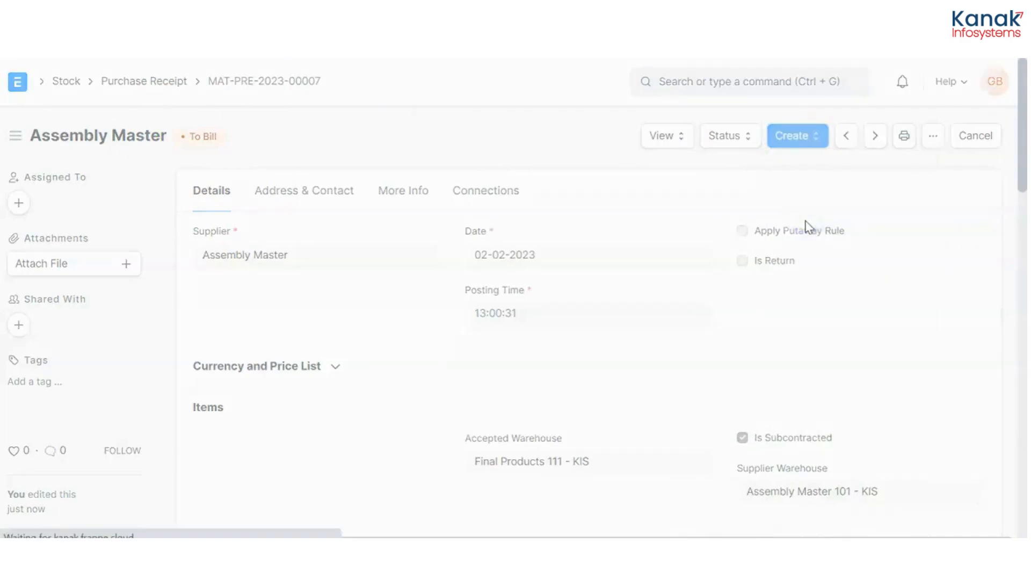
# Create a purchase invoice from the receipt, marked Is Paid with Cash for 1000.
pyautogui.click(797, 136)
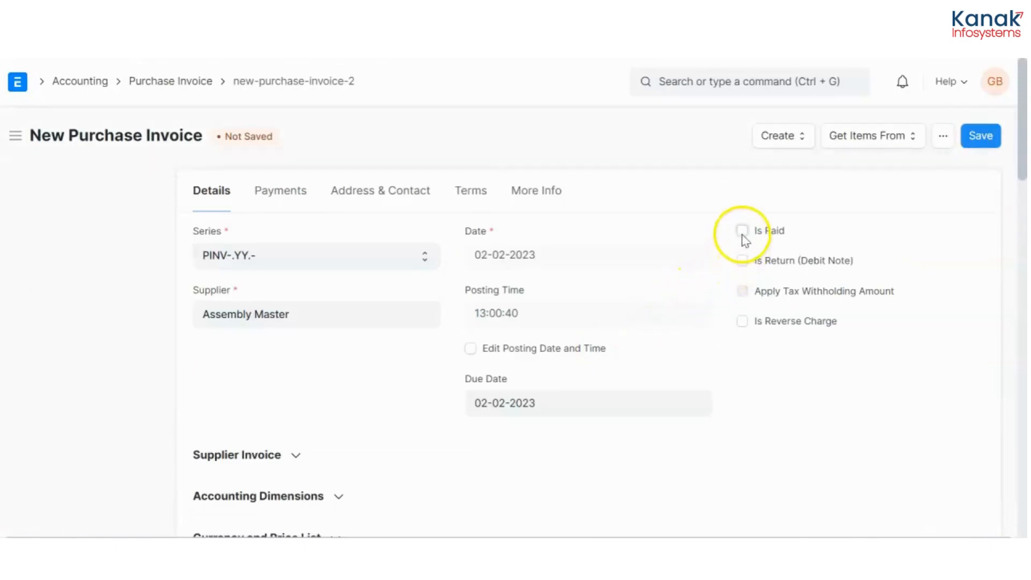
pyautogui.click(742, 230)
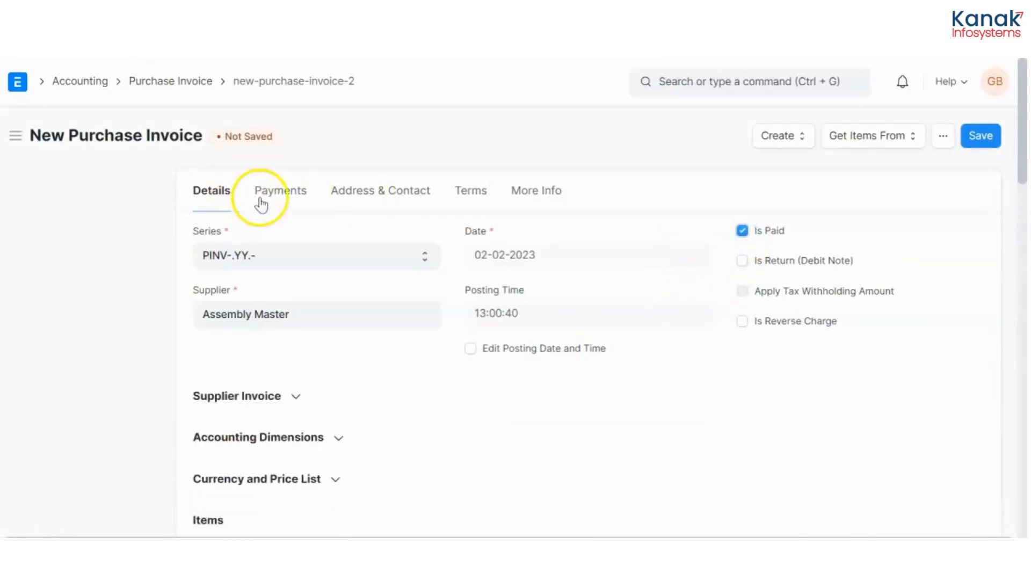
pyautogui.click(281, 190)
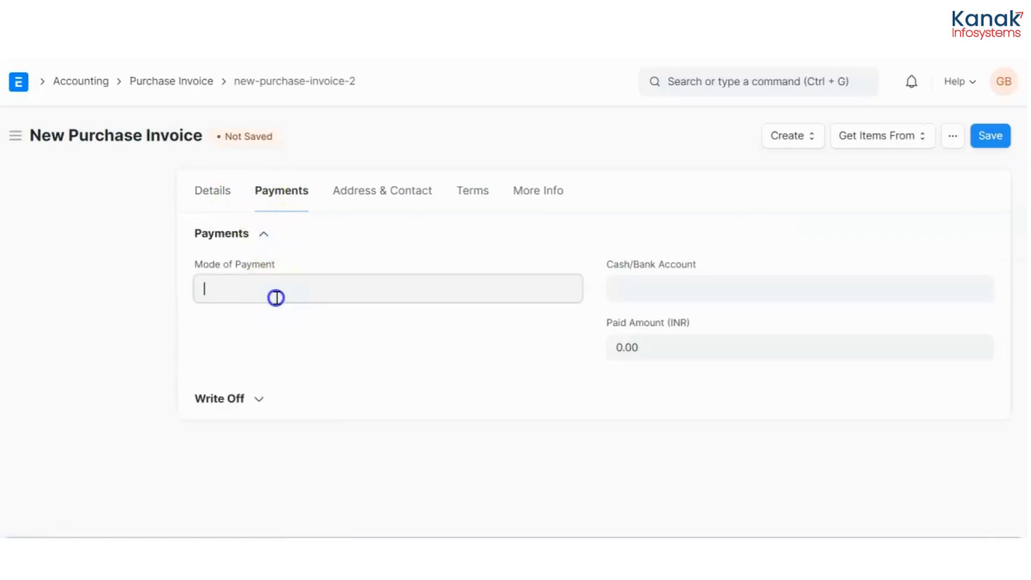
pyautogui.write('cash')
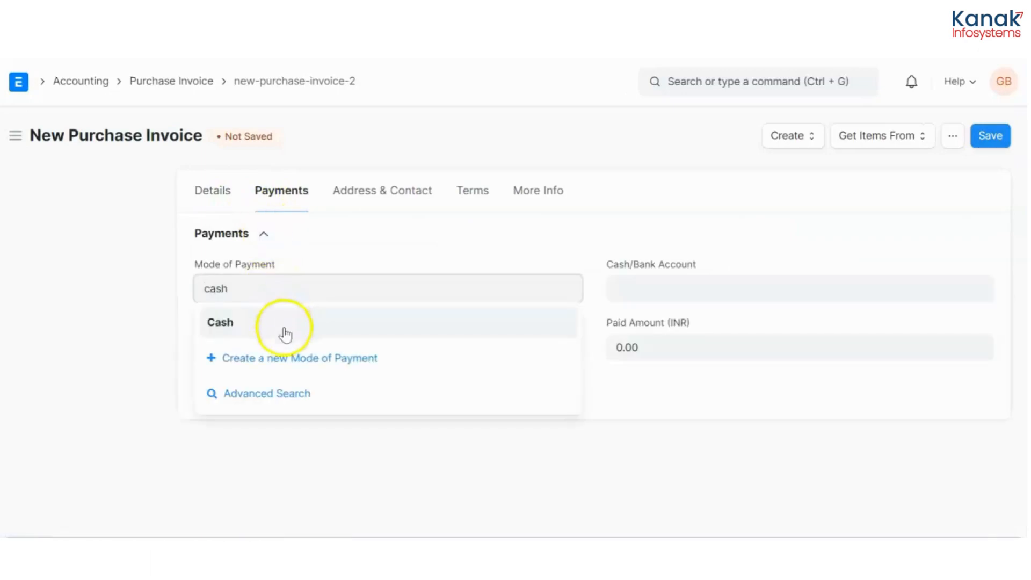
pyautogui.click(220, 322)
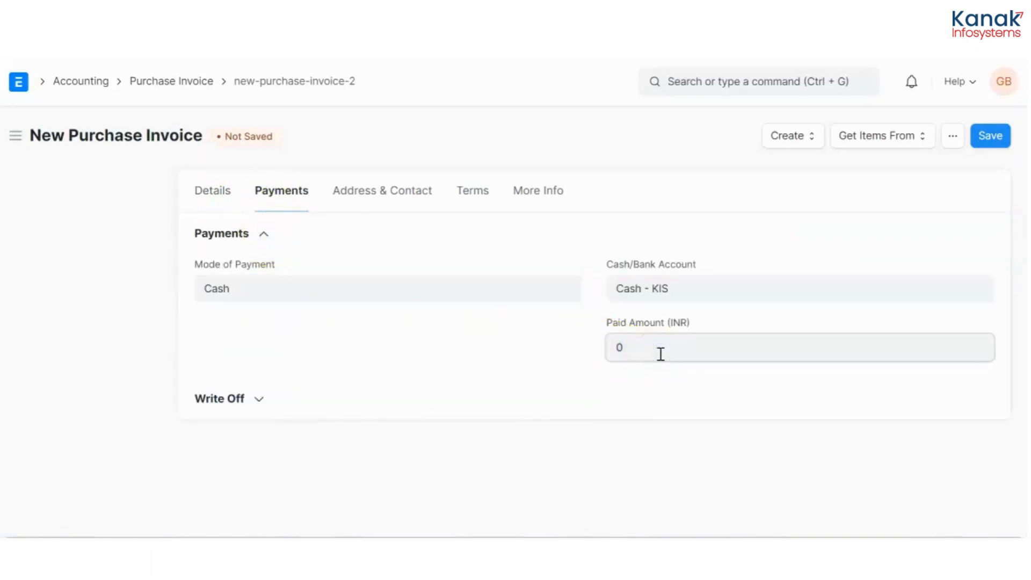
pyautogui.write('1000')
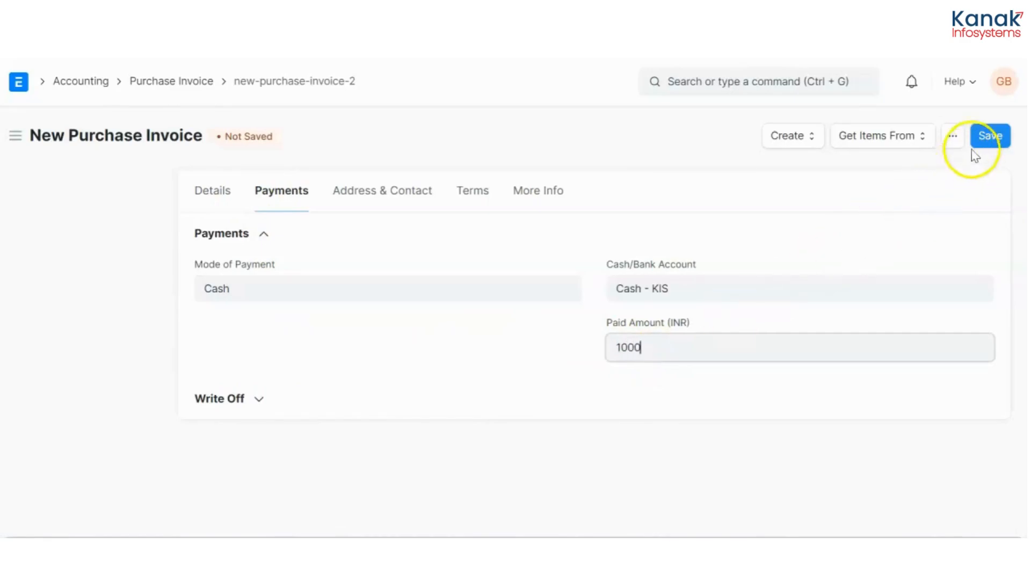
# Save and submit purchase invoice PINV-23-00007.
pyautogui.click(990, 135)
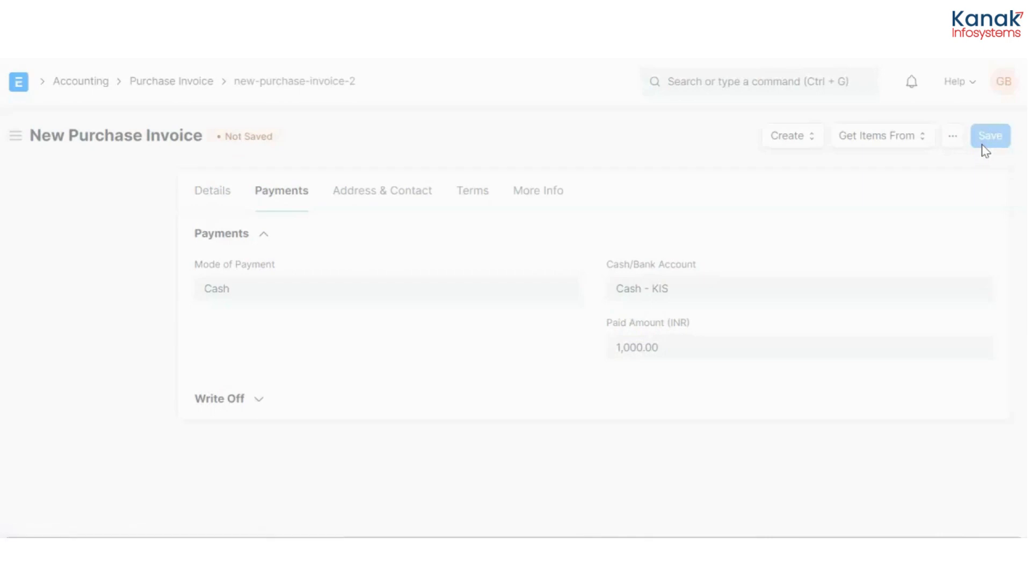
pyautogui.click(990, 135)
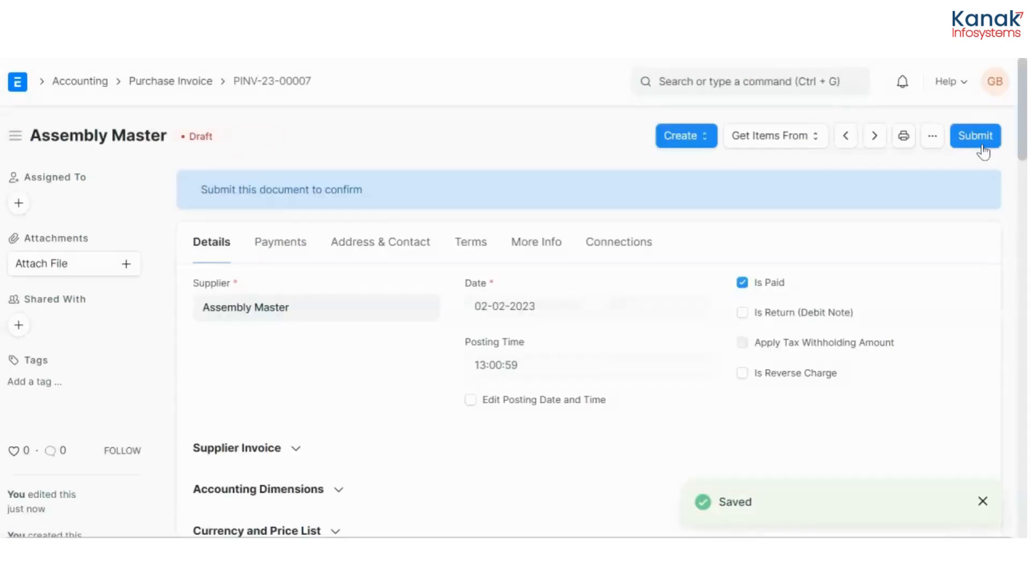
pyautogui.click(975, 136)
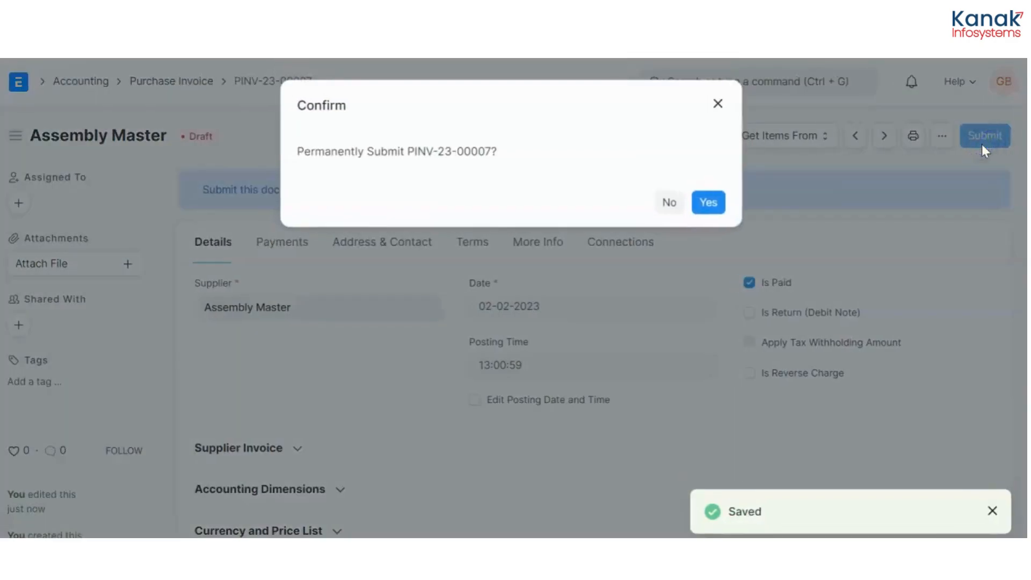
pyautogui.click(708, 201)
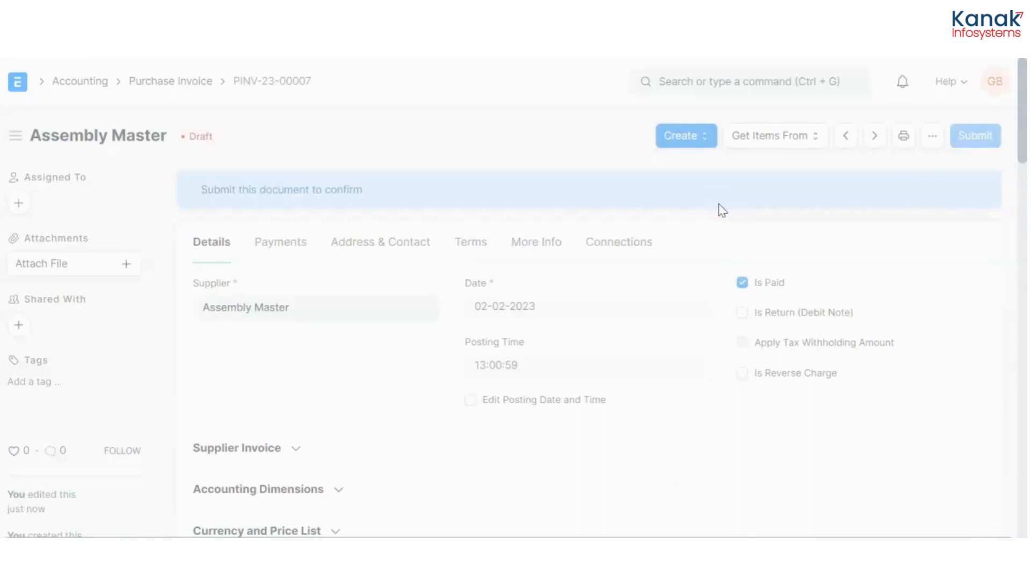
pyautogui.click(975, 135)
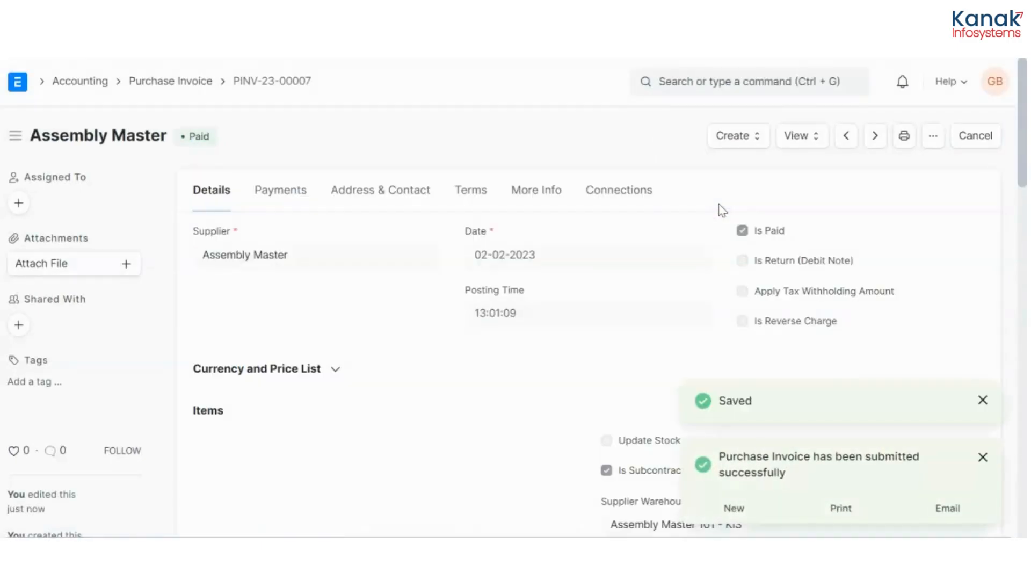
pyautogui.click(797, 135)
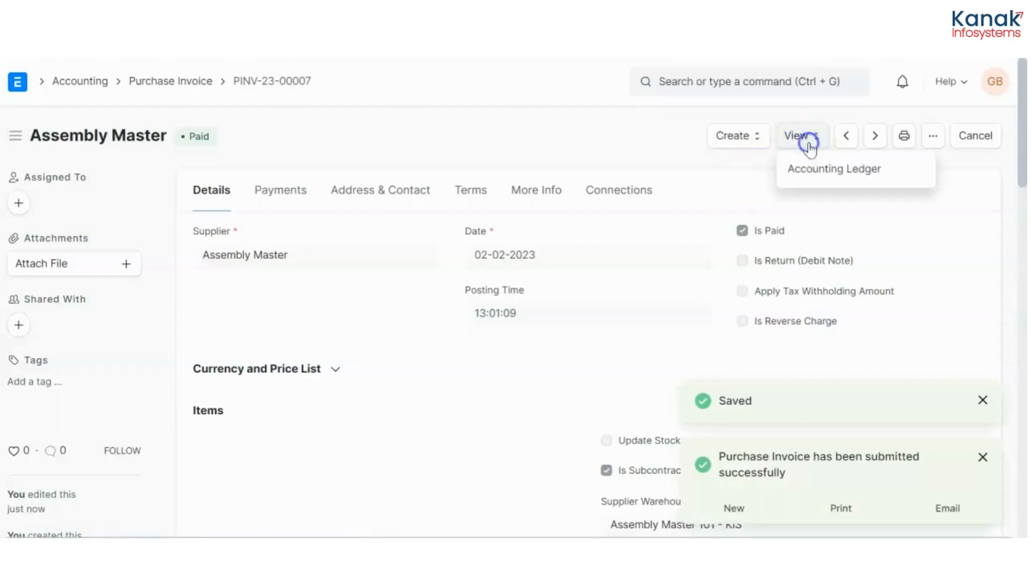
# Review PINV-23-00007's General Ledger, Cost of Goods Sold debited 1,000 against Cash, then go Home.
pyautogui.click(833, 168)
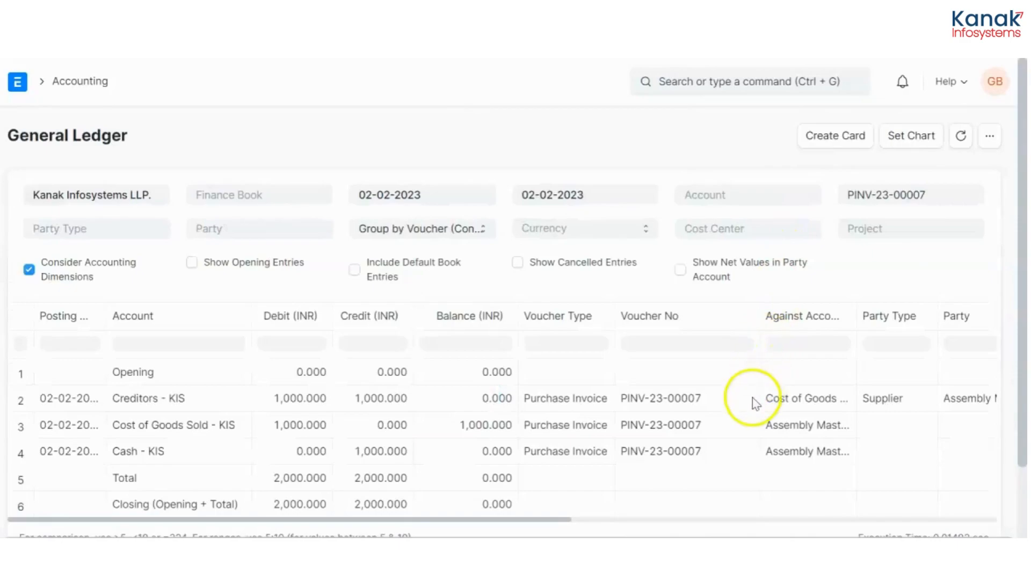
pyautogui.scroll(-3)
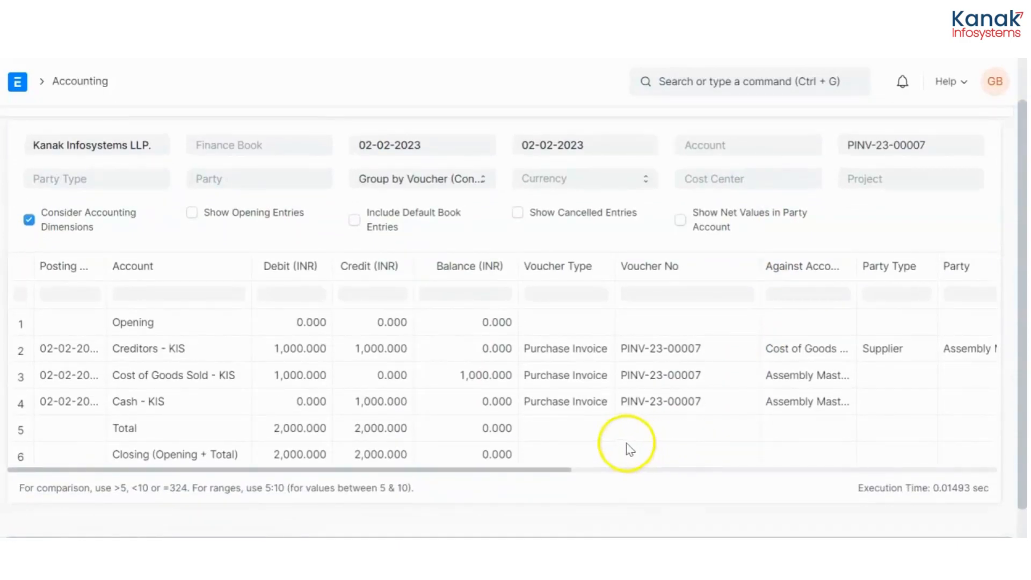
pyautogui.moveTo(442, 425)
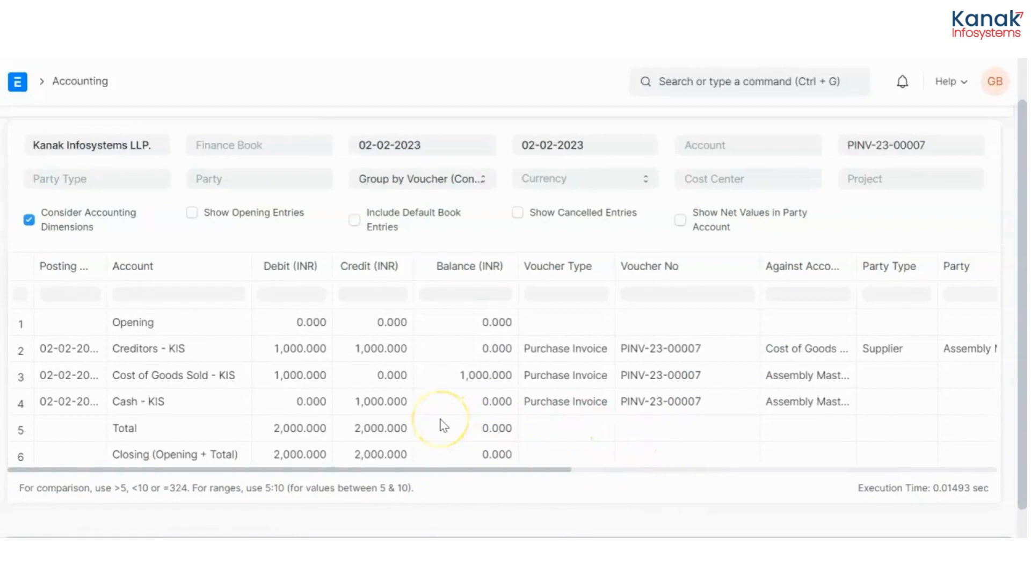
pyautogui.moveTo(544, 414)
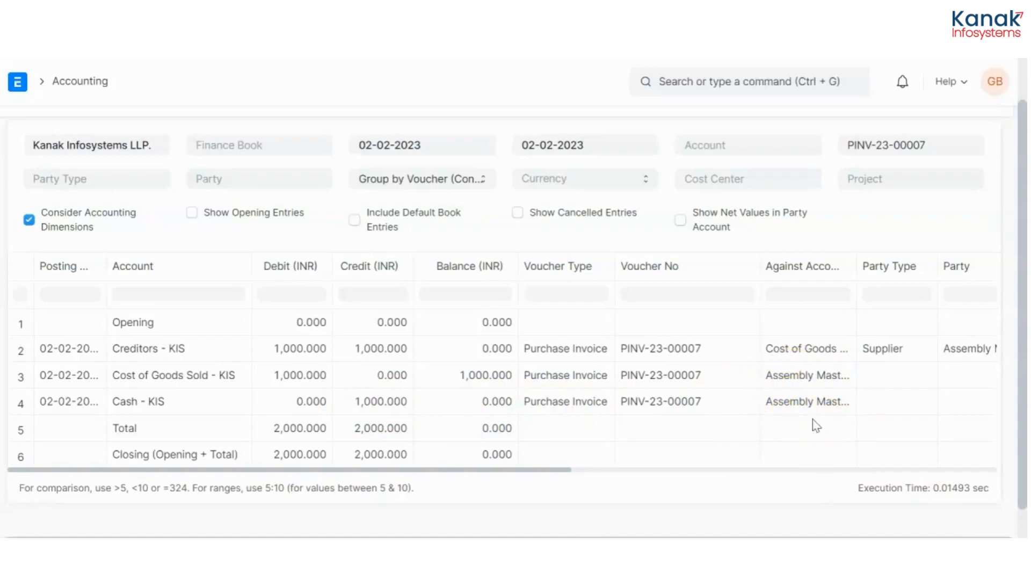
pyautogui.click(17, 81)
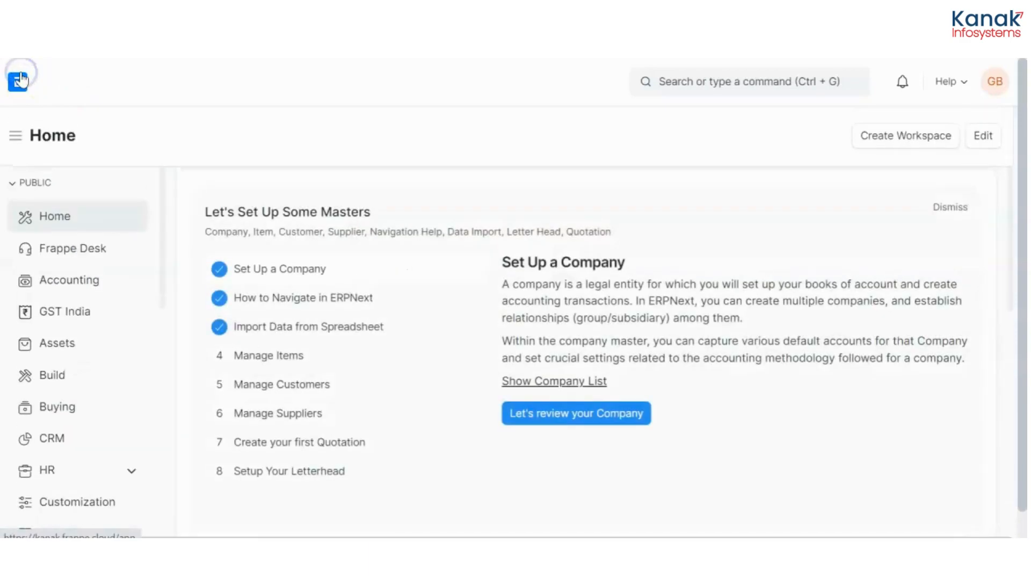